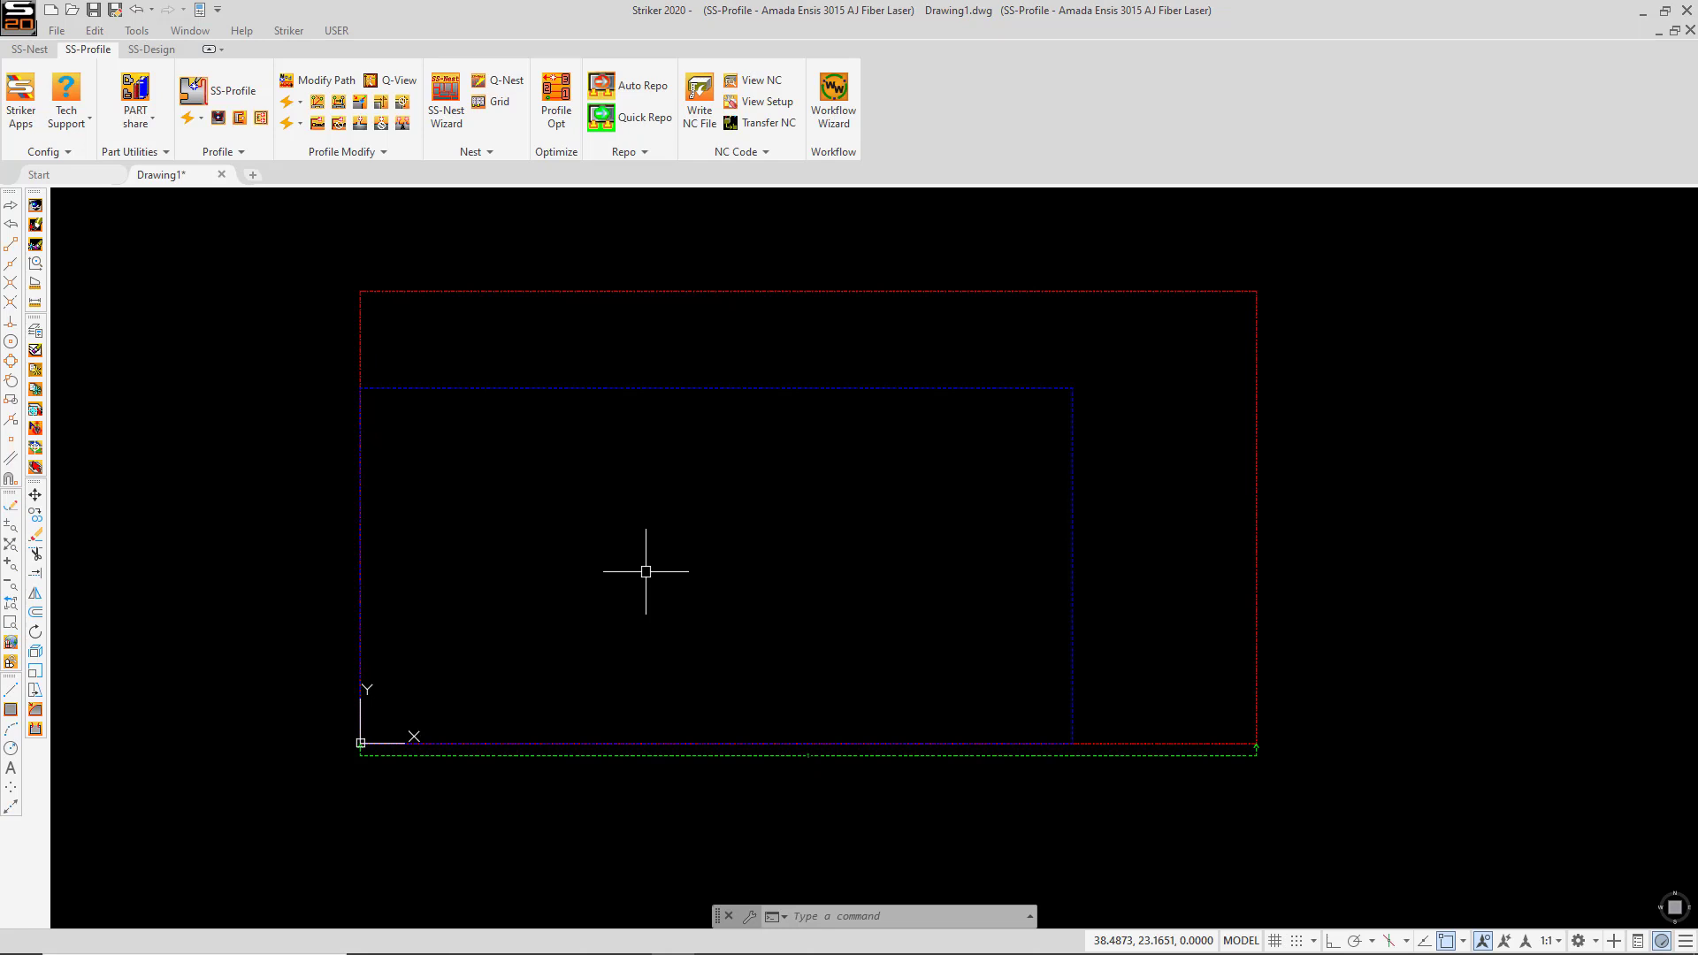
mouse_move(237, 250)
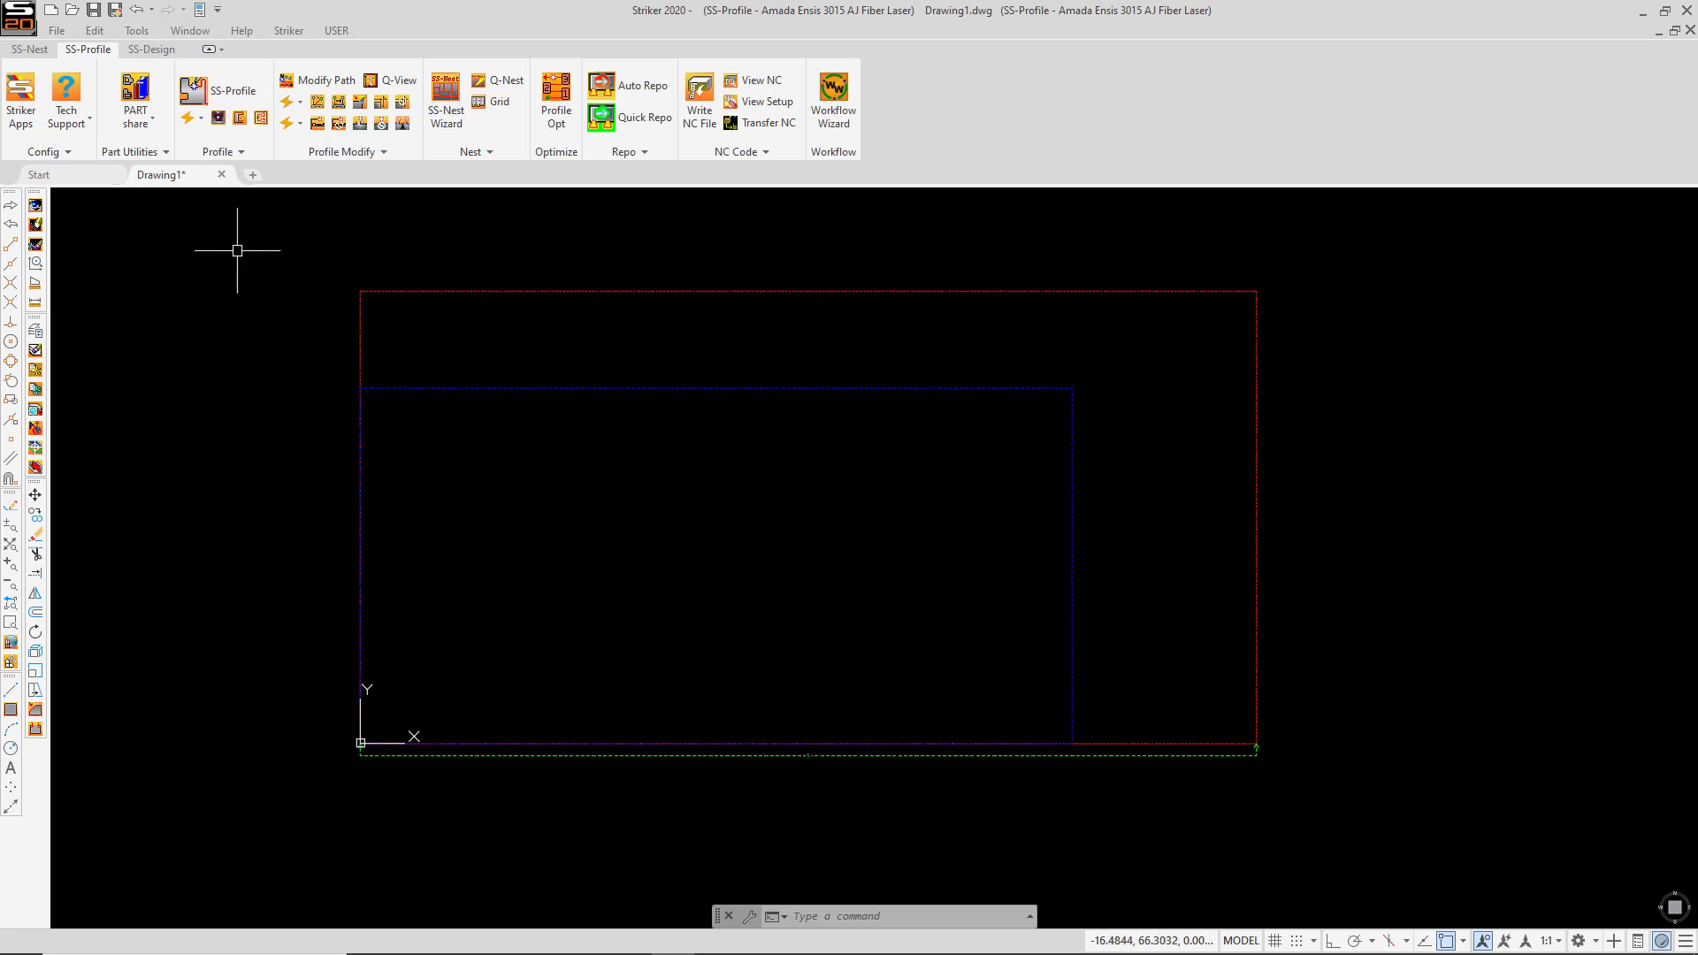
mouse_move(135, 89)
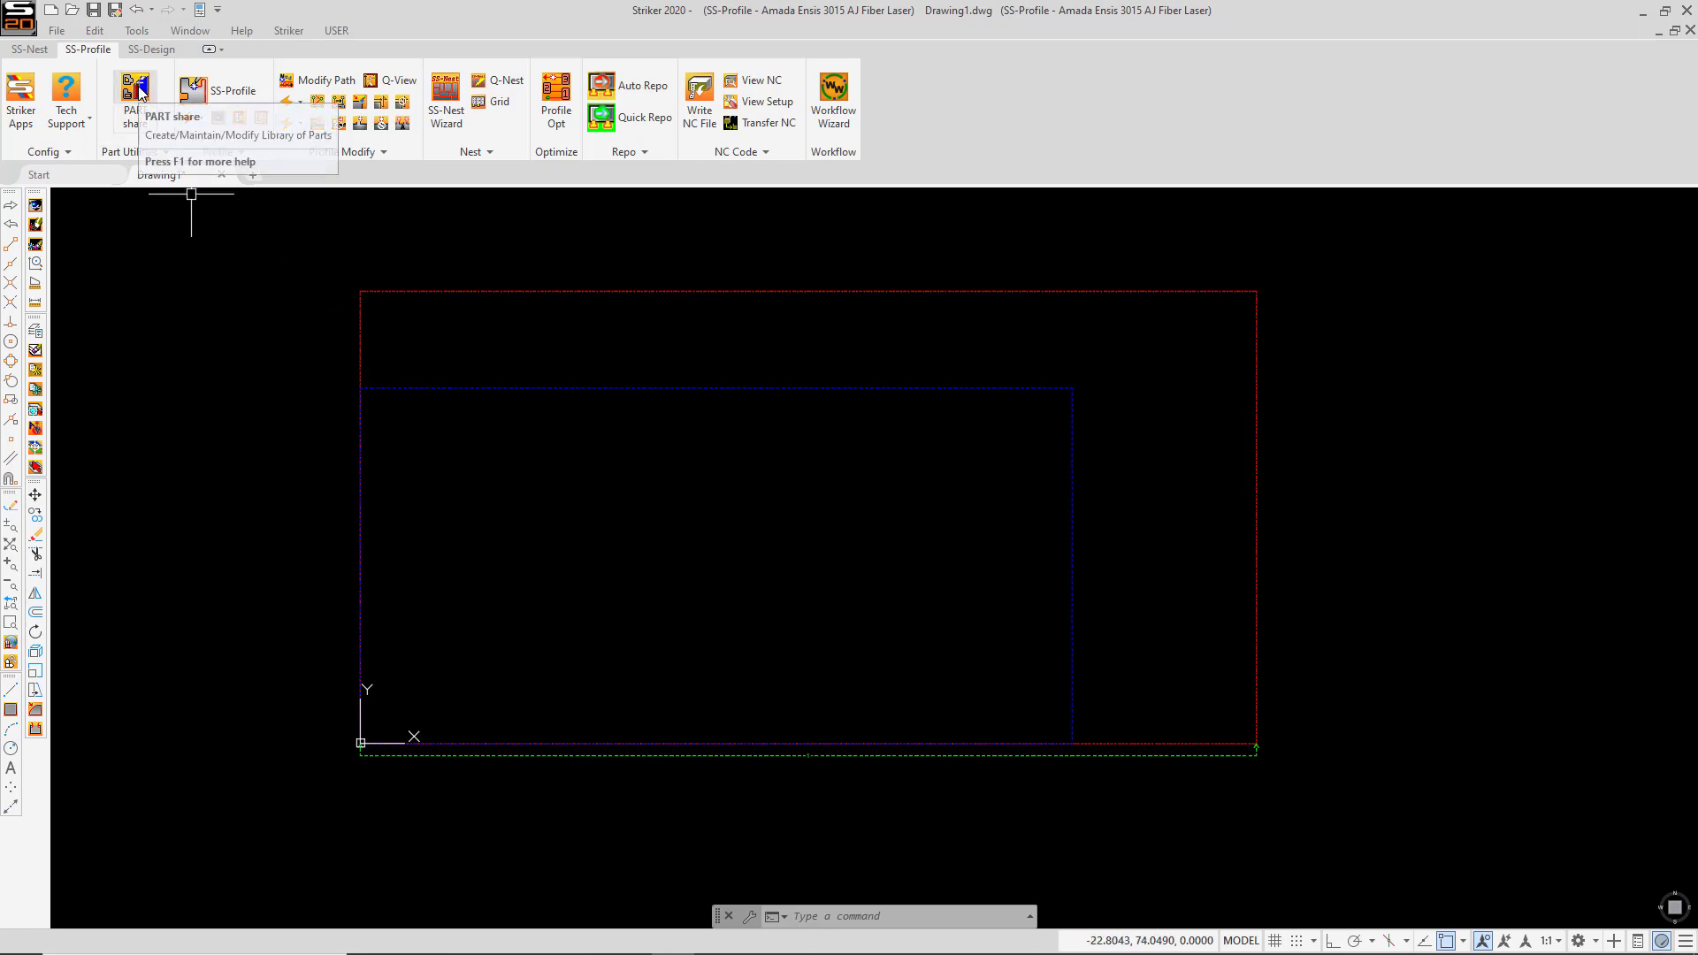
Step: Open PARTshare and show its empty Import Queue list
left_click(134, 102)
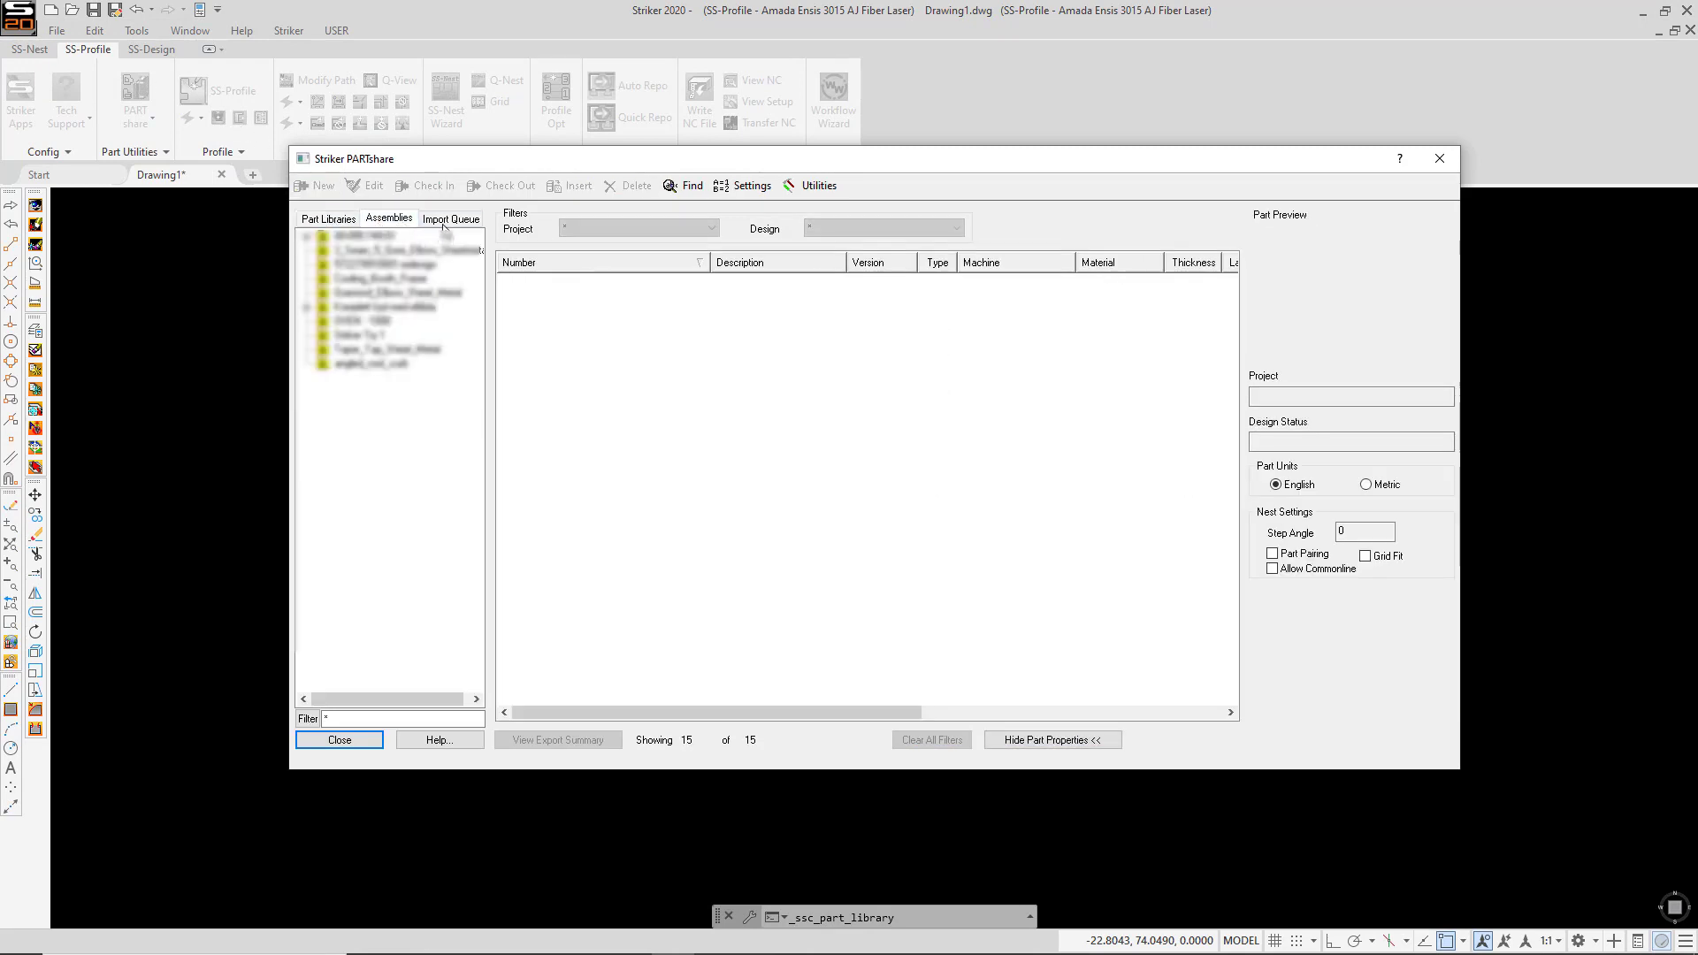
left_click(451, 218)
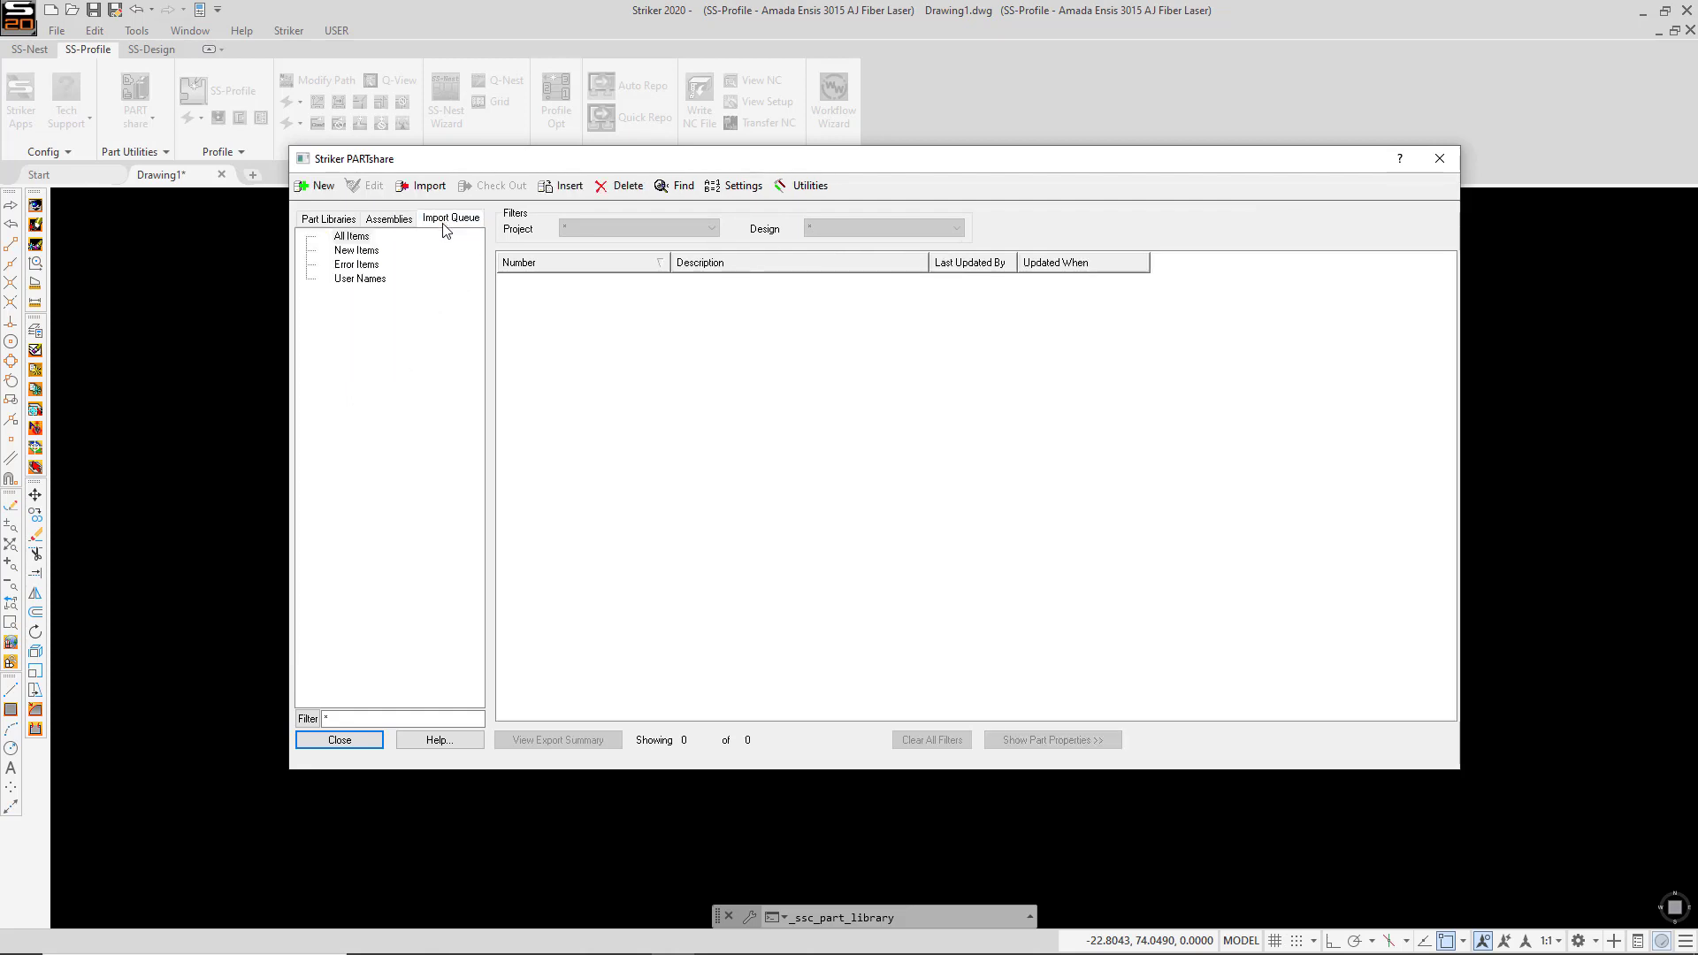
mouse_move(501, 306)
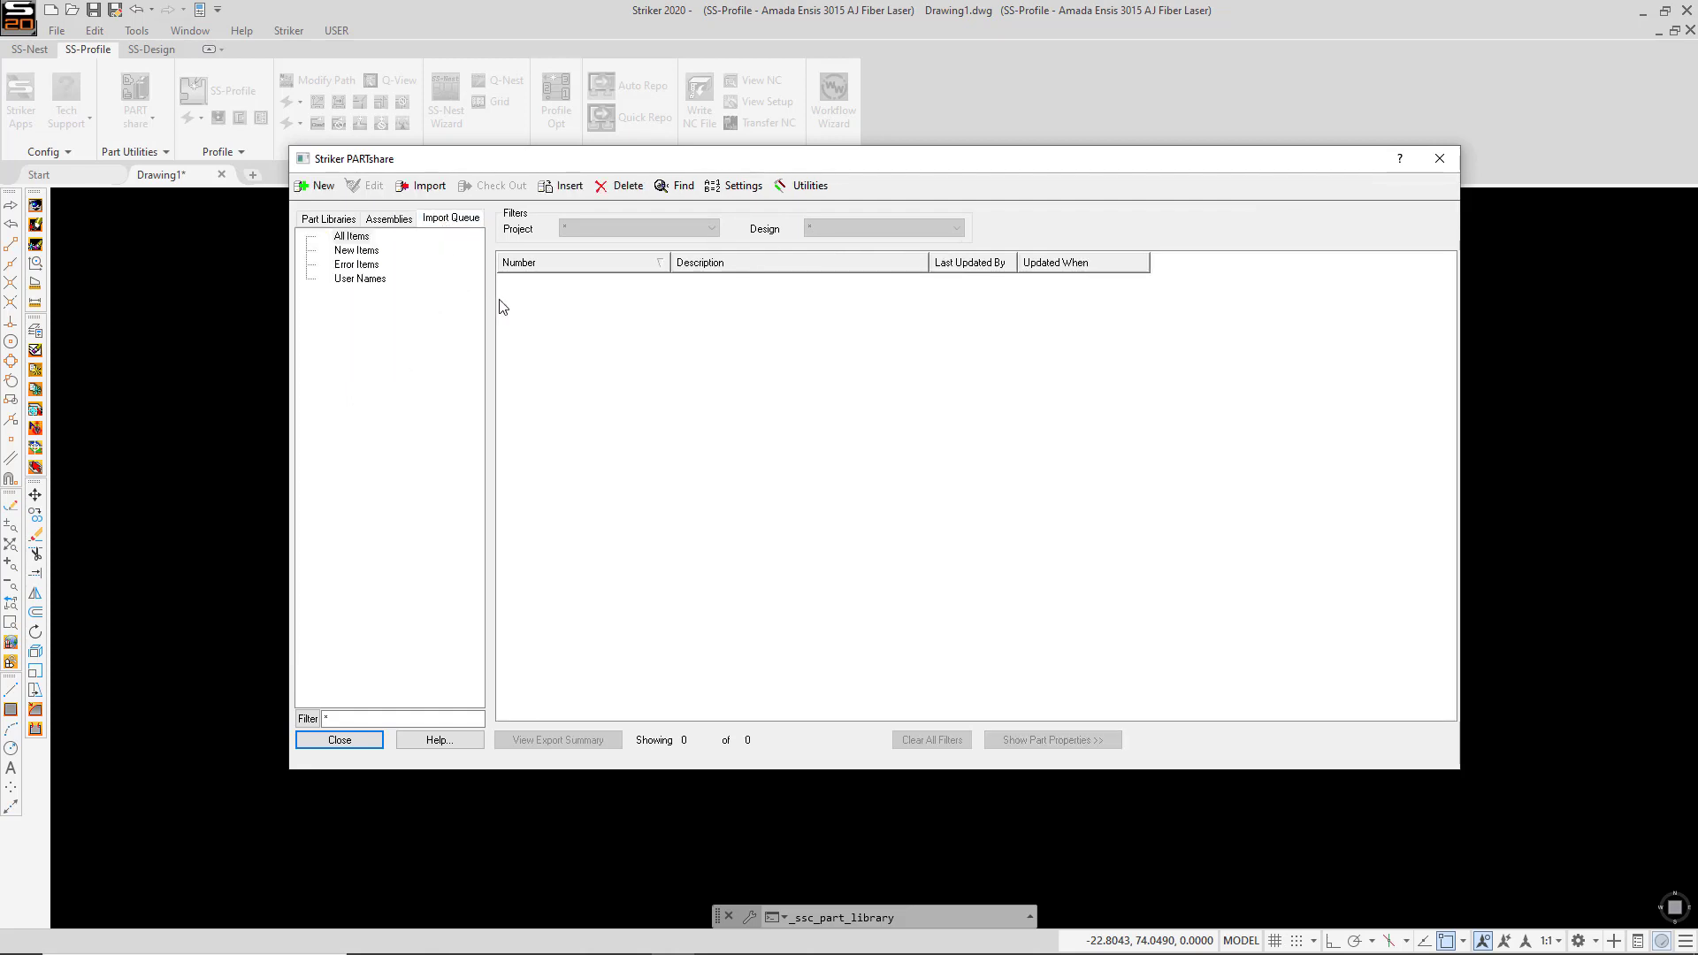
mouse_move(541, 379)
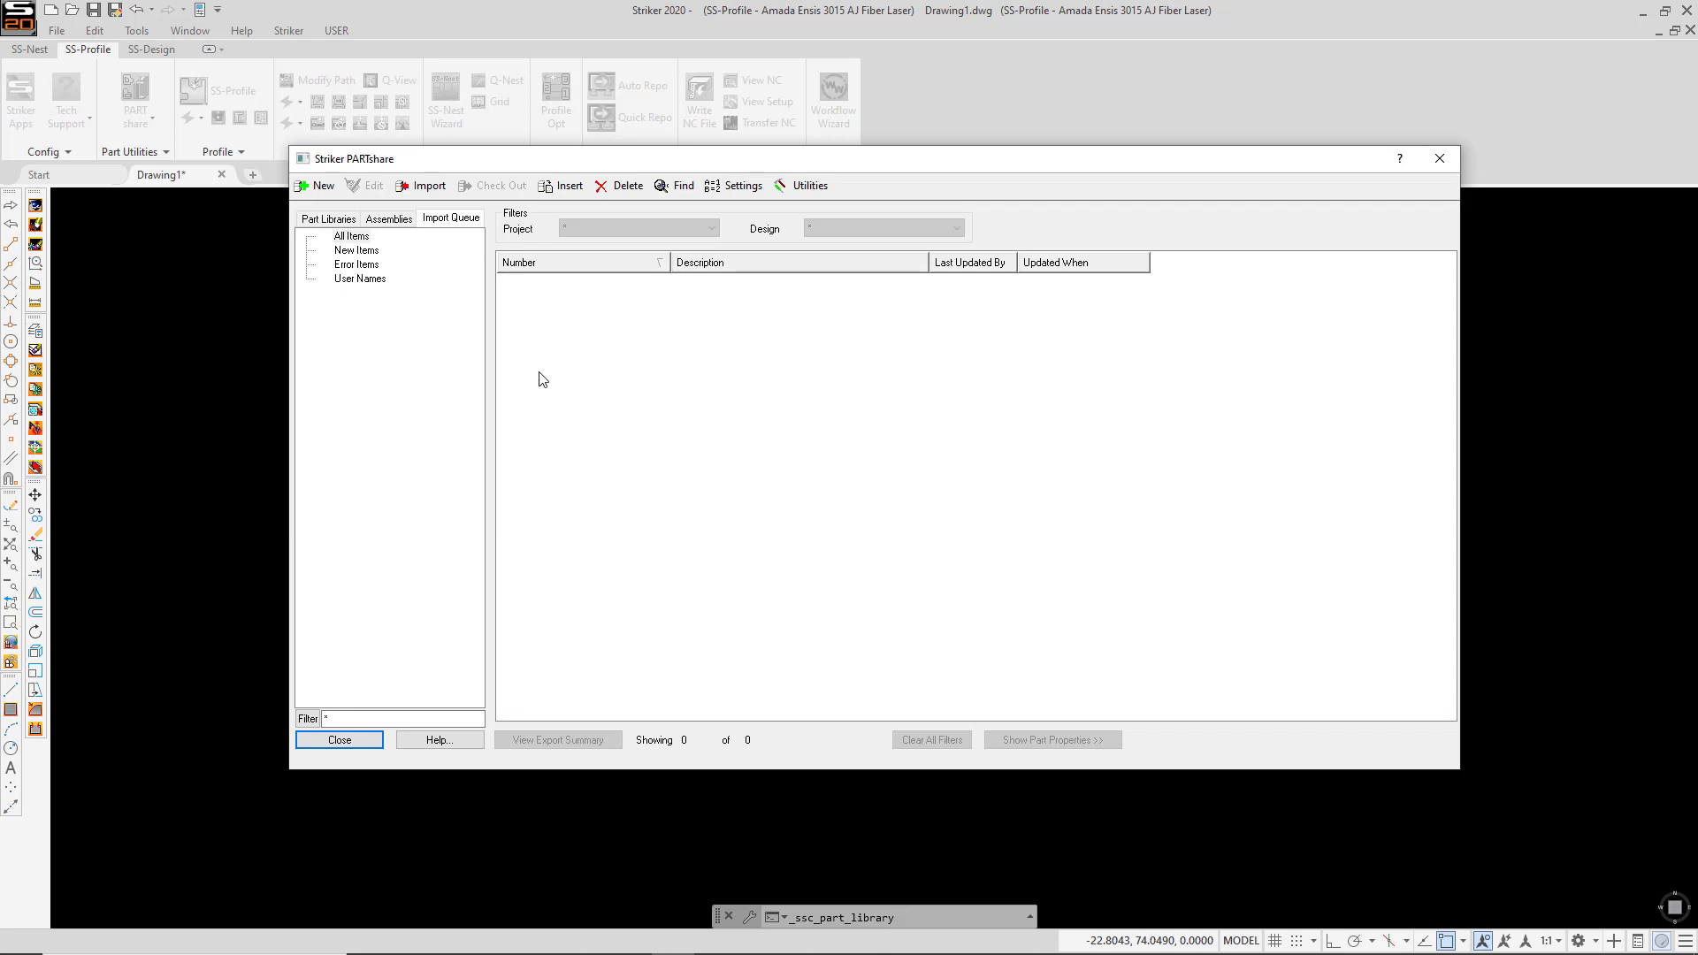
mouse_move(579, 393)
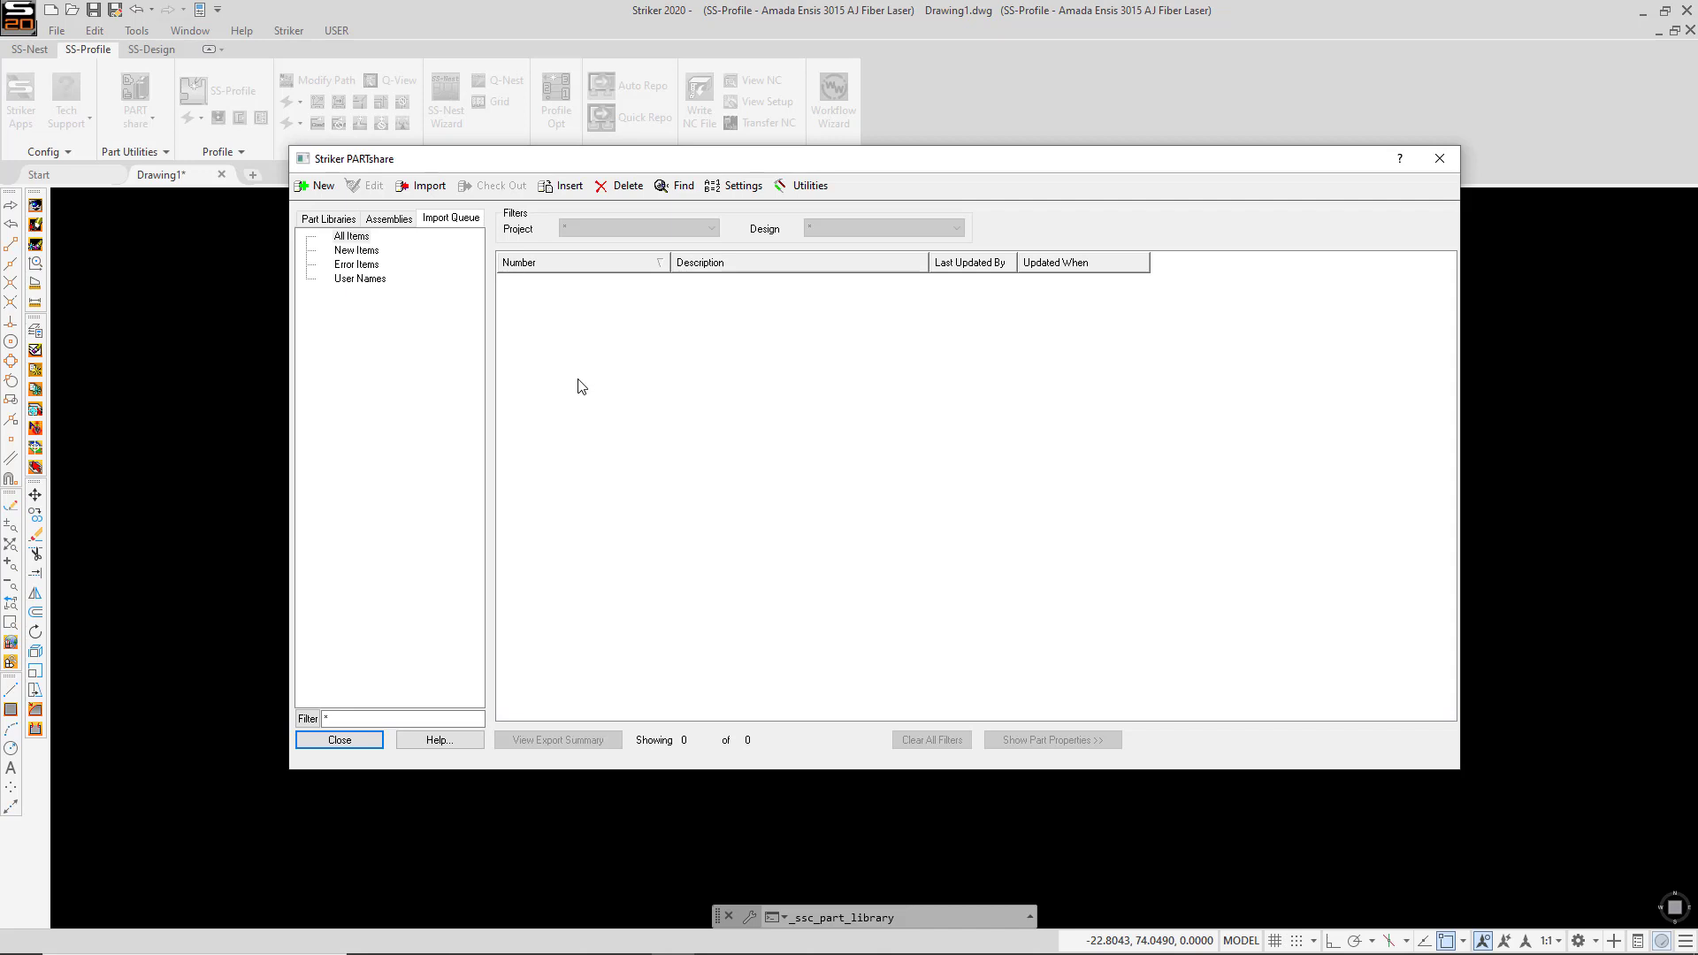
mouse_move(571, 379)
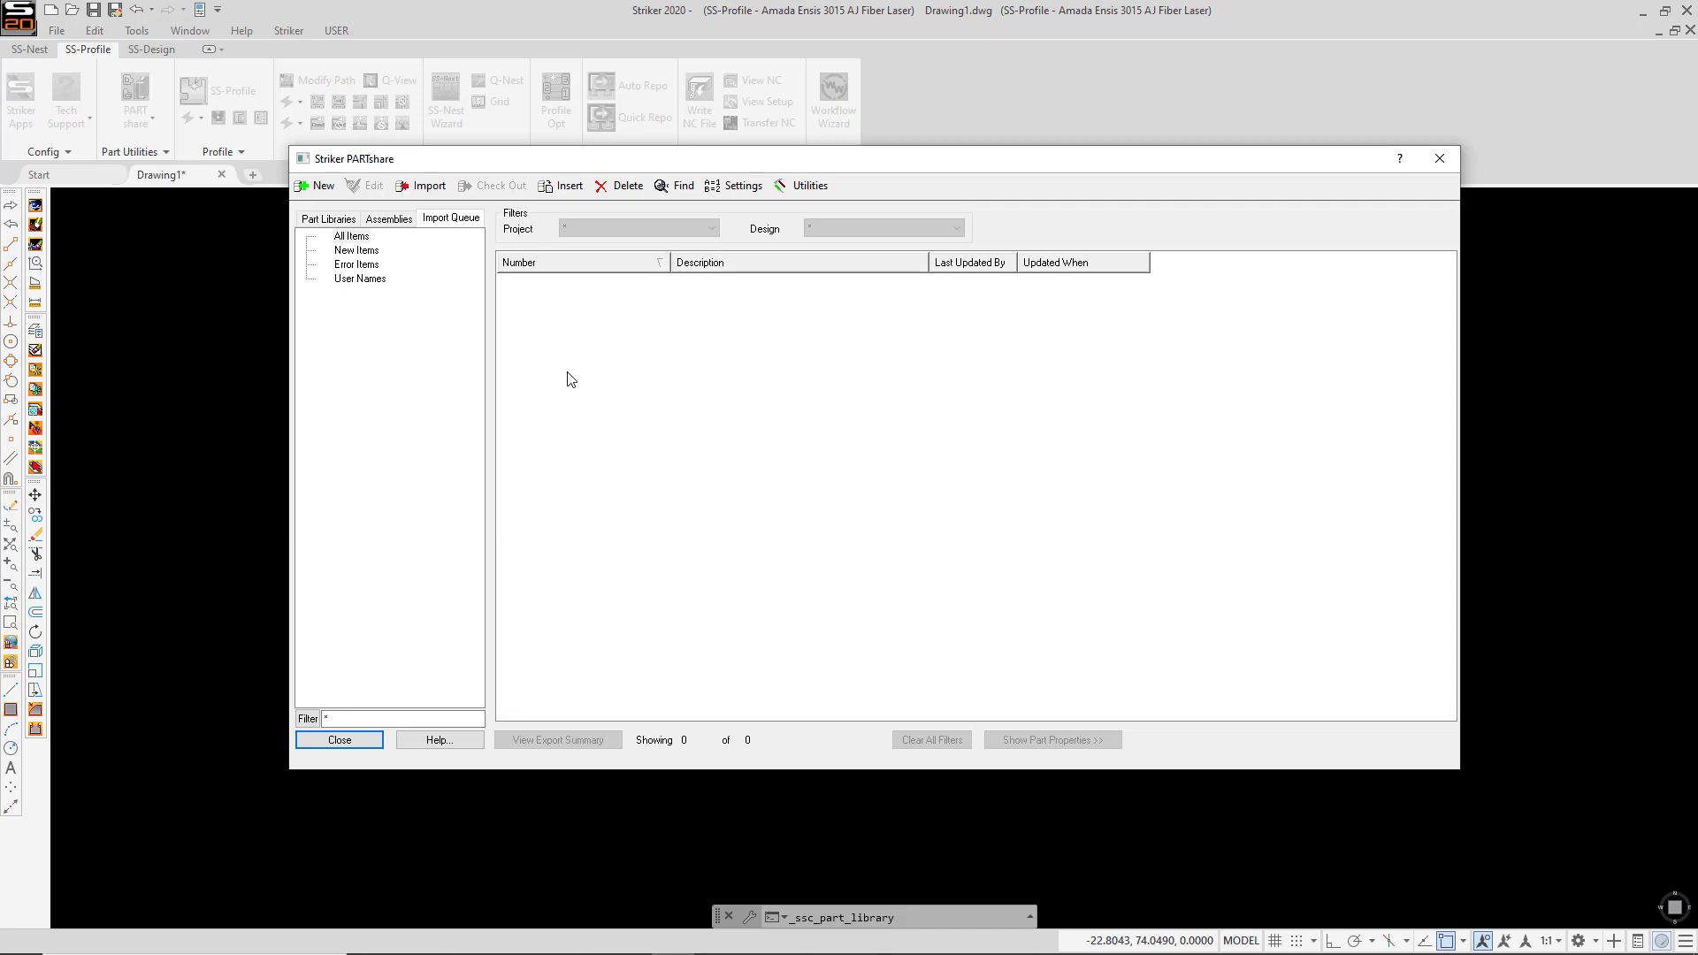
mouse_move(328, 218)
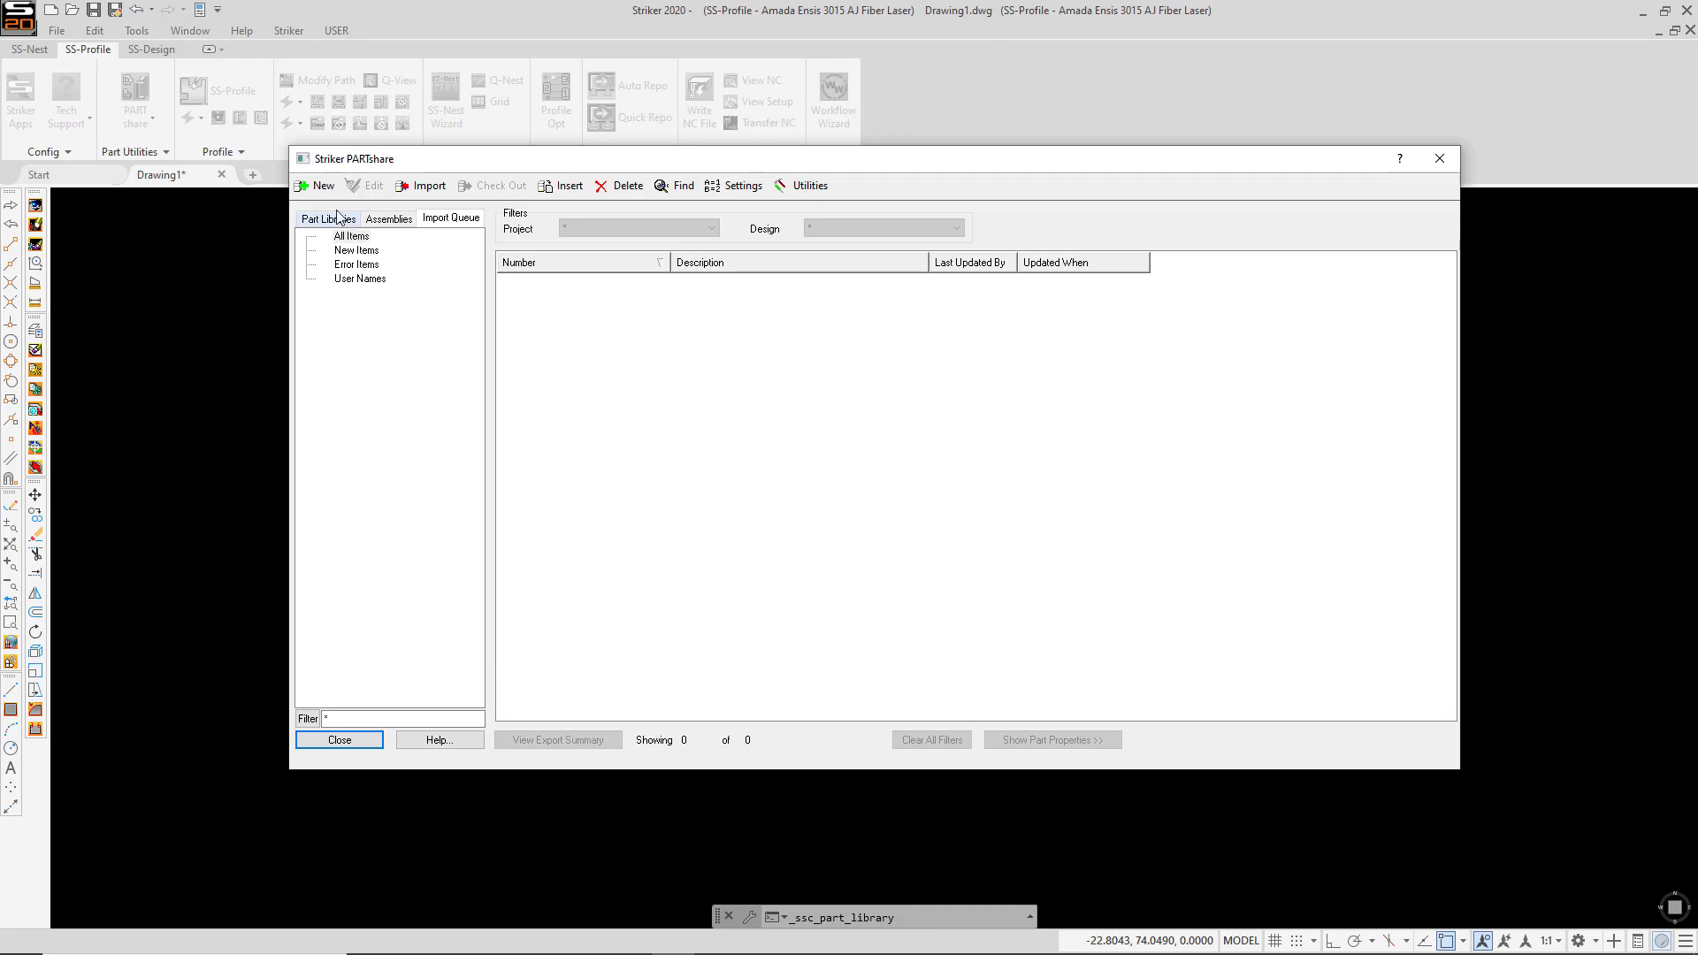
Step: Select part files 25396-UP.ipt through 86623.ipt in the Industrial Oven folder for import
left_click(427, 185)
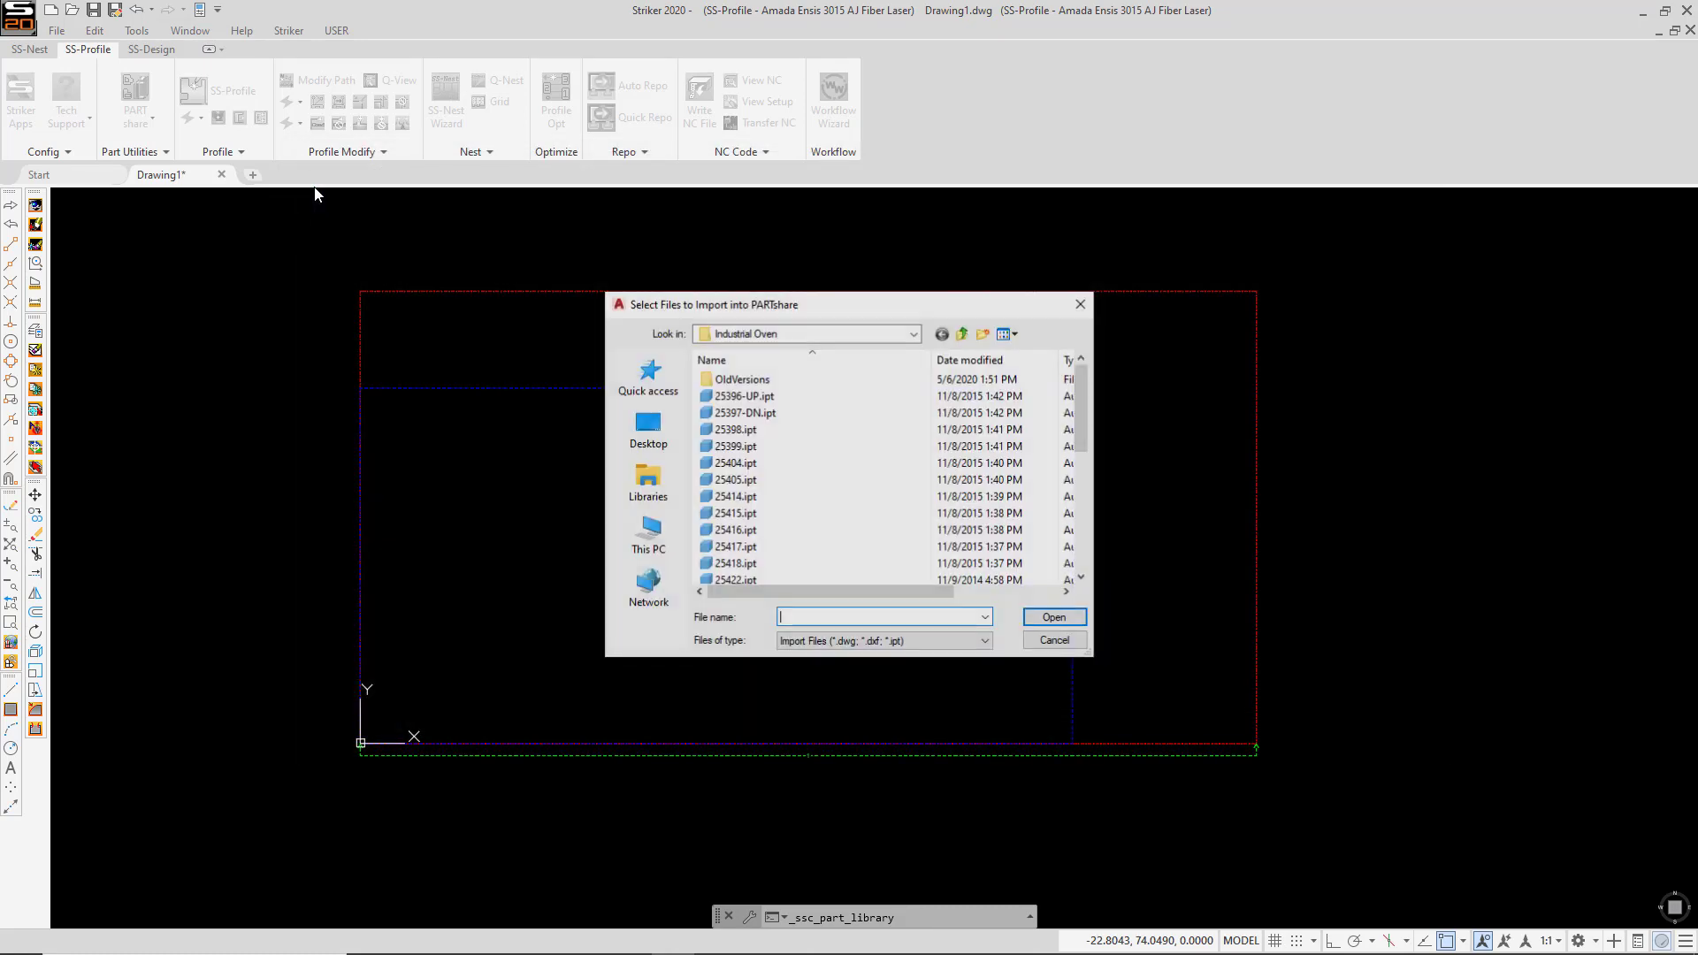
left_click(737, 395)
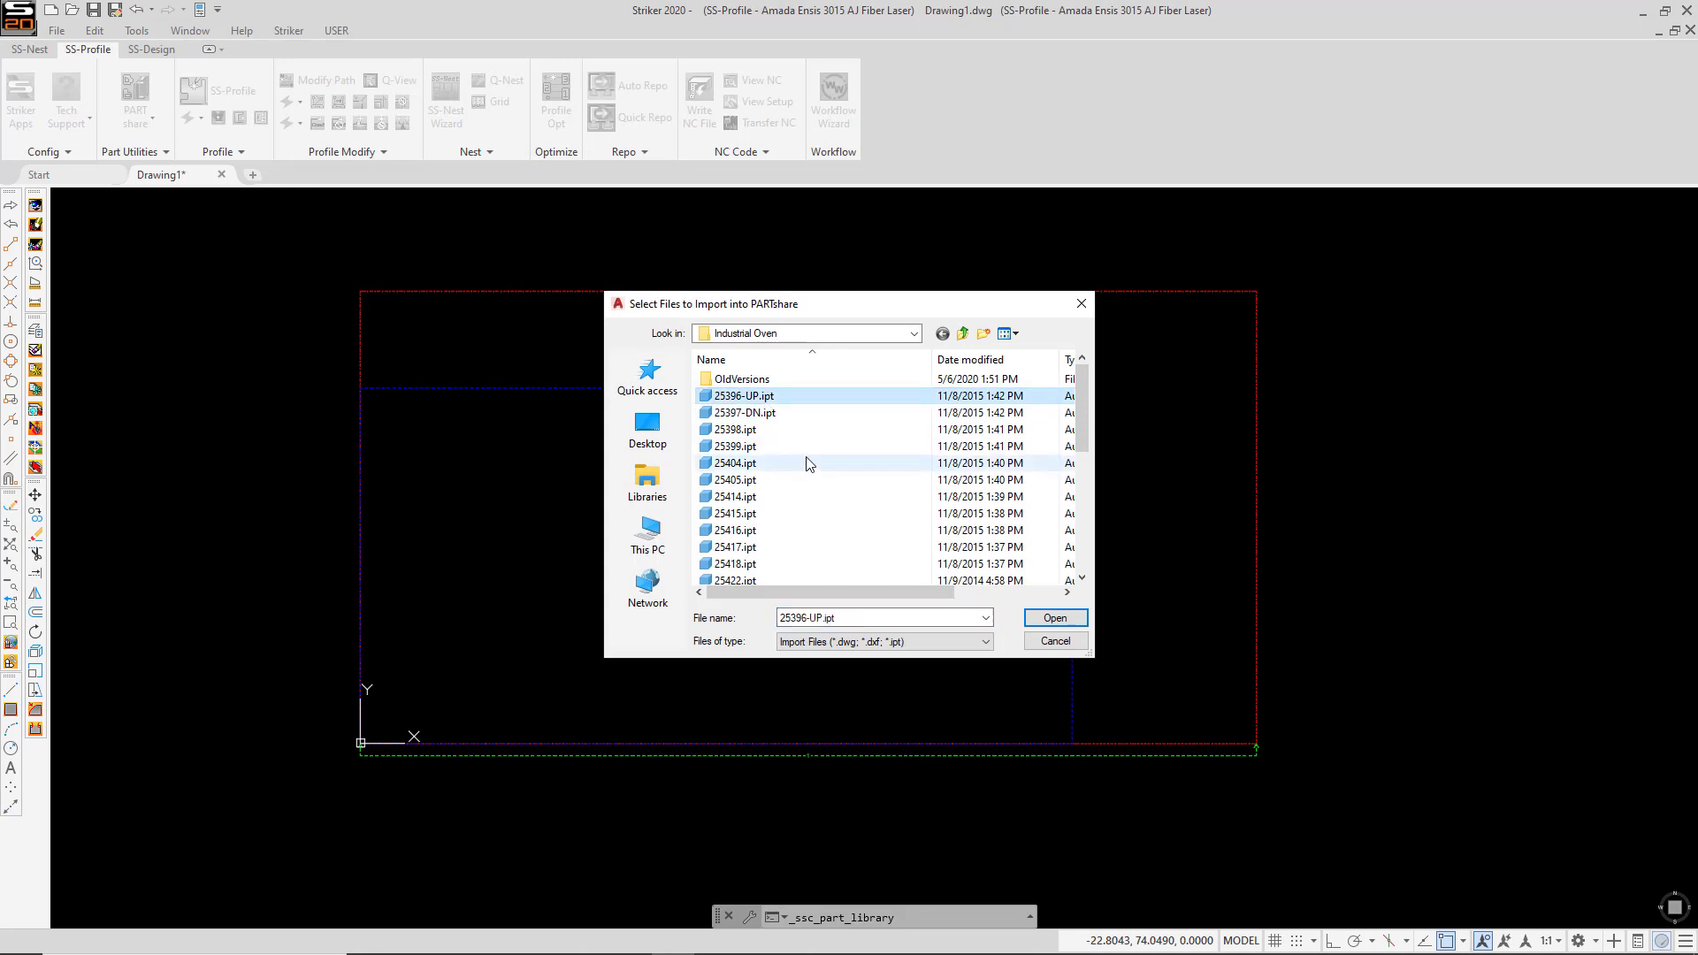
scroll("down", 3)
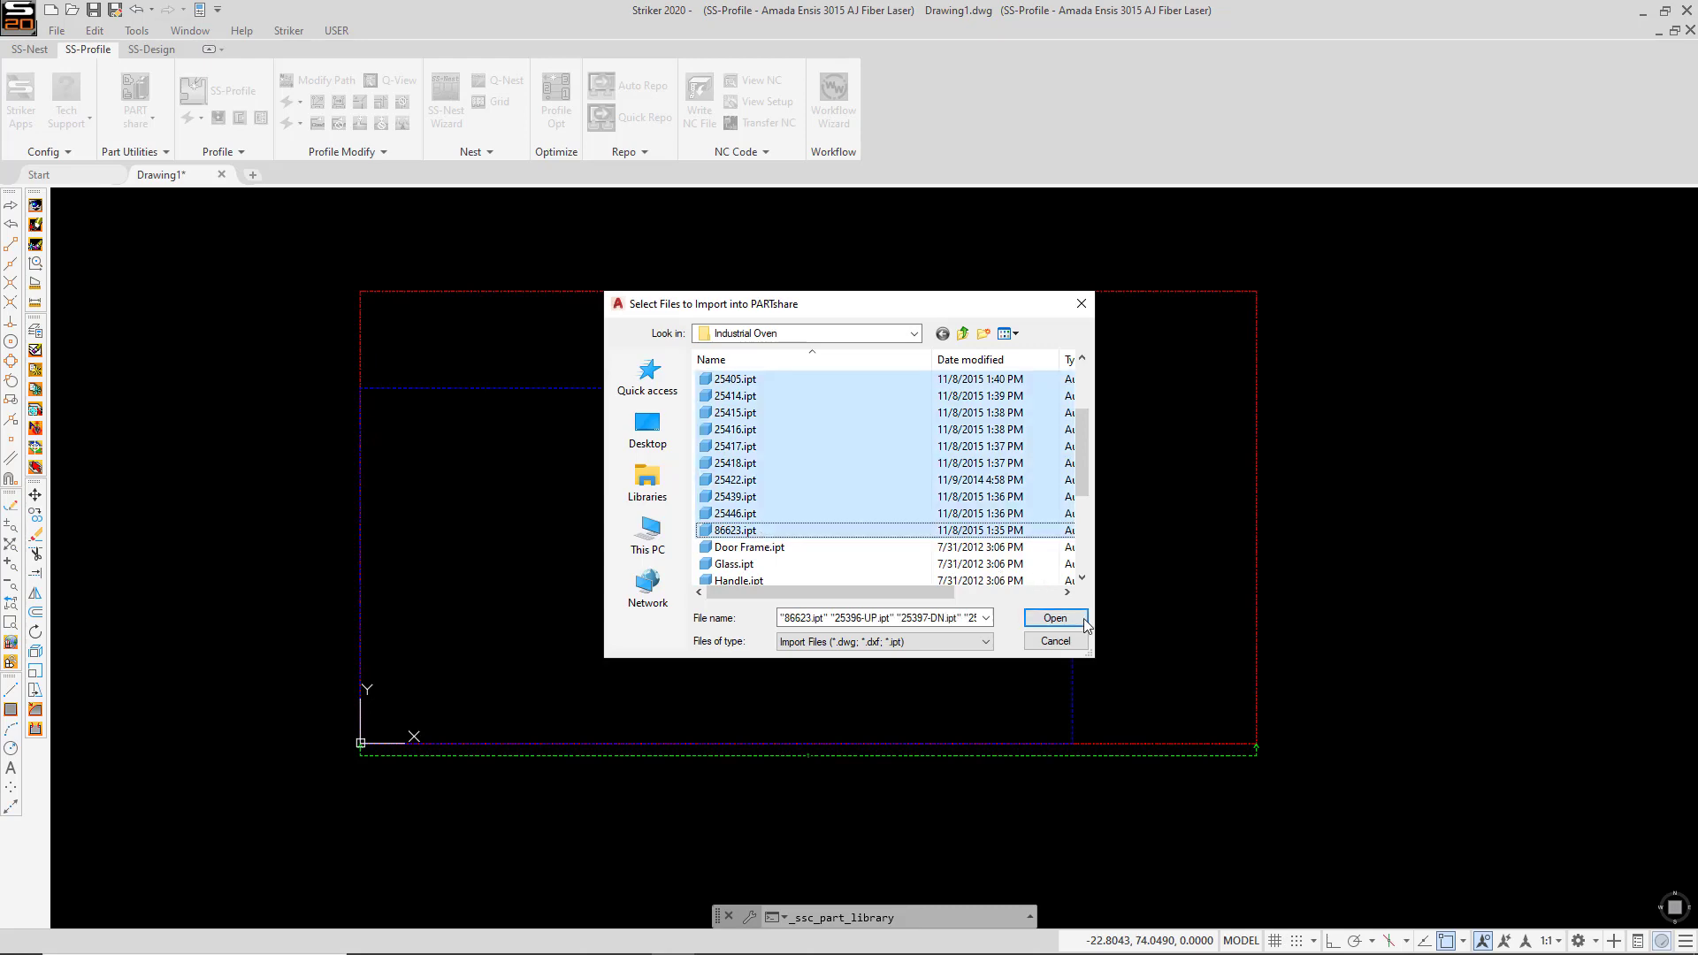
Step: Add the fifteen selected part files to the import queue and select 25396-UP.ipt
left_click(1050, 617)
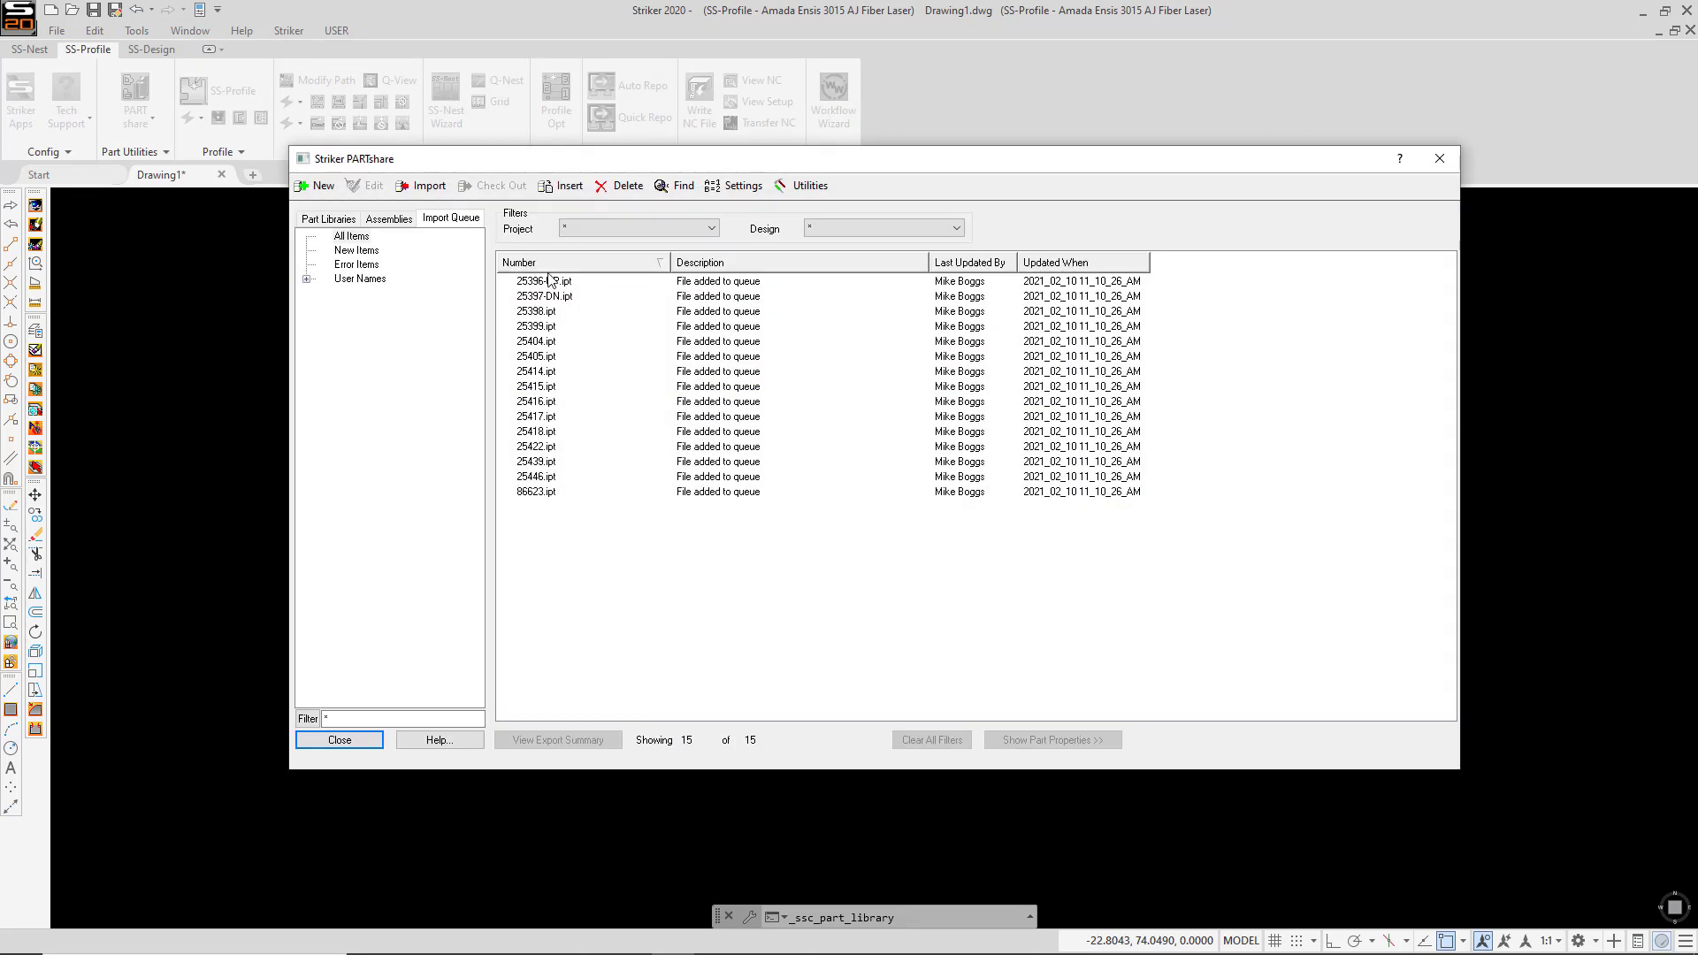
mouse_move(550, 498)
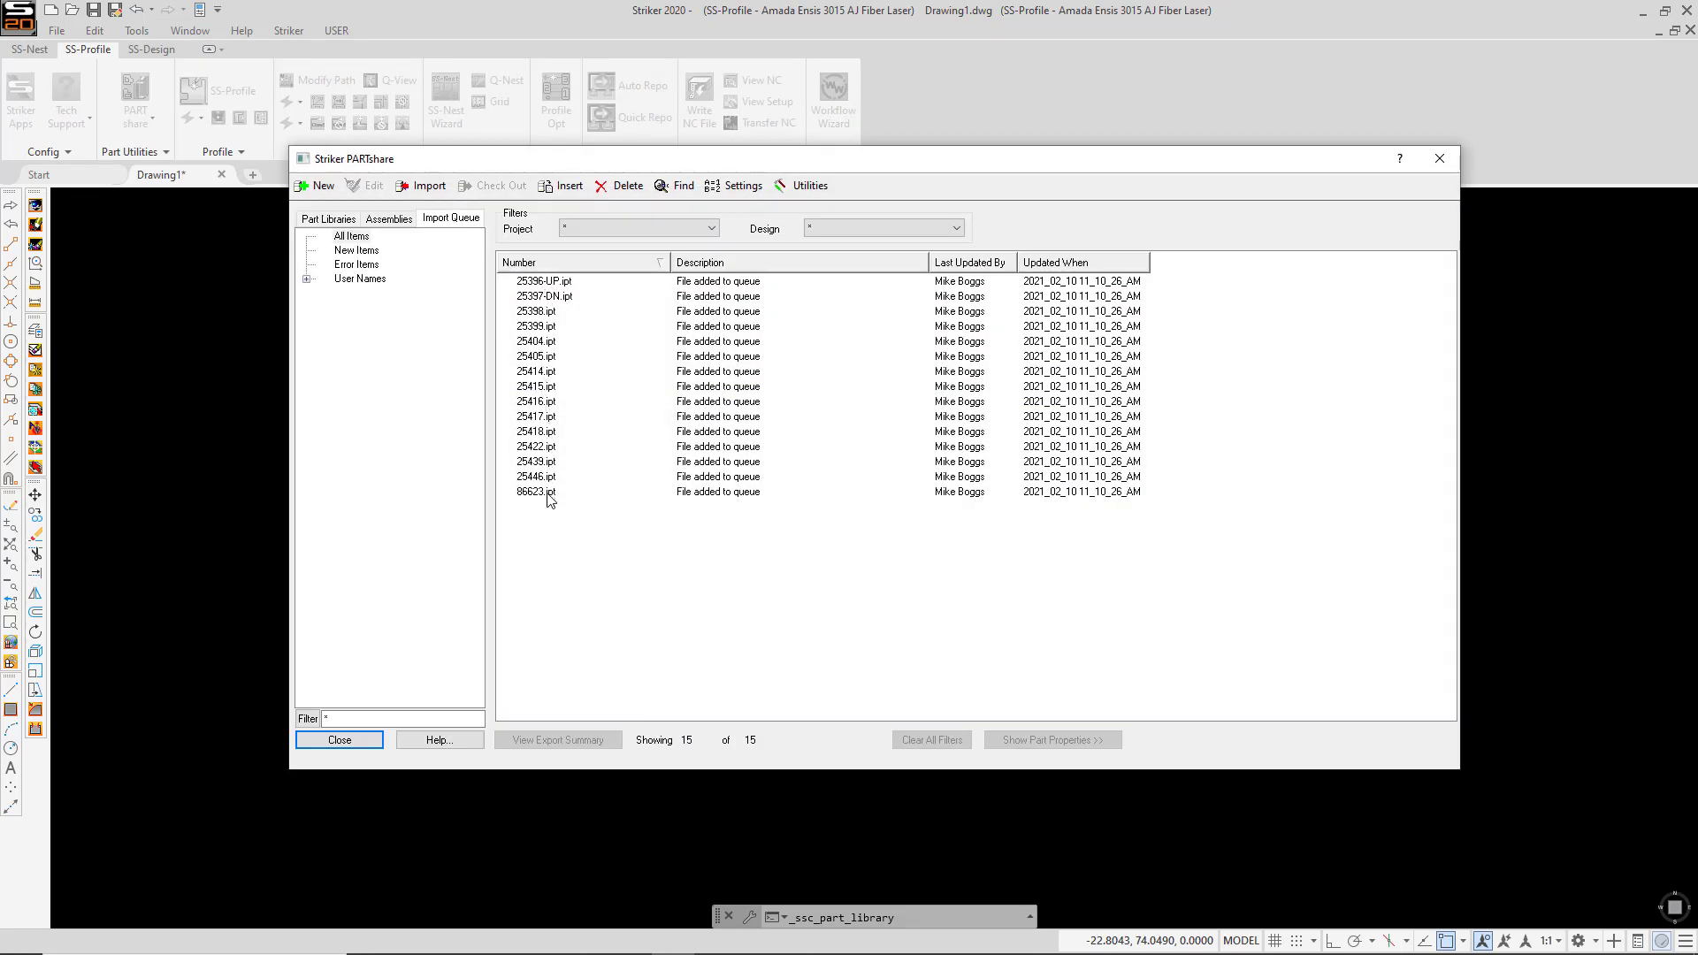
mouse_move(552, 511)
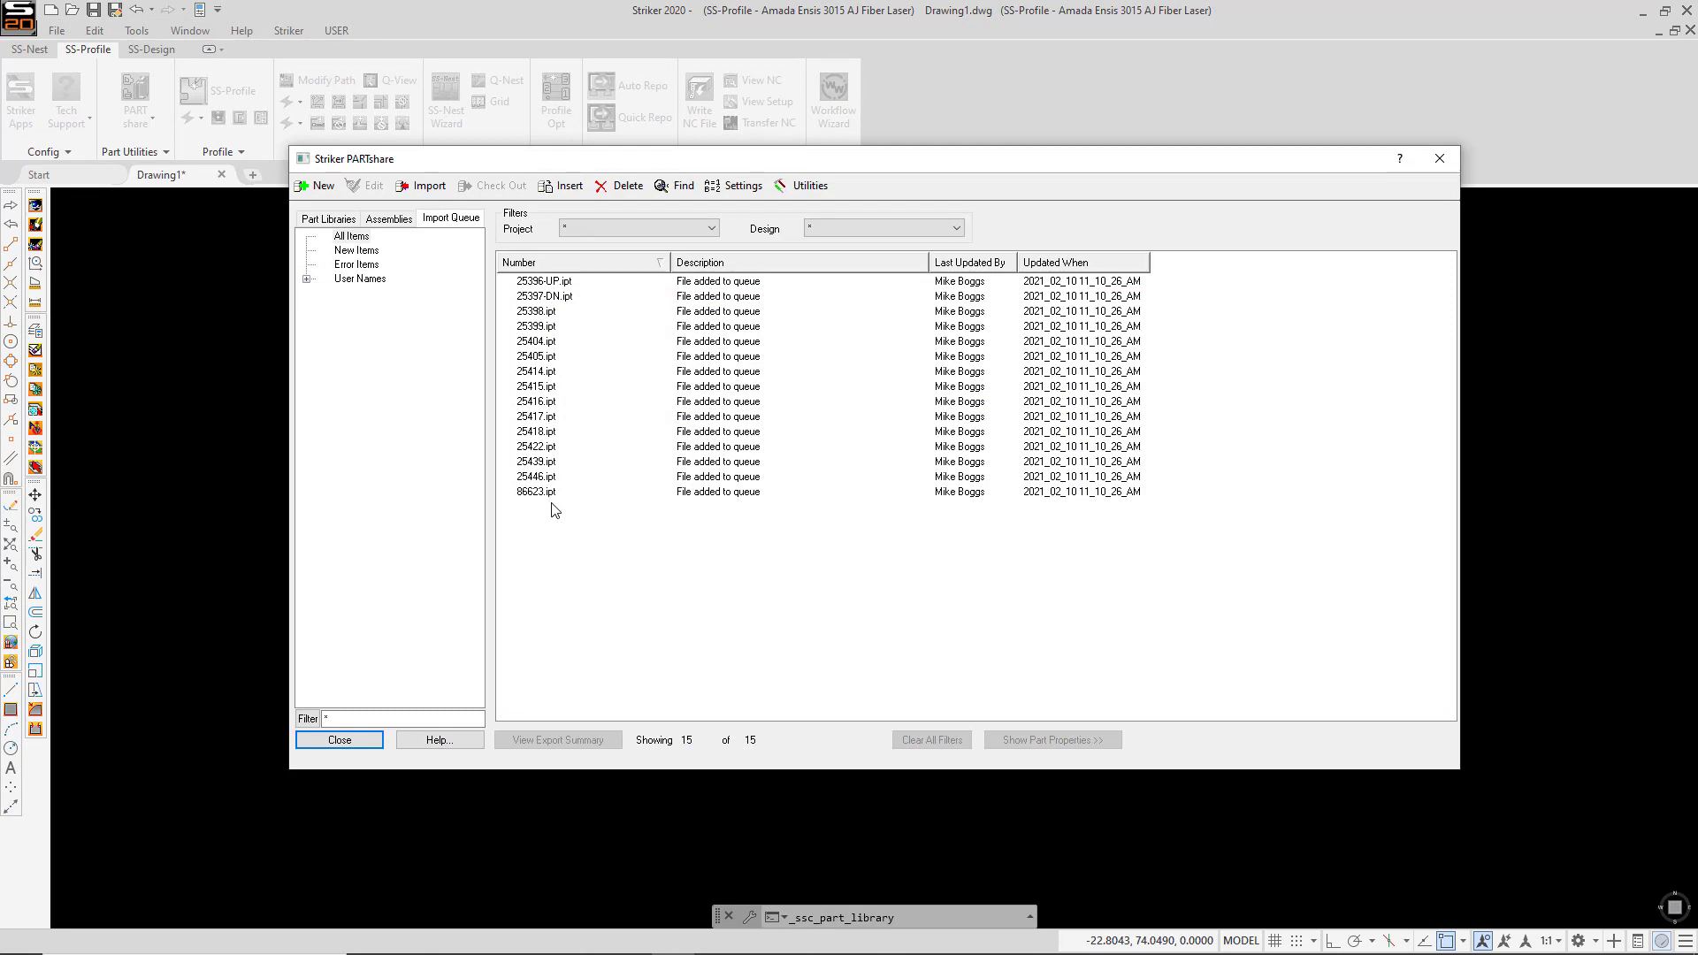
mouse_move(552, 297)
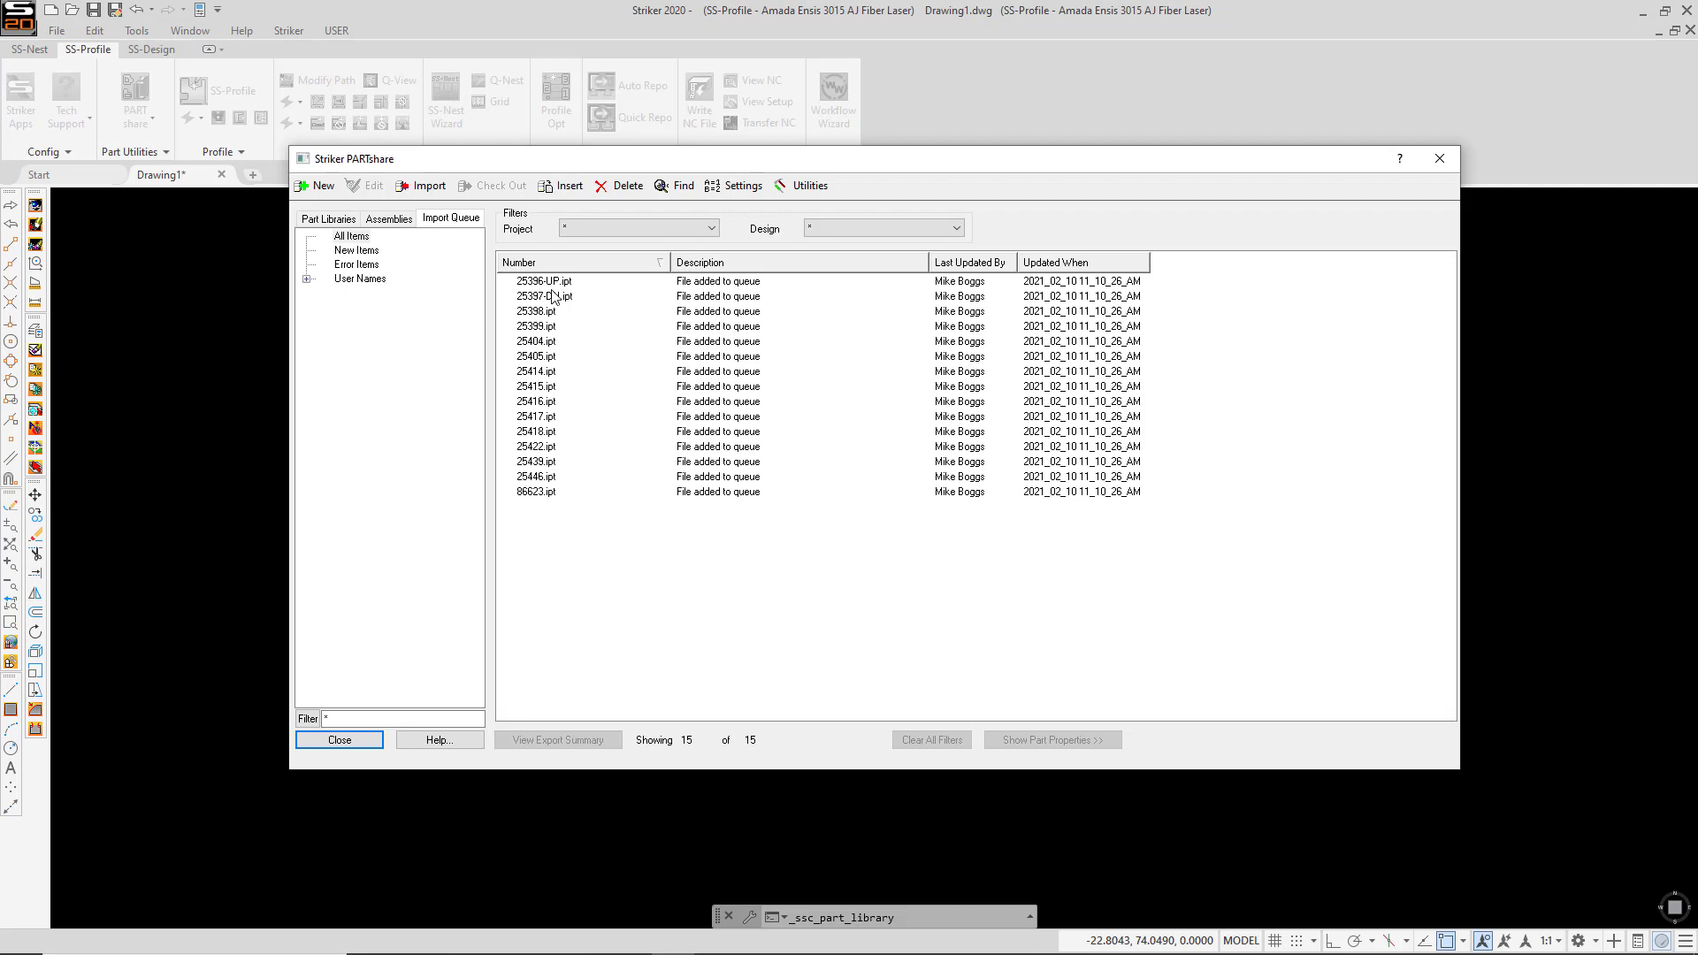
left_click(535, 280)
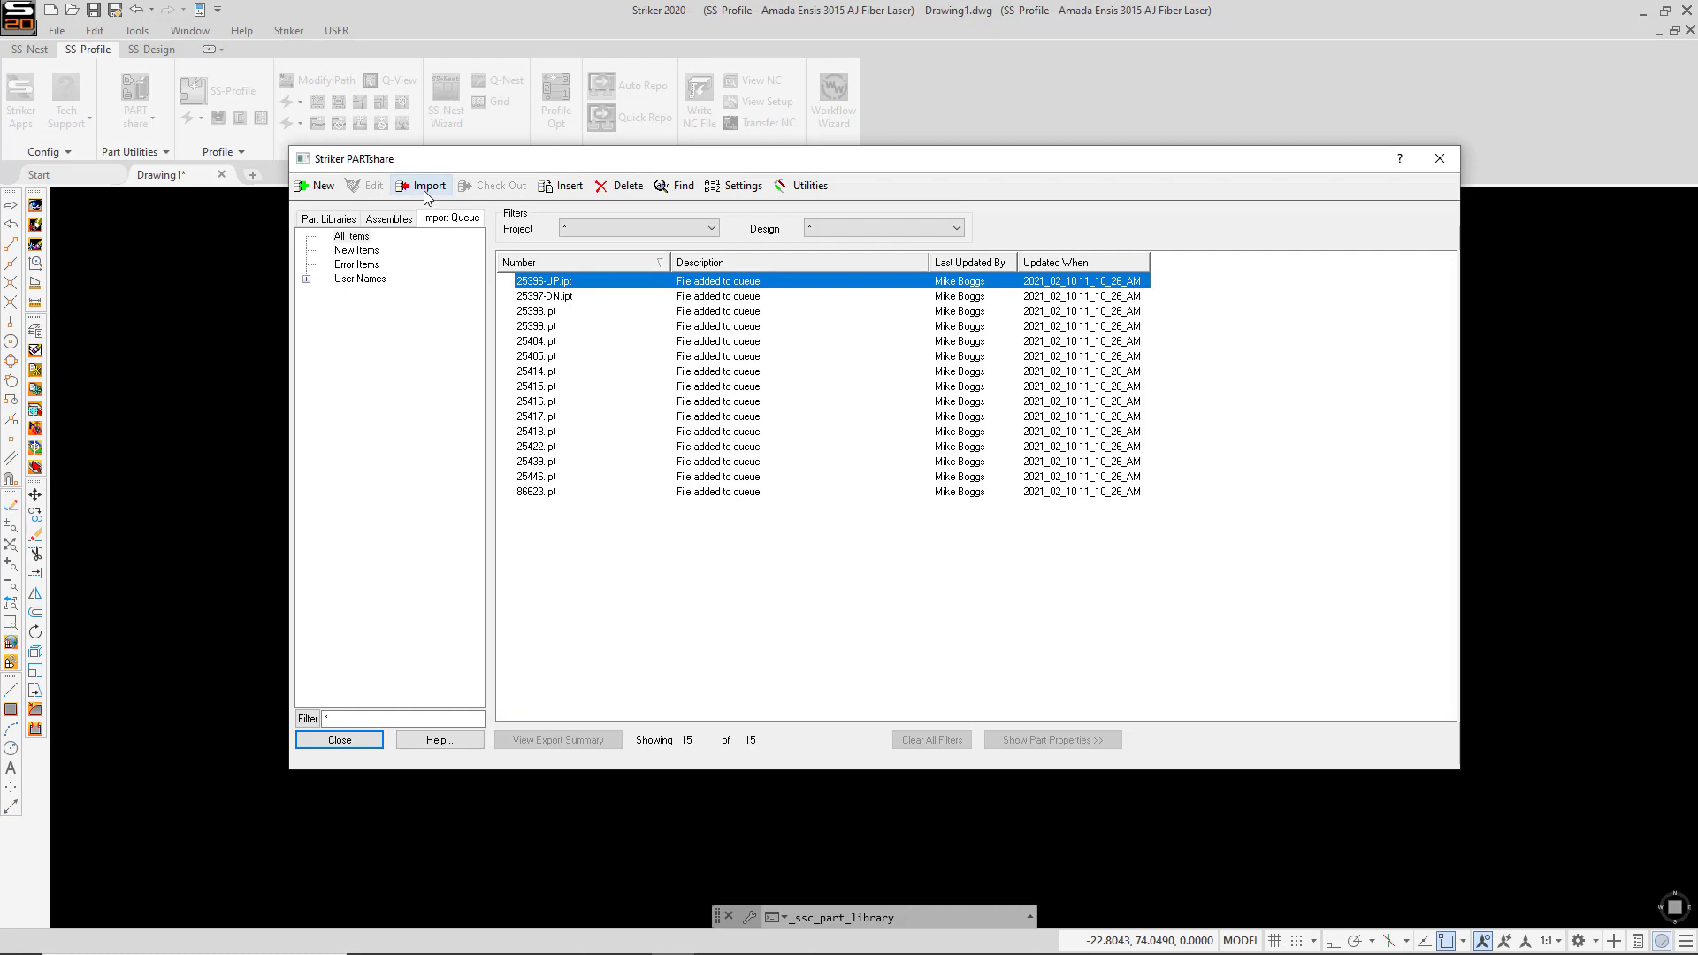
Step: Import part 25396-UP, changing its library name from Hastings HVAC to Industrial Oven
left_click(425, 185)
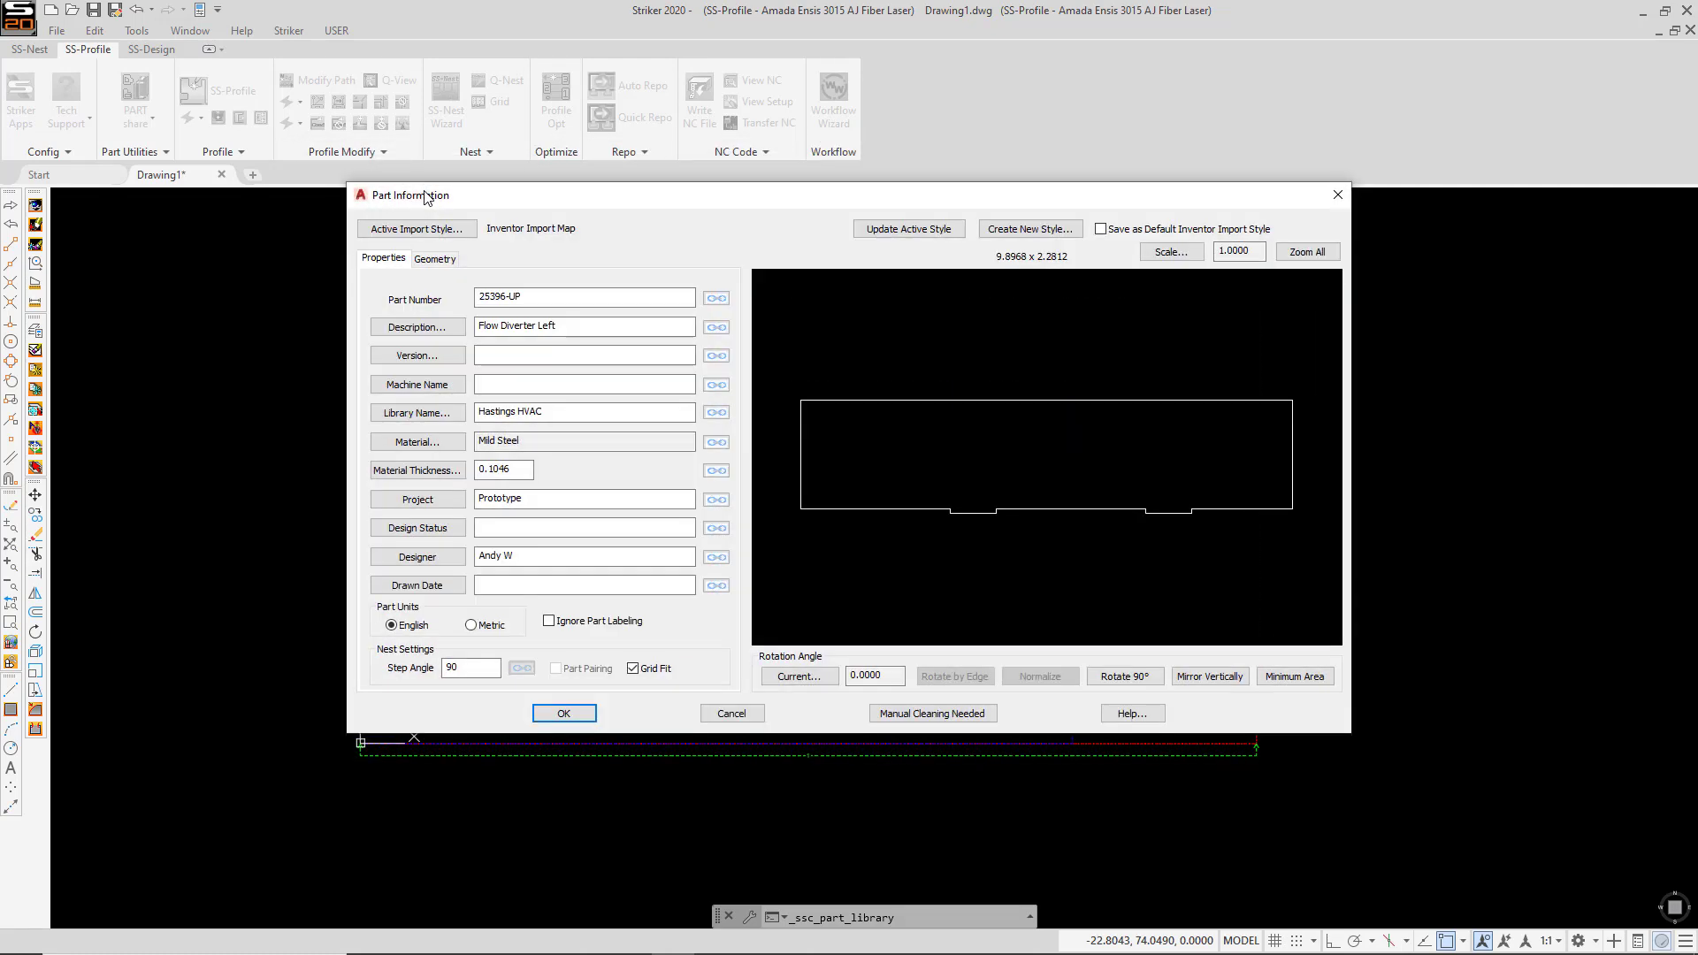
mouse_move(668, 251)
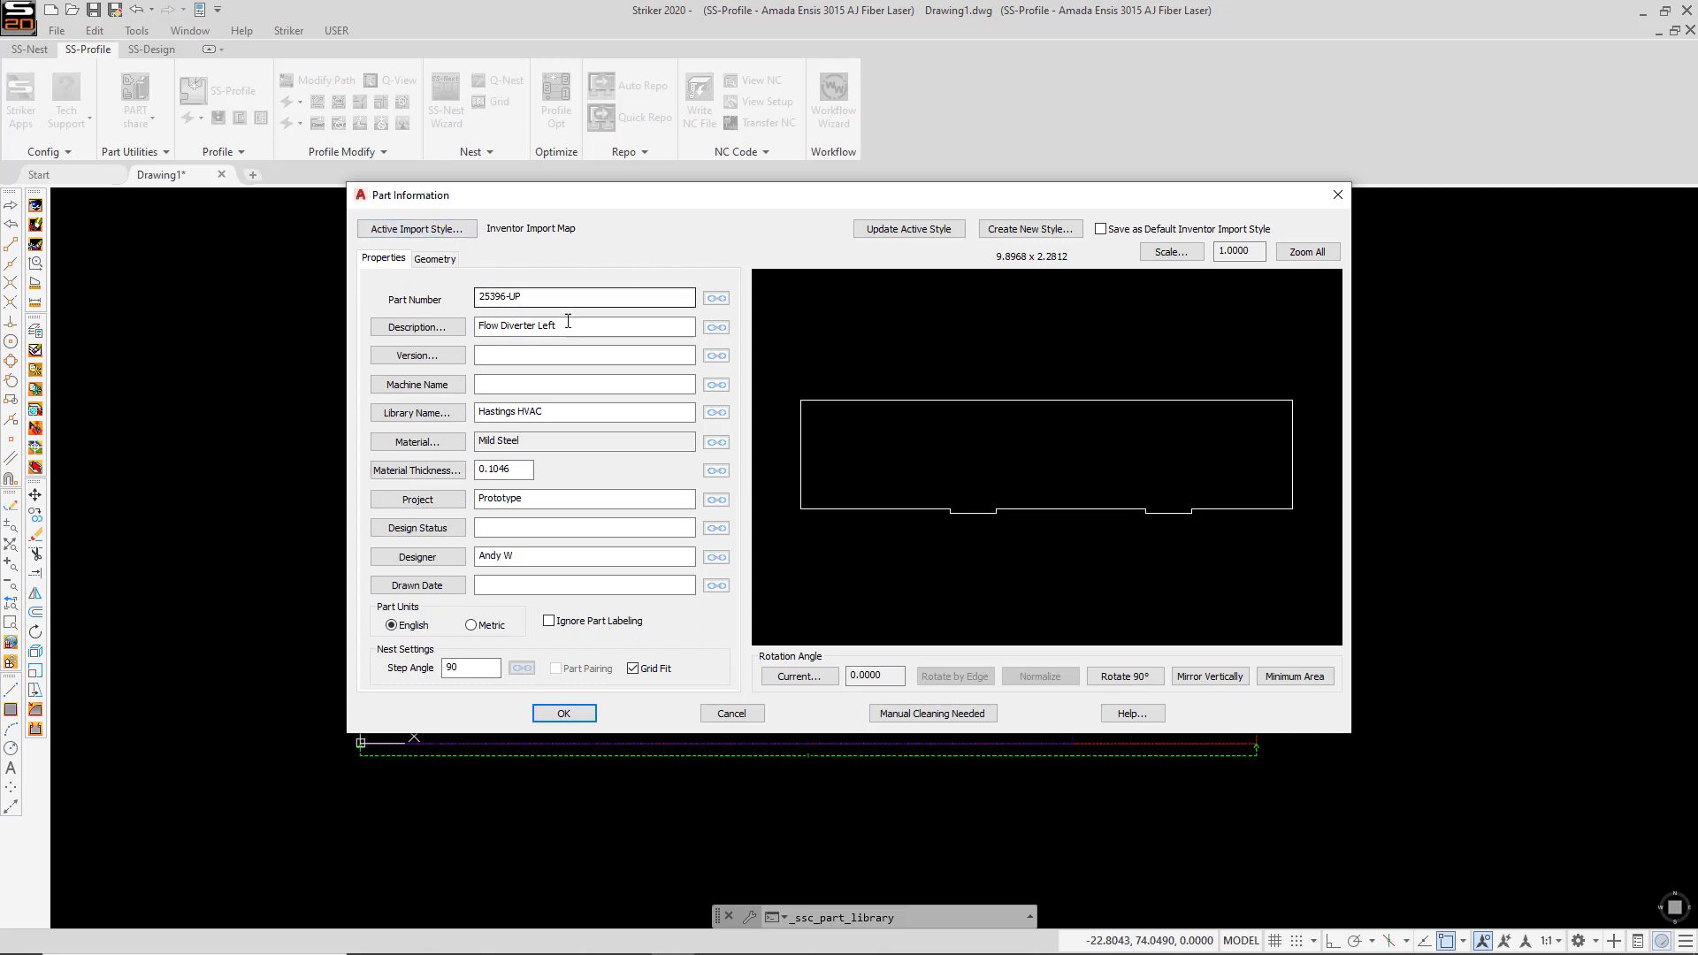
mouse_move(563, 579)
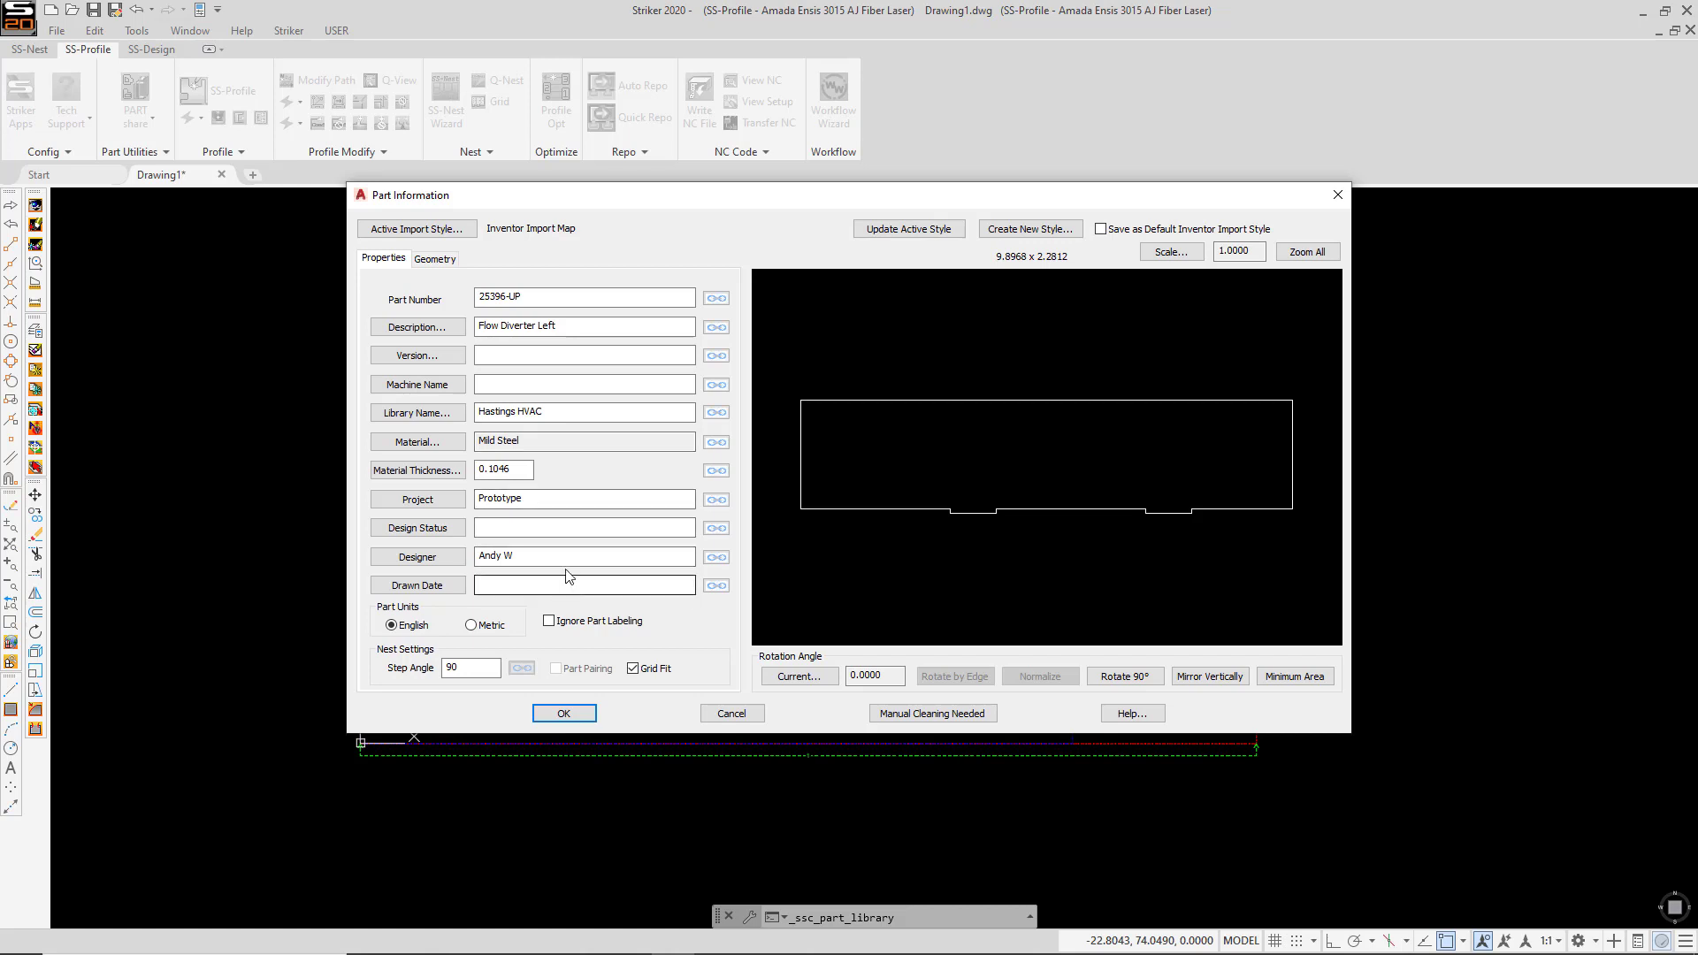
left_click(546, 298)
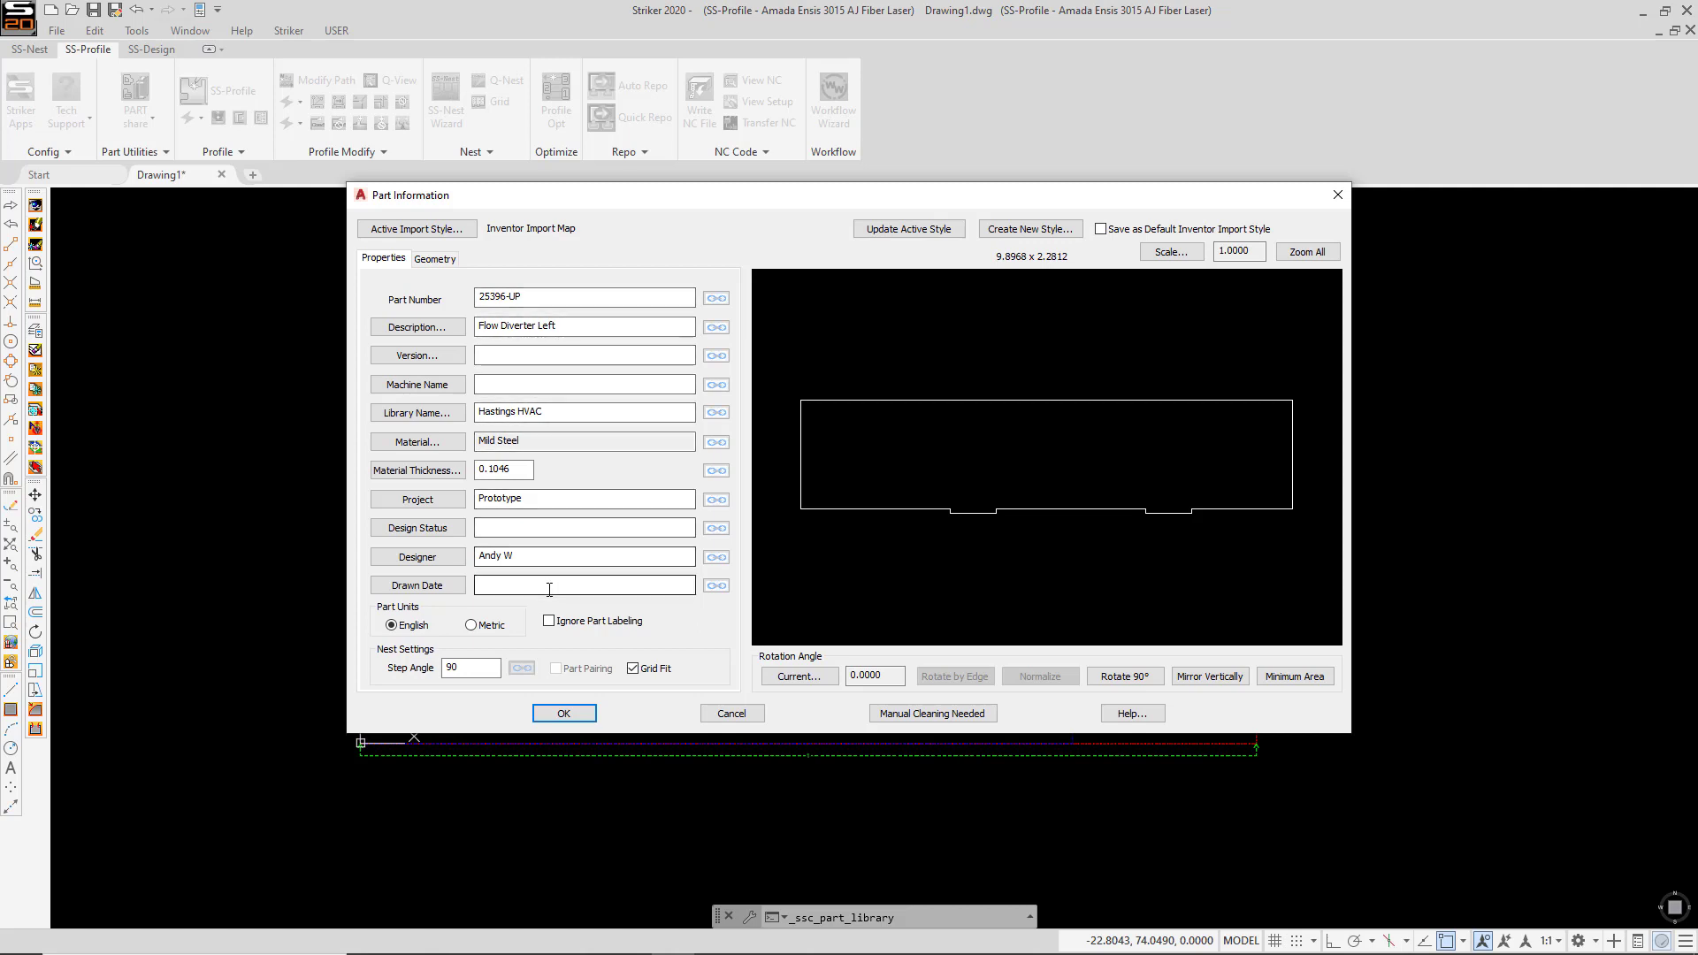
triple_click(583, 411)
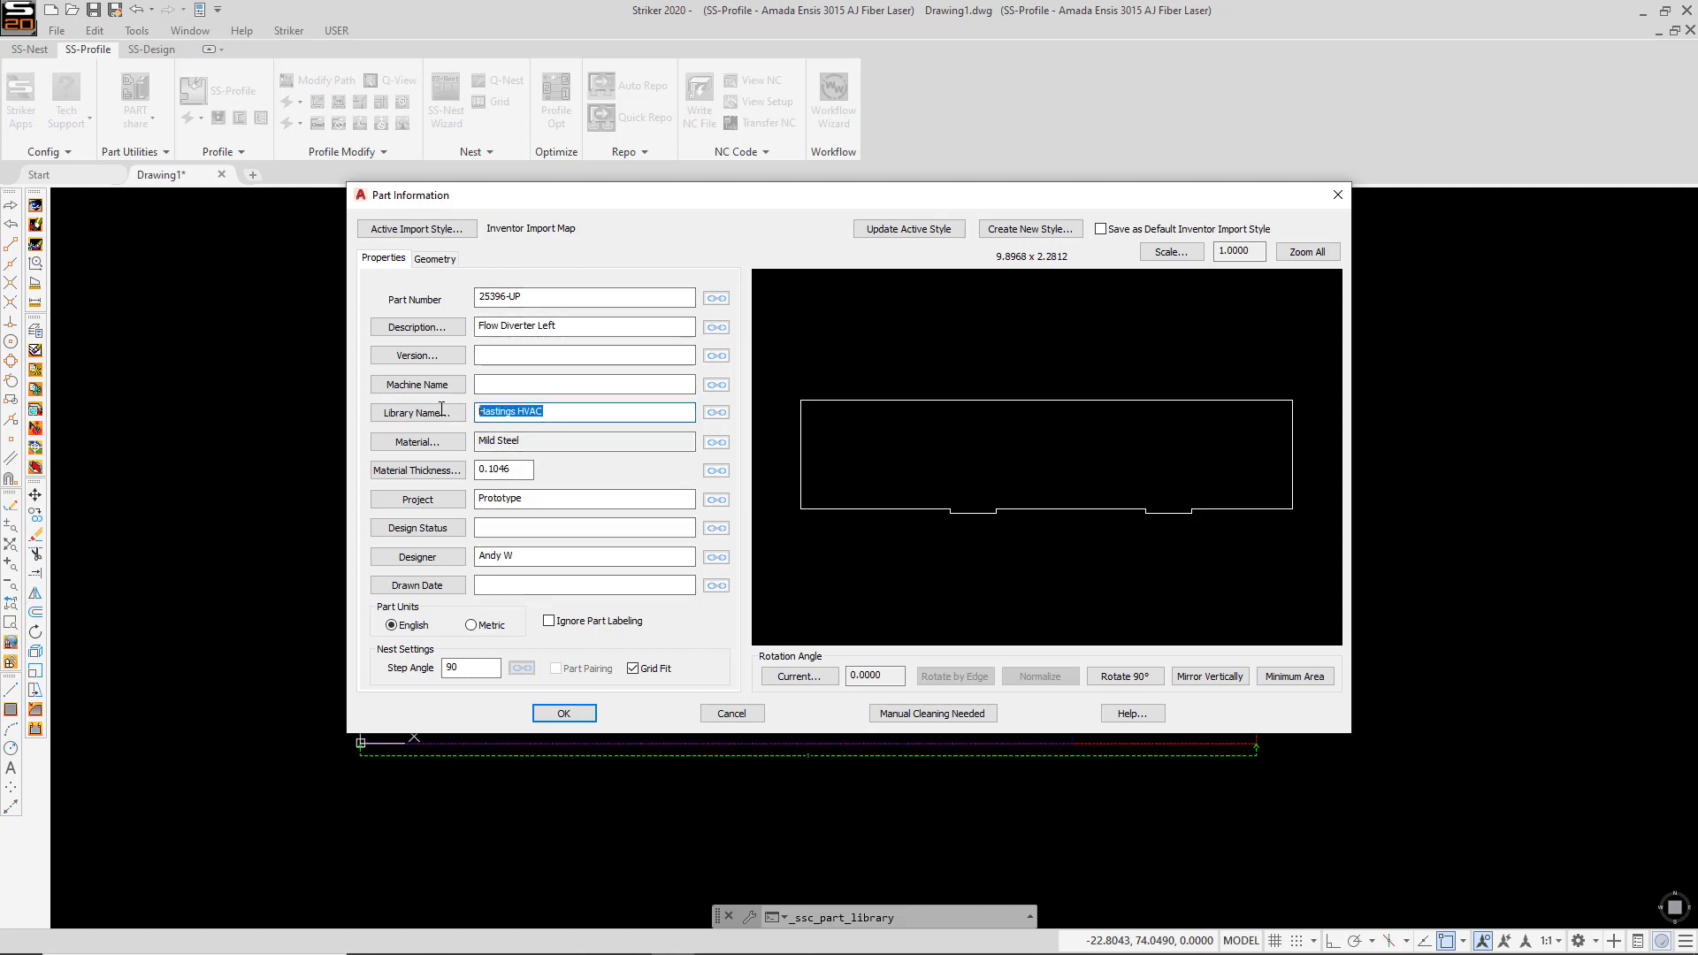
type("Ind")
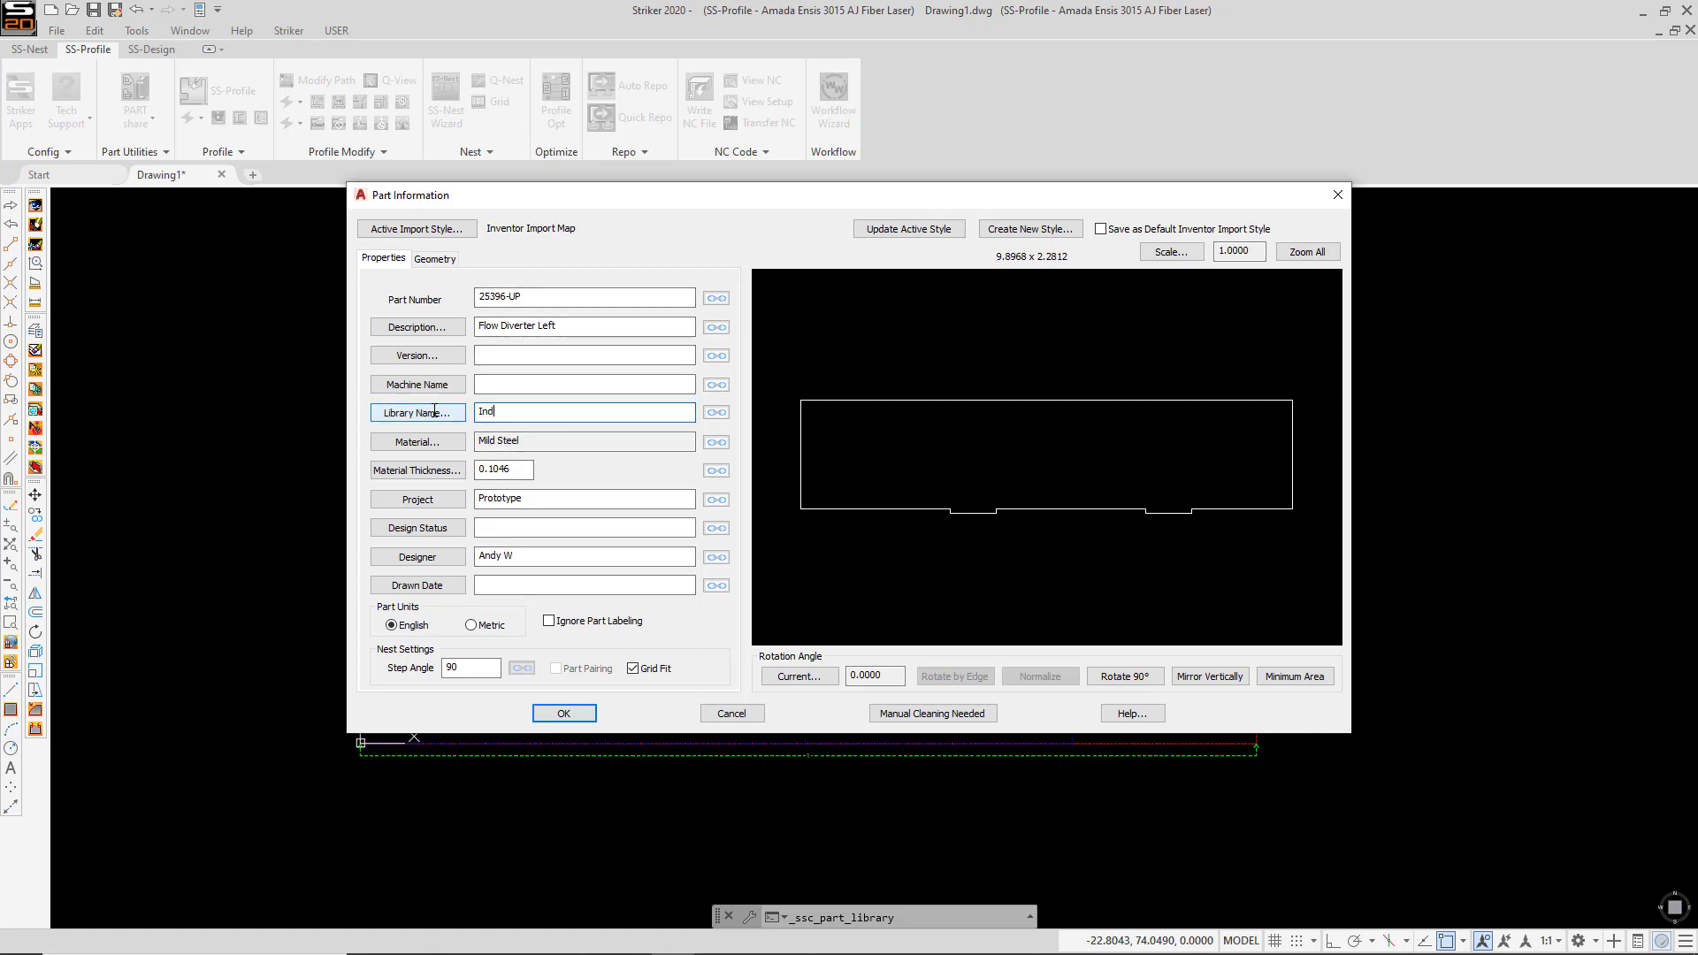
type("ustrial O")
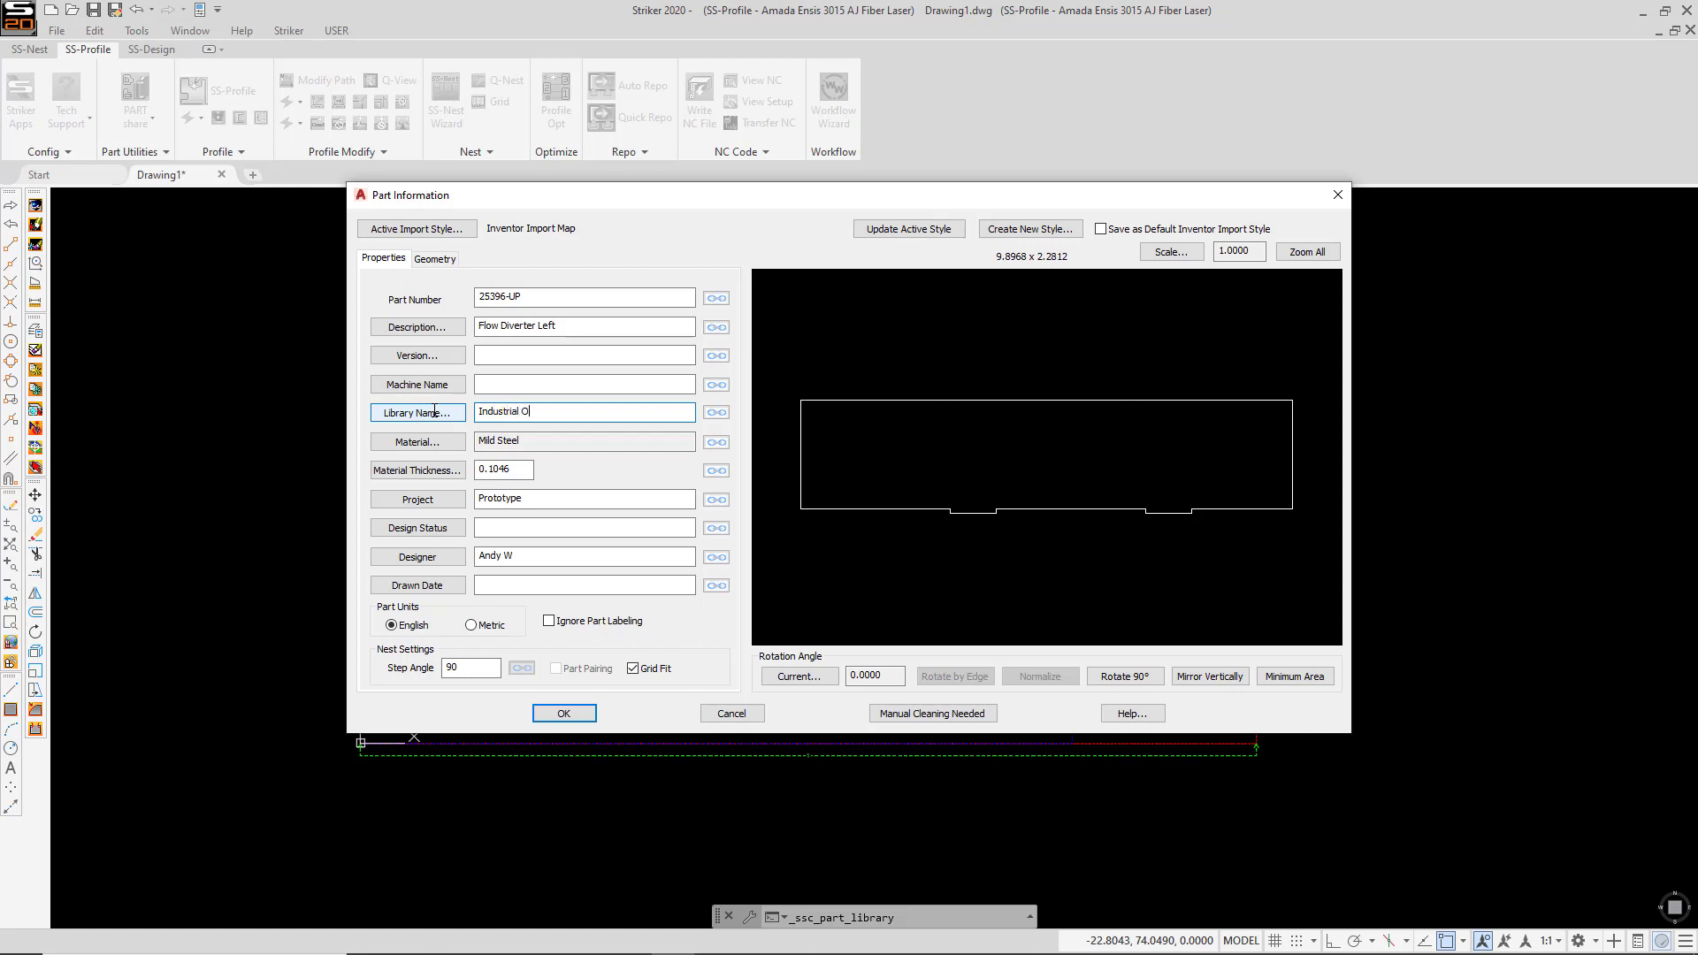
type("ven")
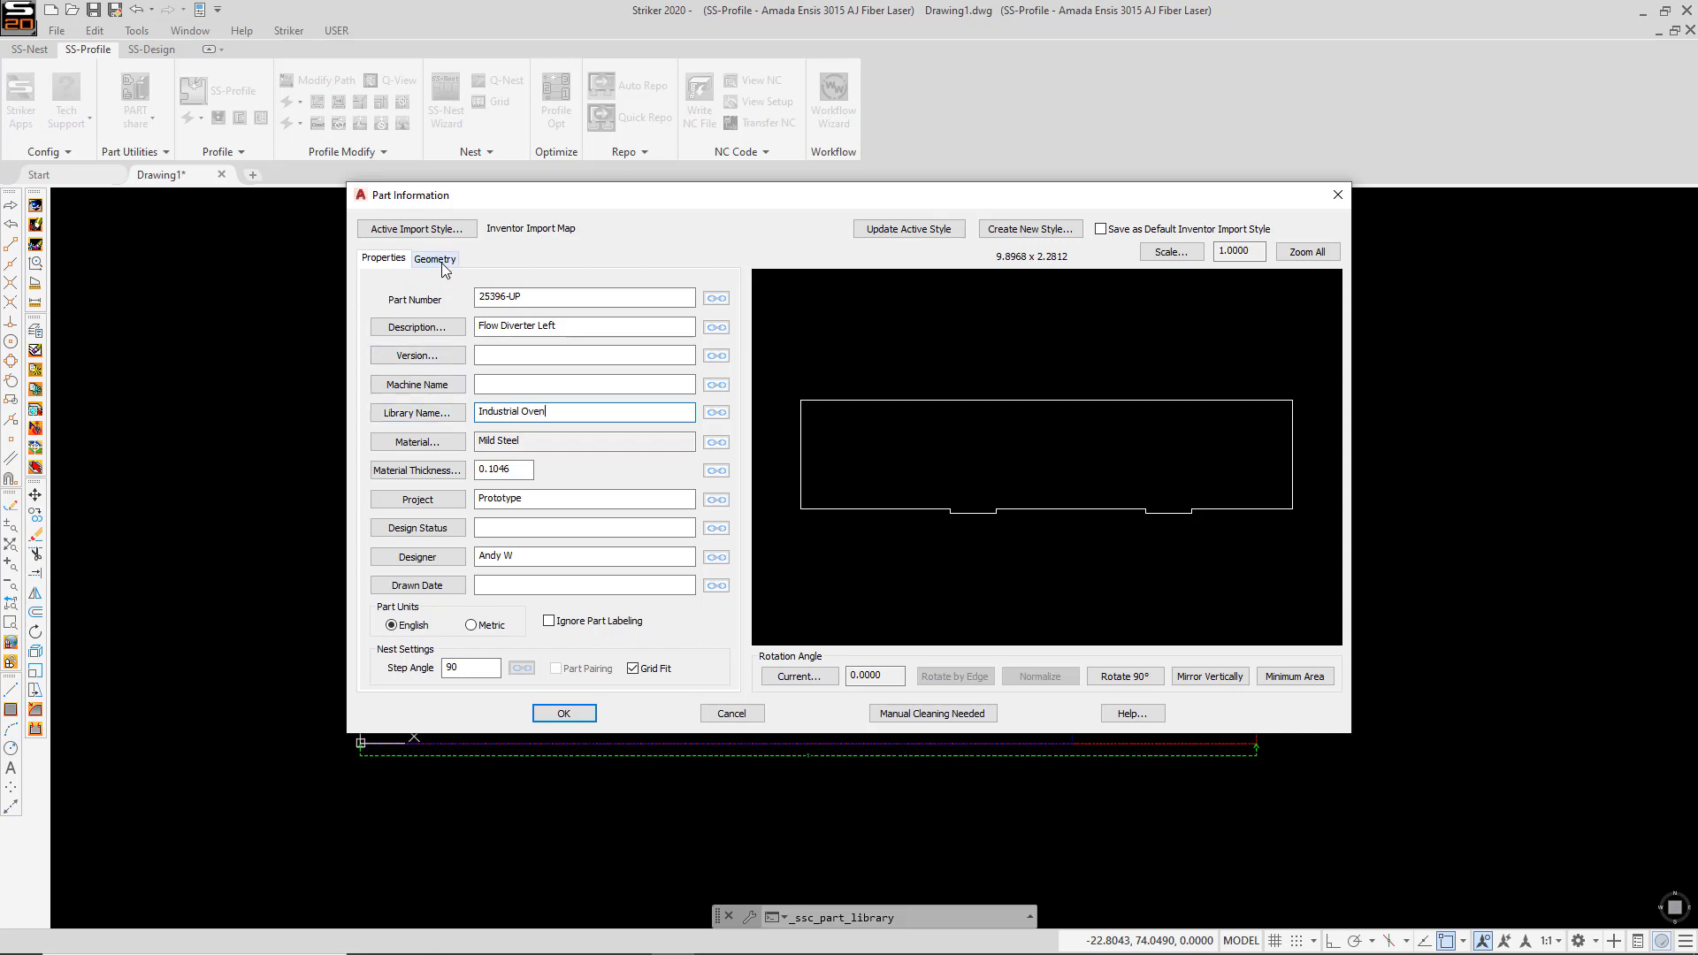
Step: Confirm the Flow Diverter Left import and view it in the Industrial Oven library
left_click(434, 259)
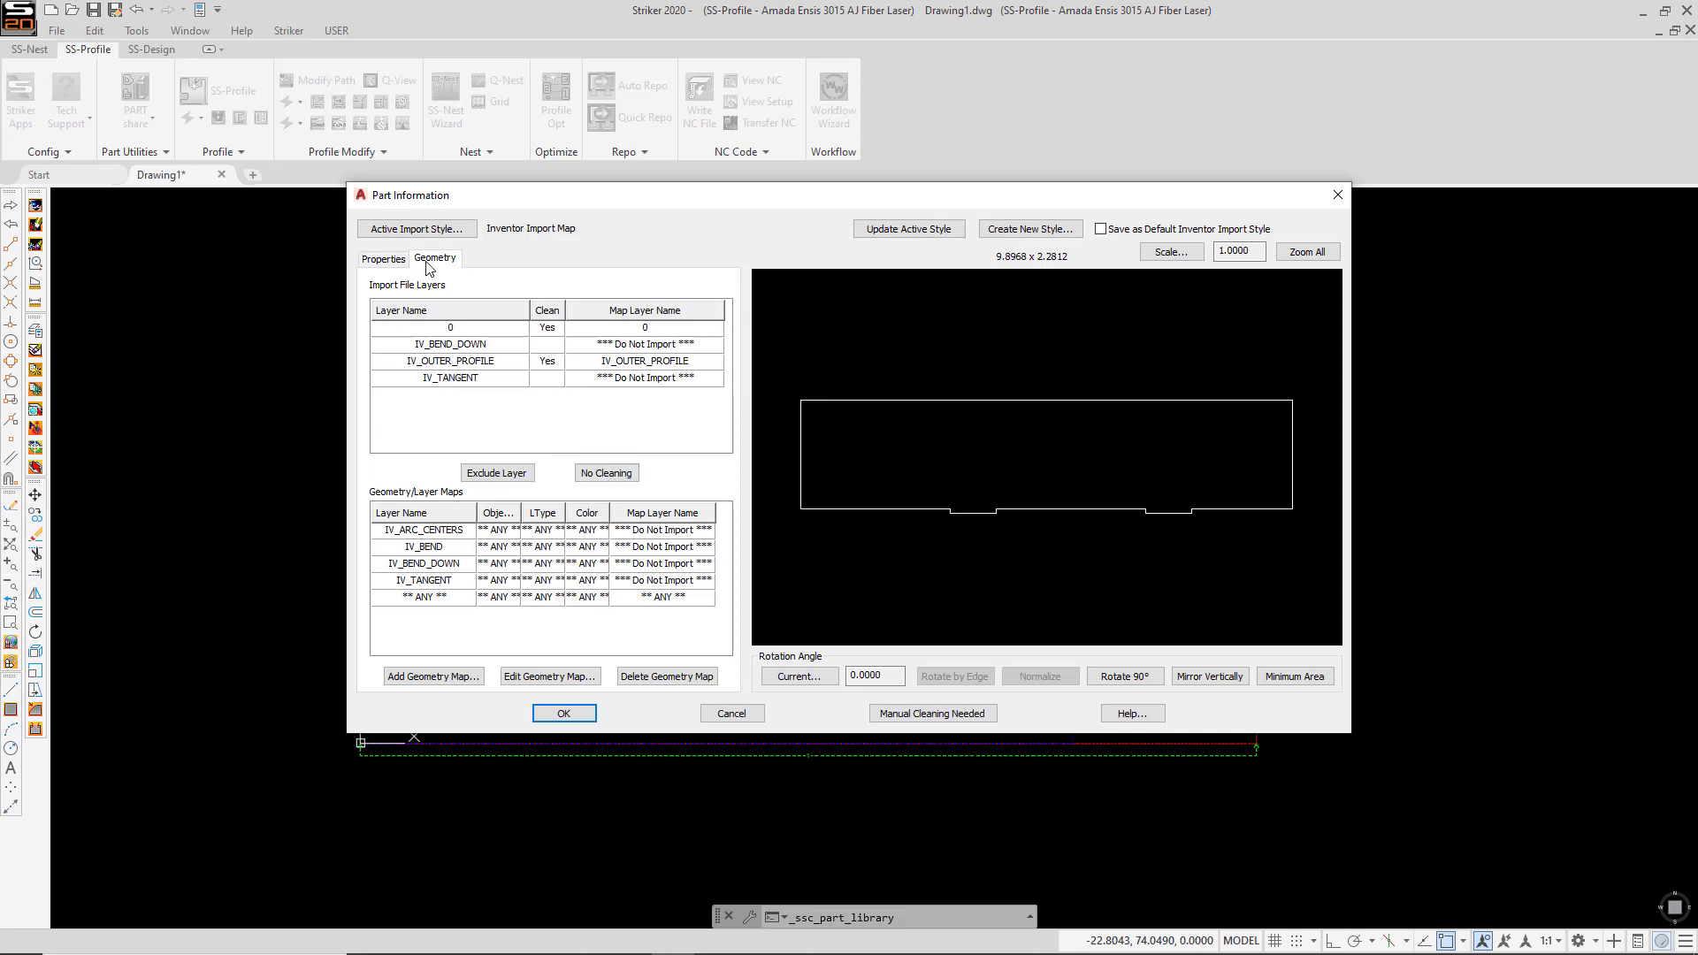
left_click(382, 257)
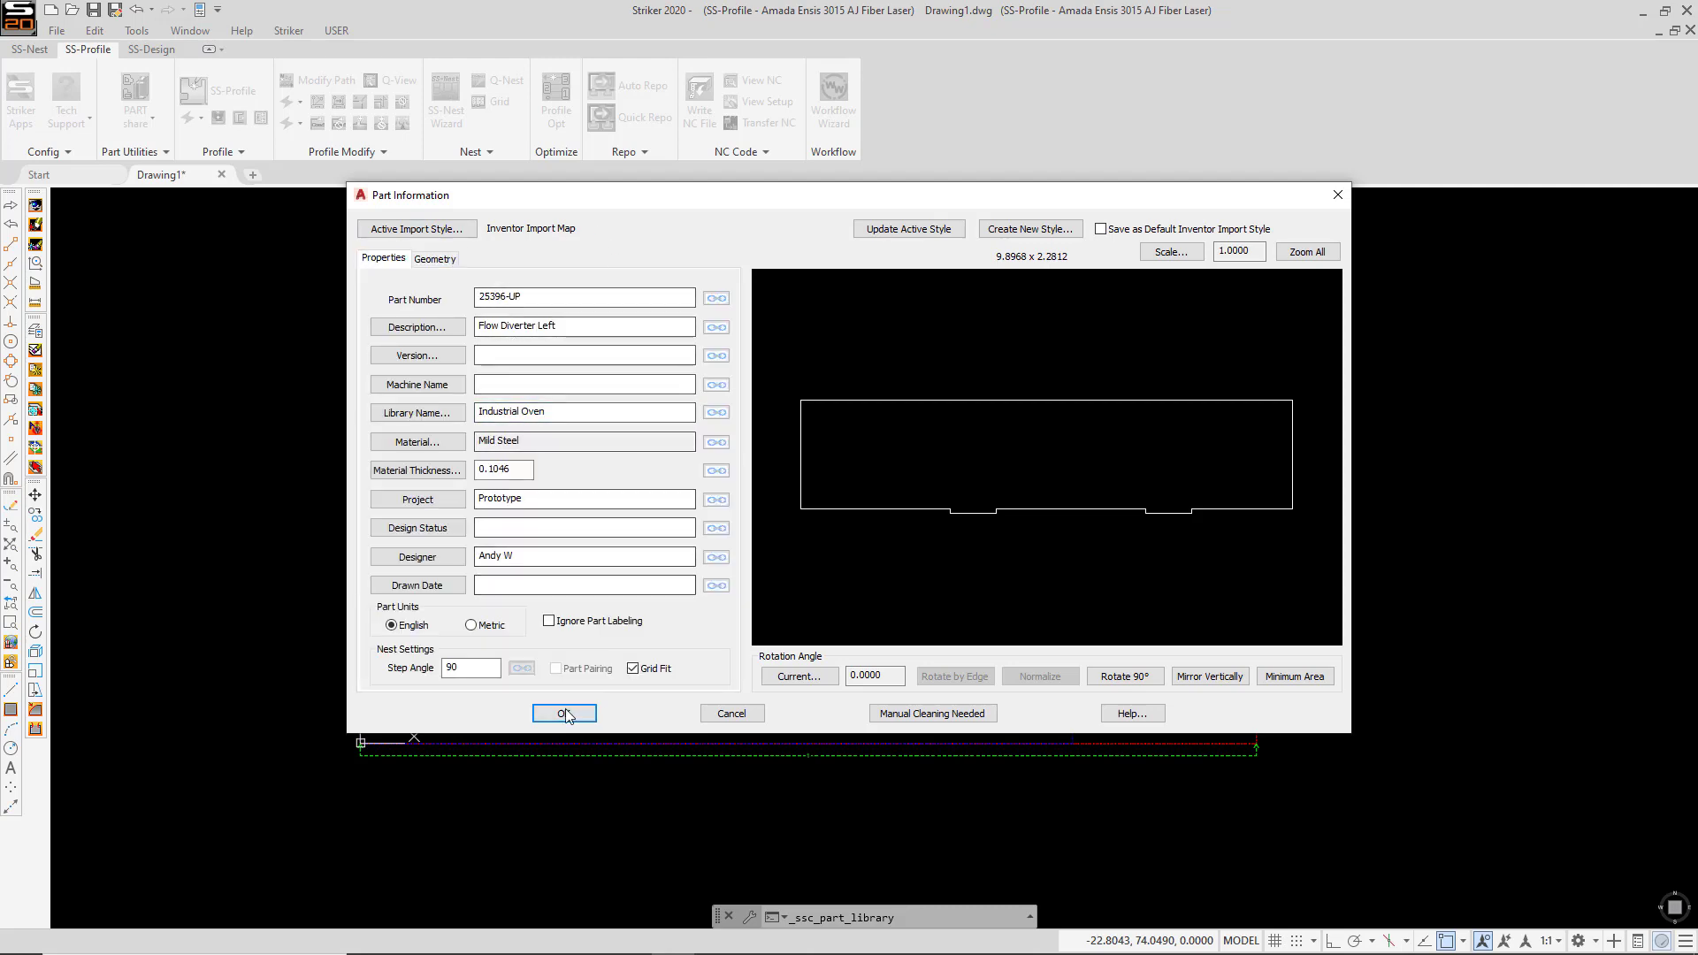
left_click(563, 714)
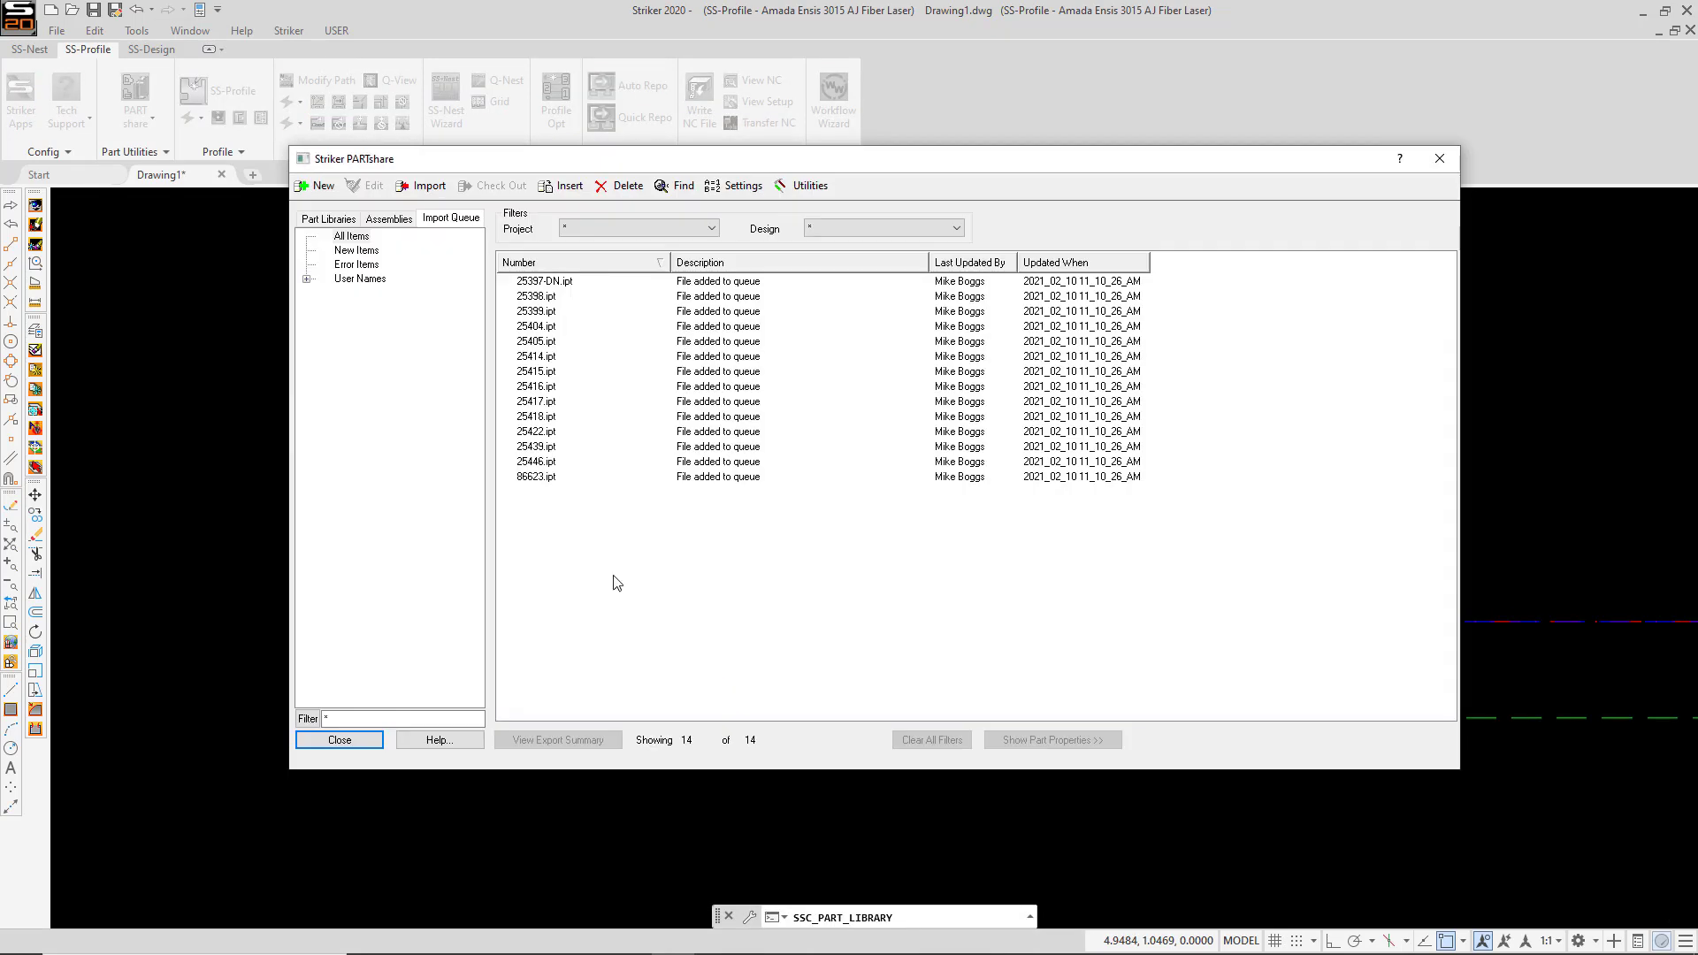
left_click(327, 217)
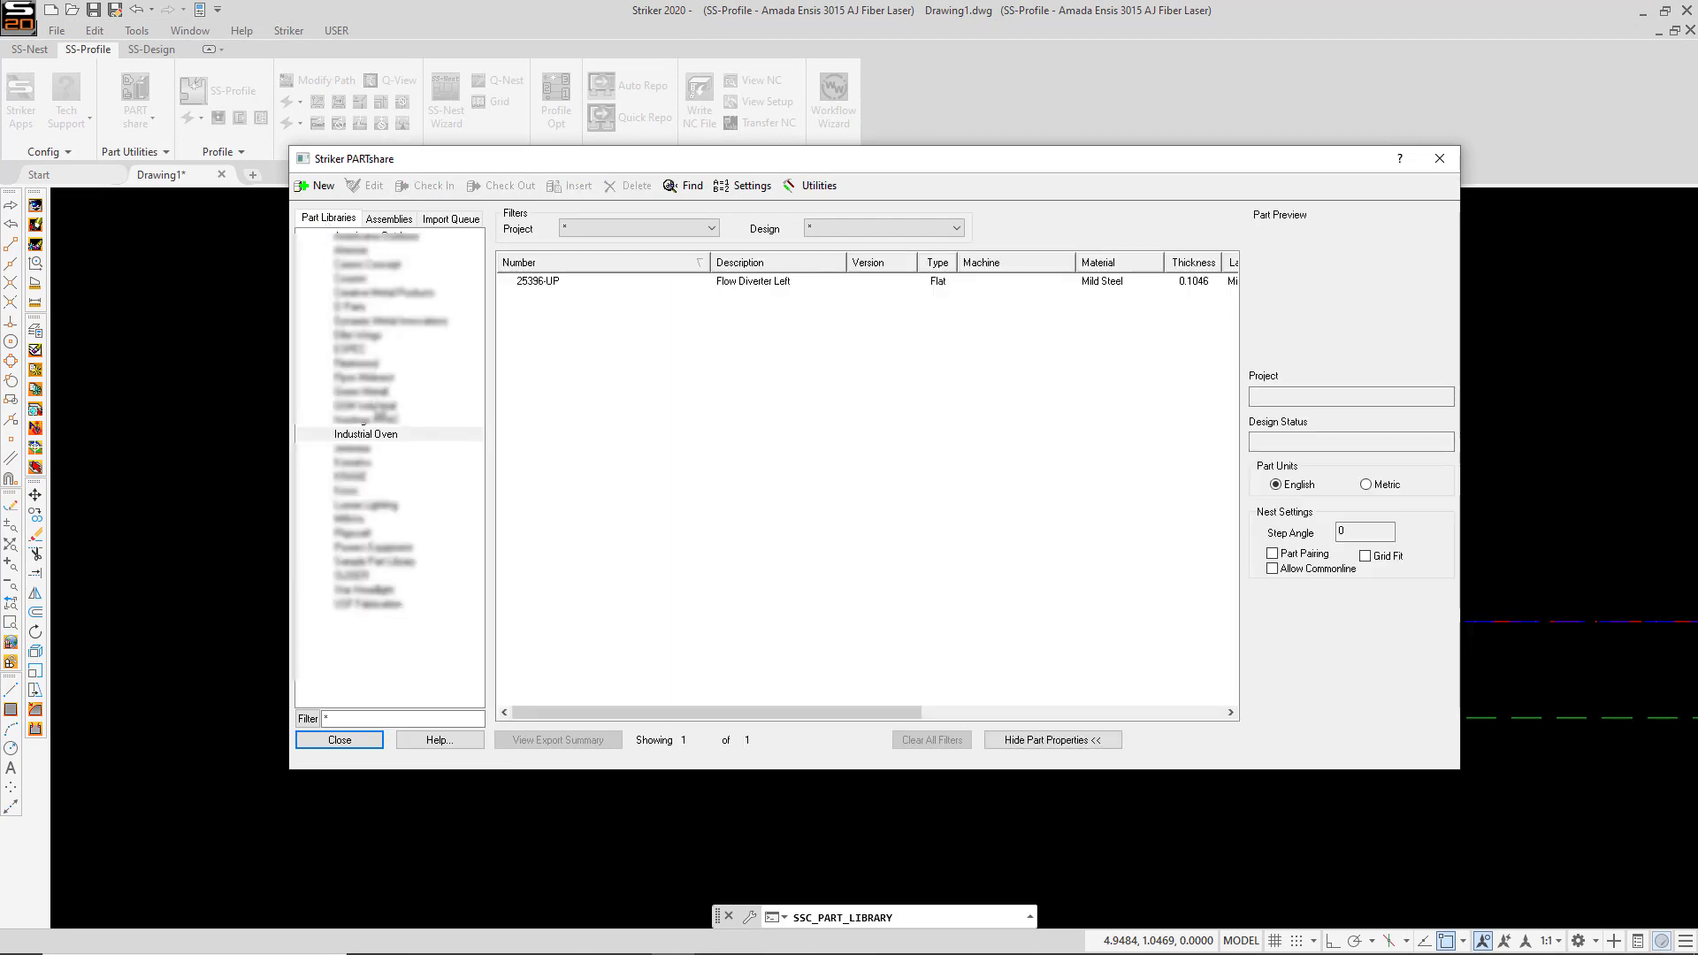
mouse_move(510, 309)
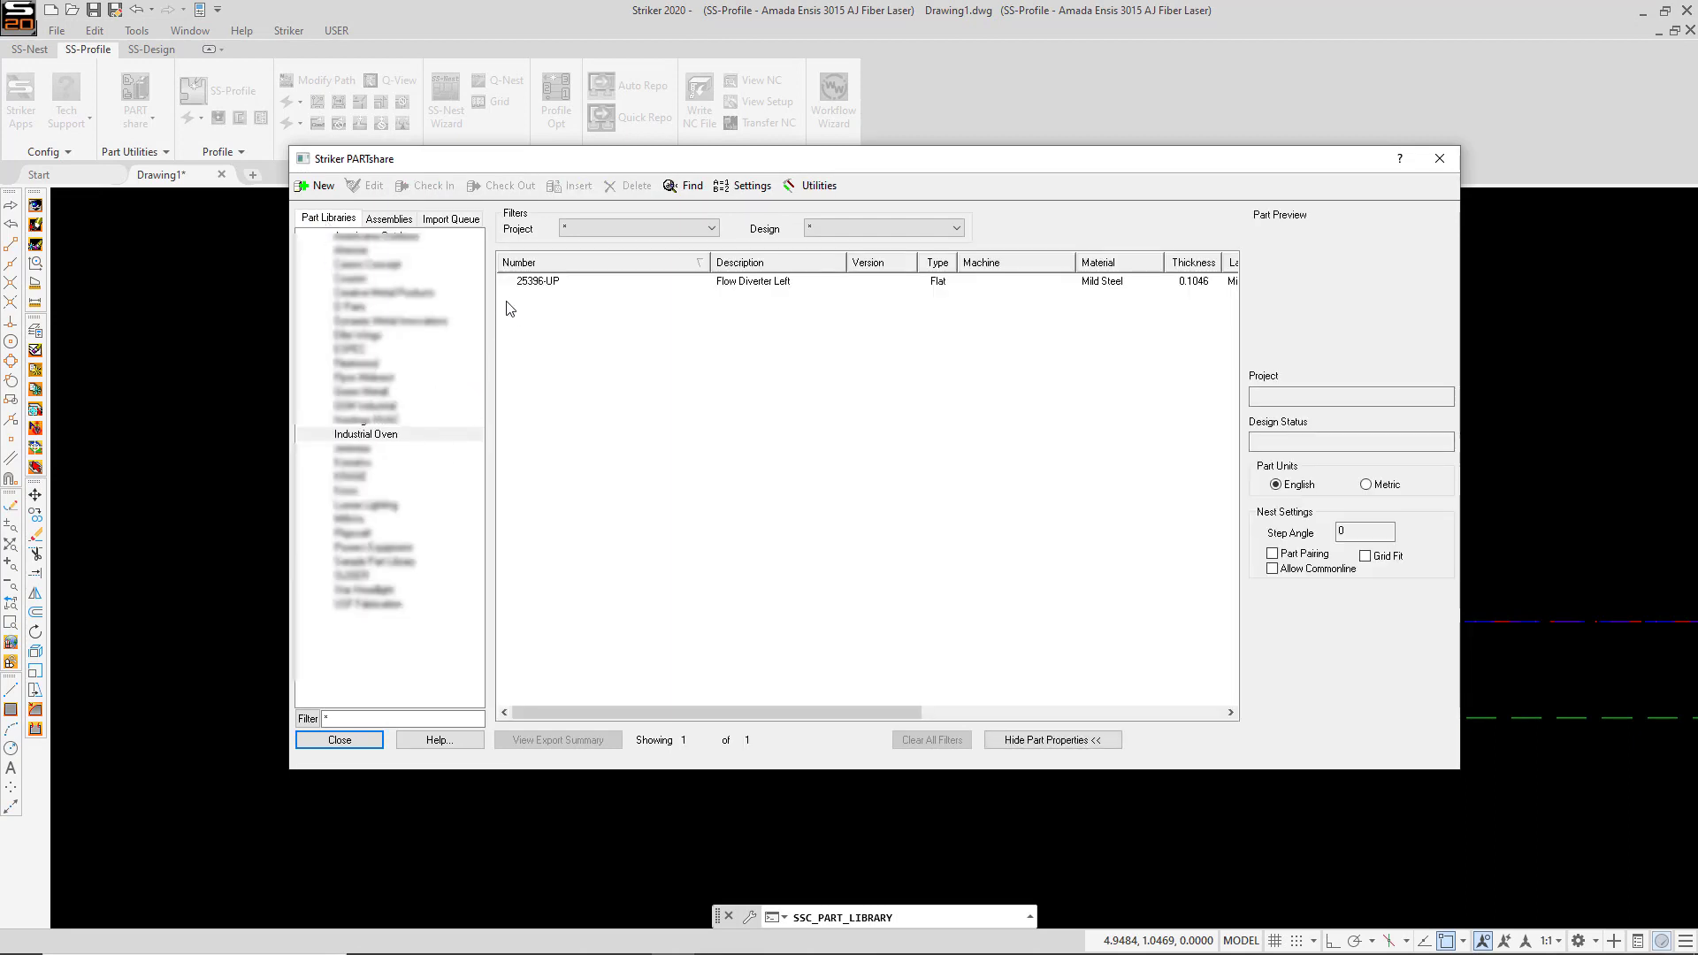
Step: Select all fourteen remaining queued files, from 25397-DN onward, and bring up import options
left_click(450, 217)
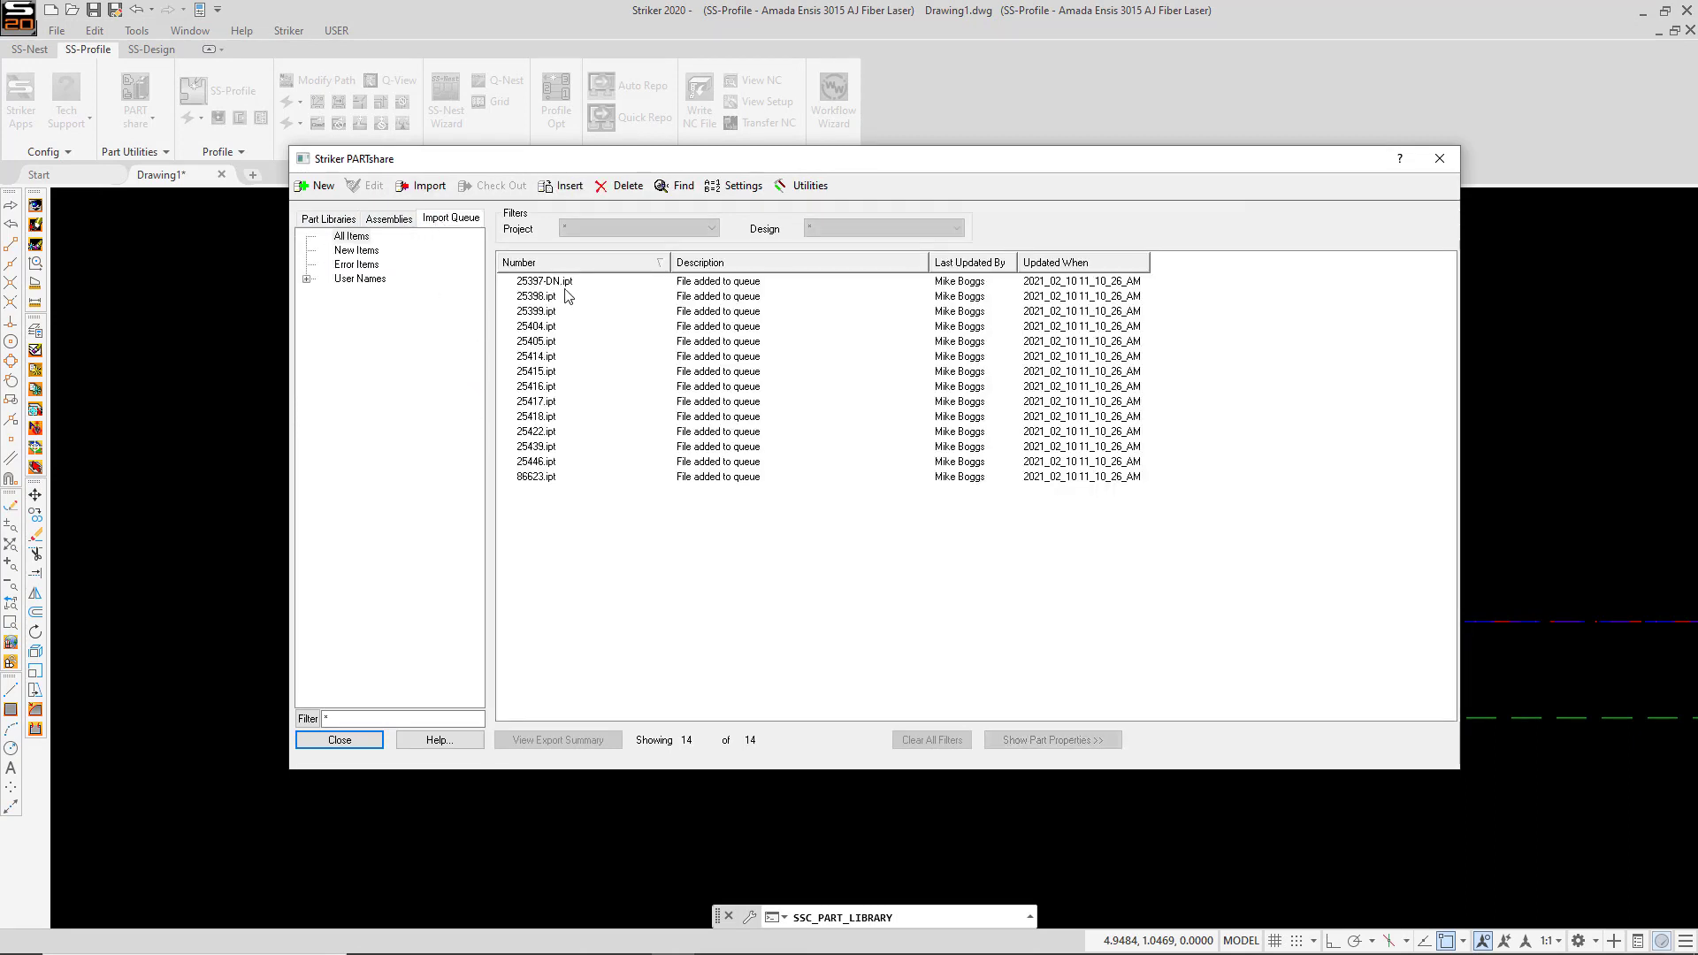
left_click(552, 281)
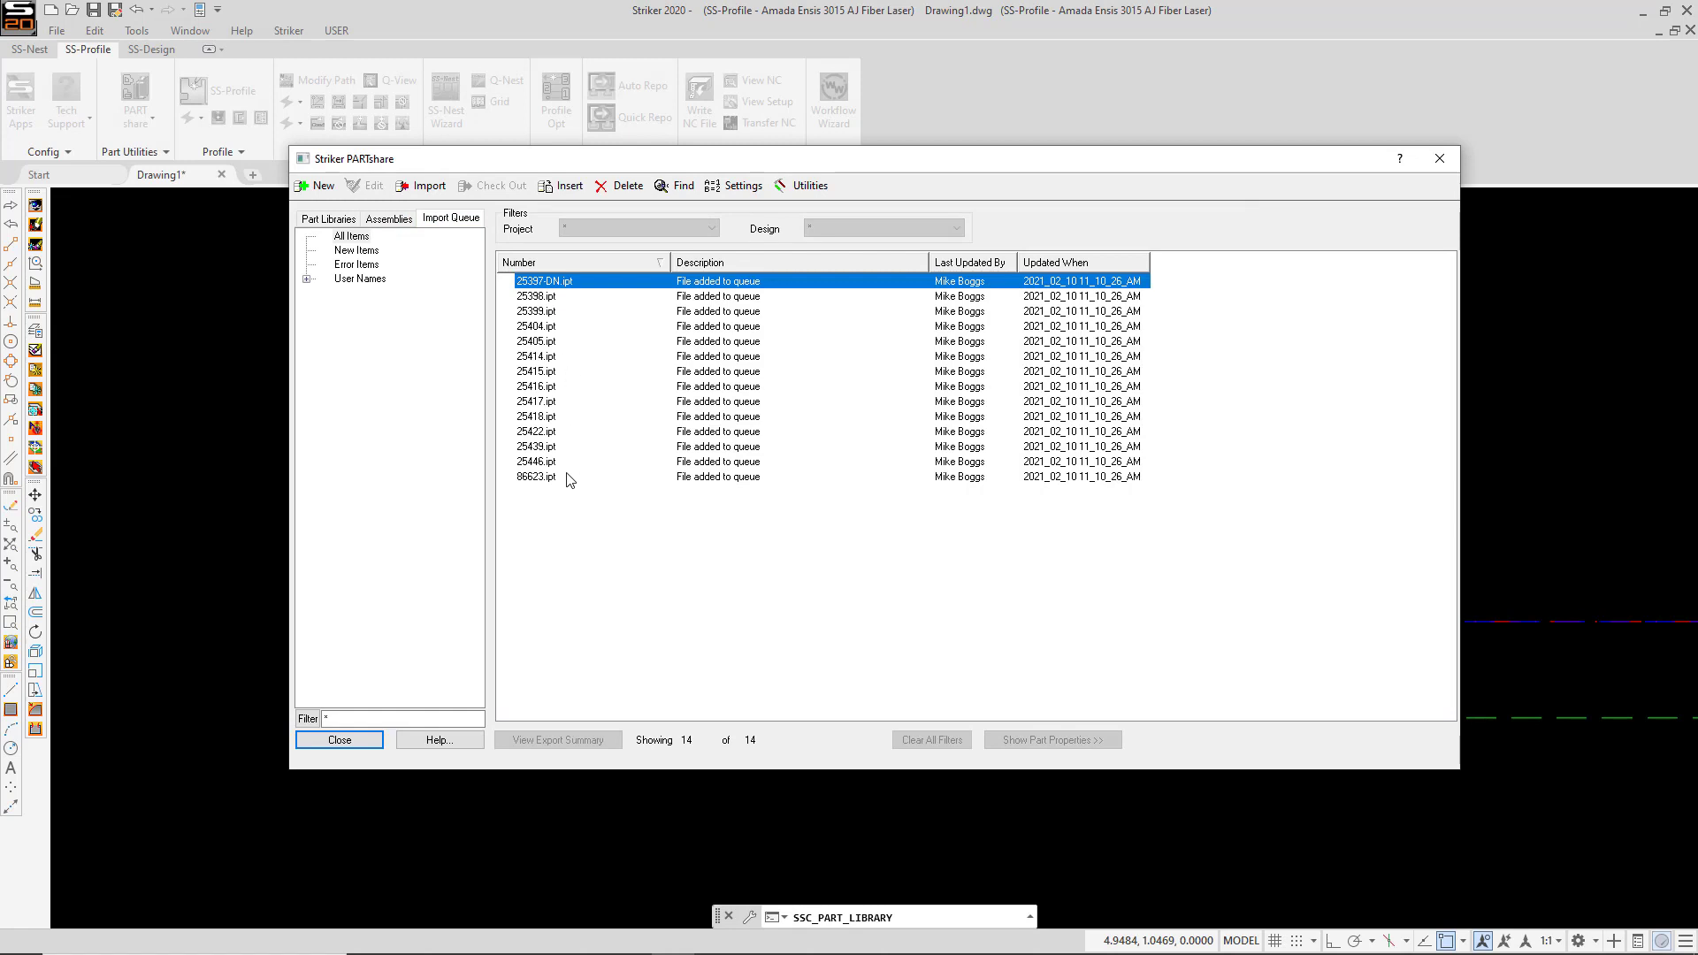
left_click(641, 359)
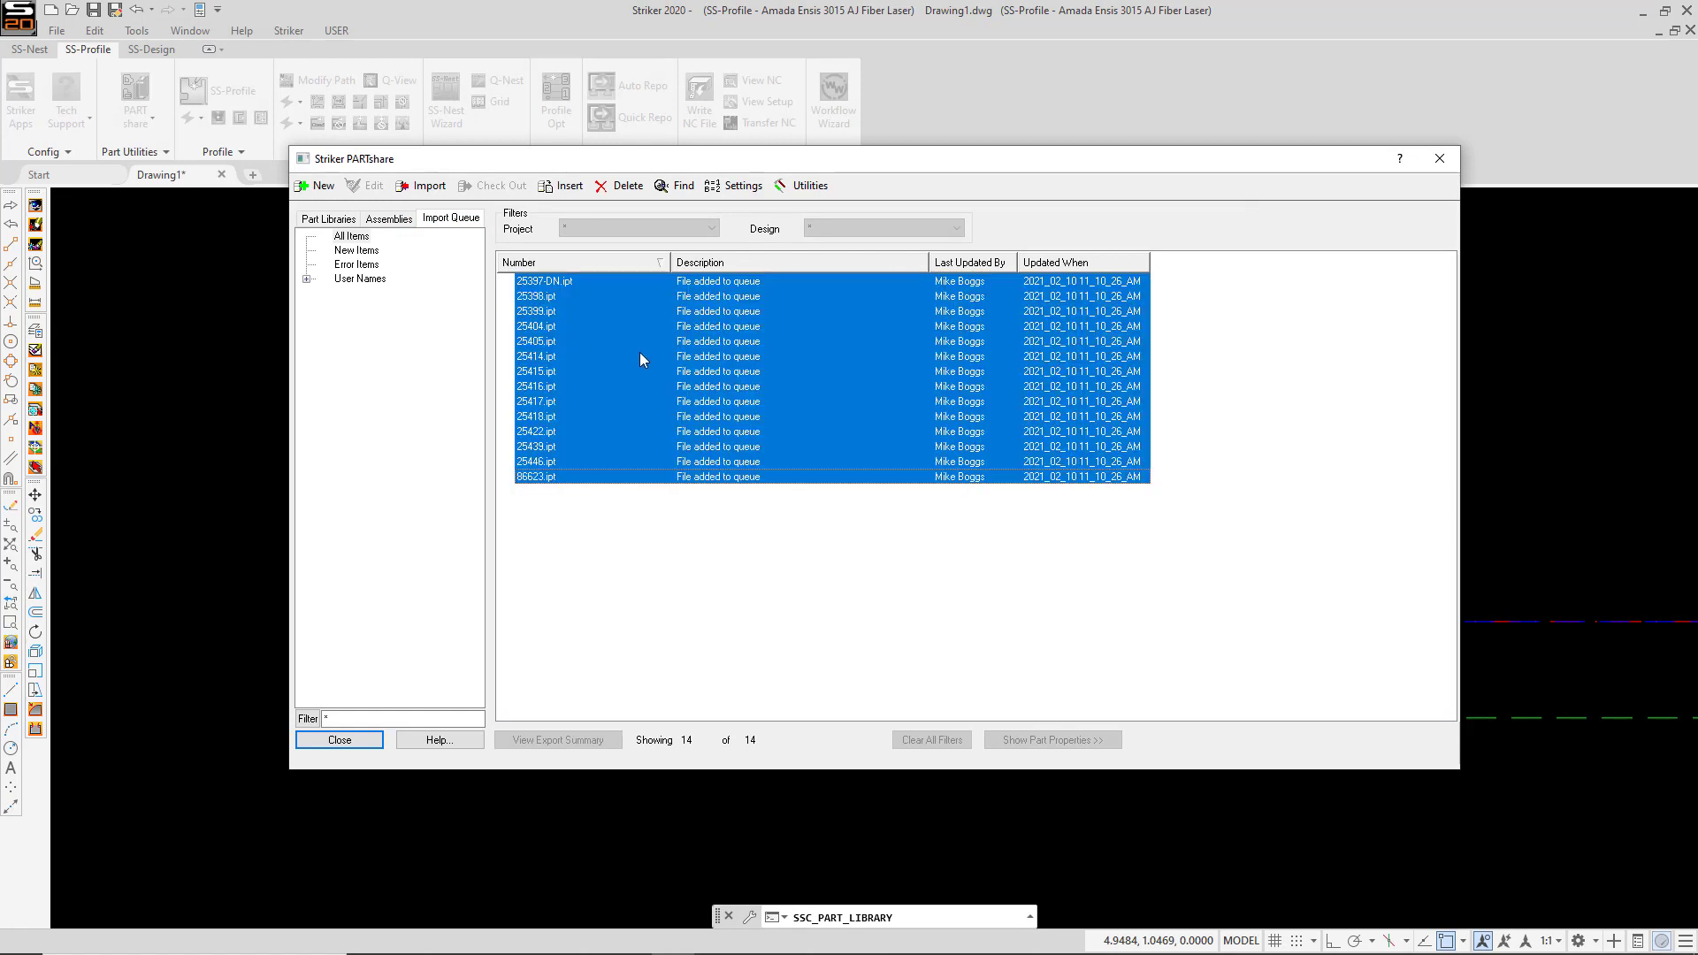
right_click(642, 358)
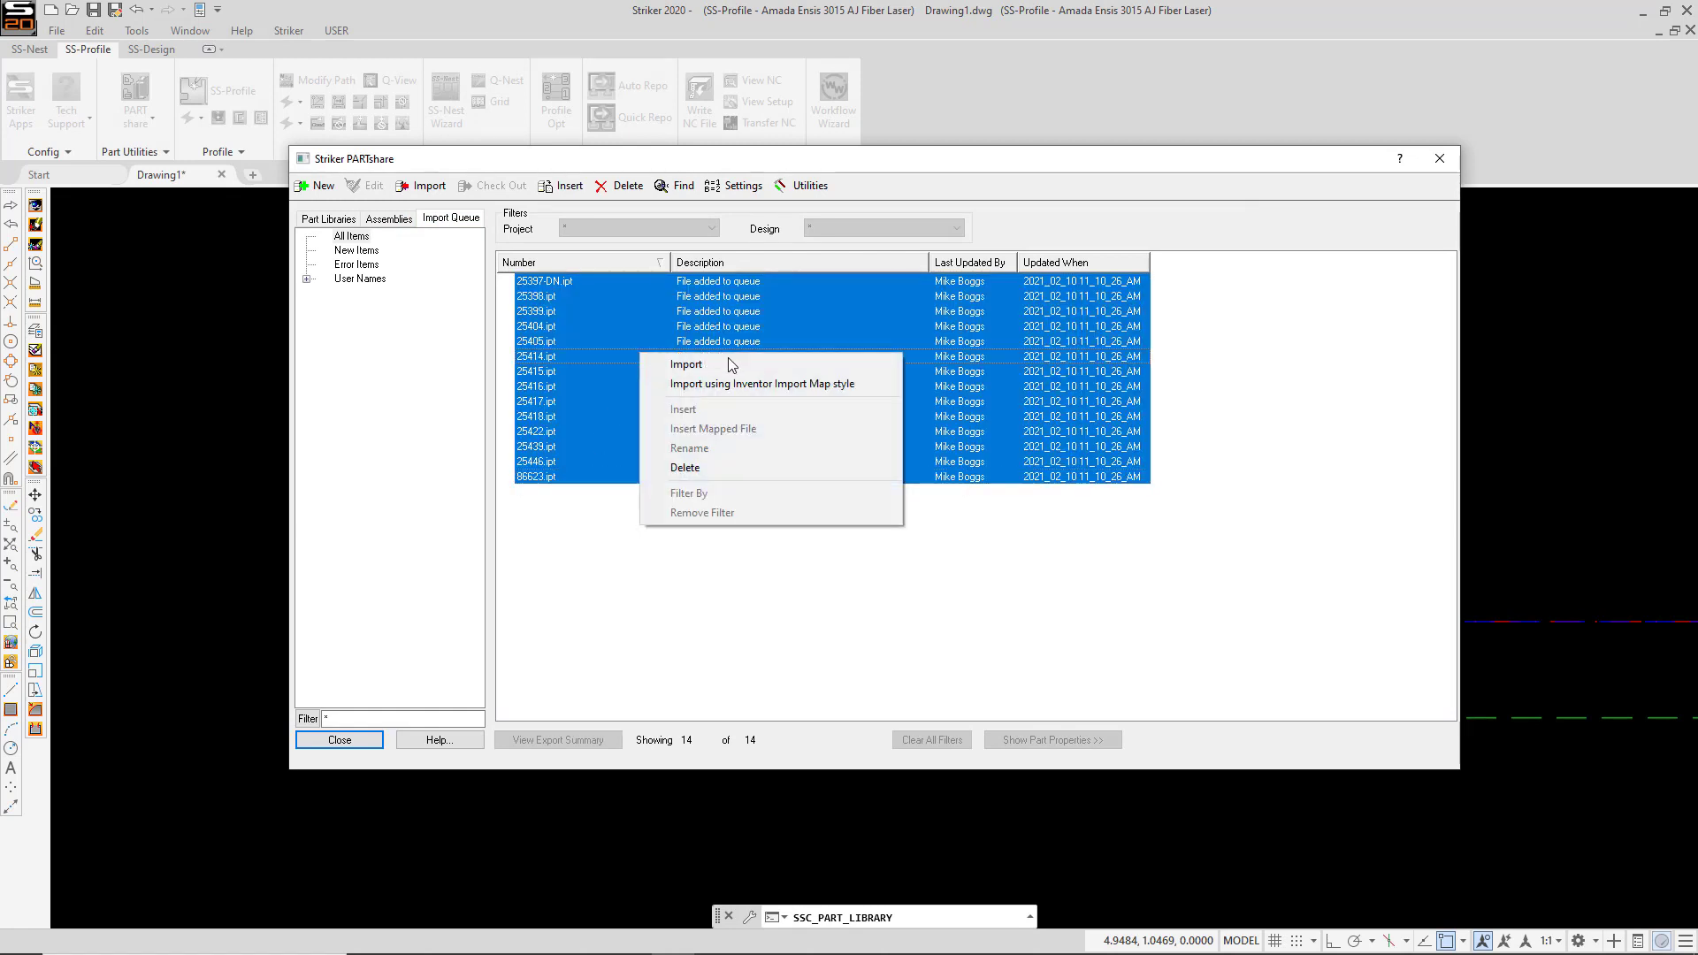
mouse_move(755, 383)
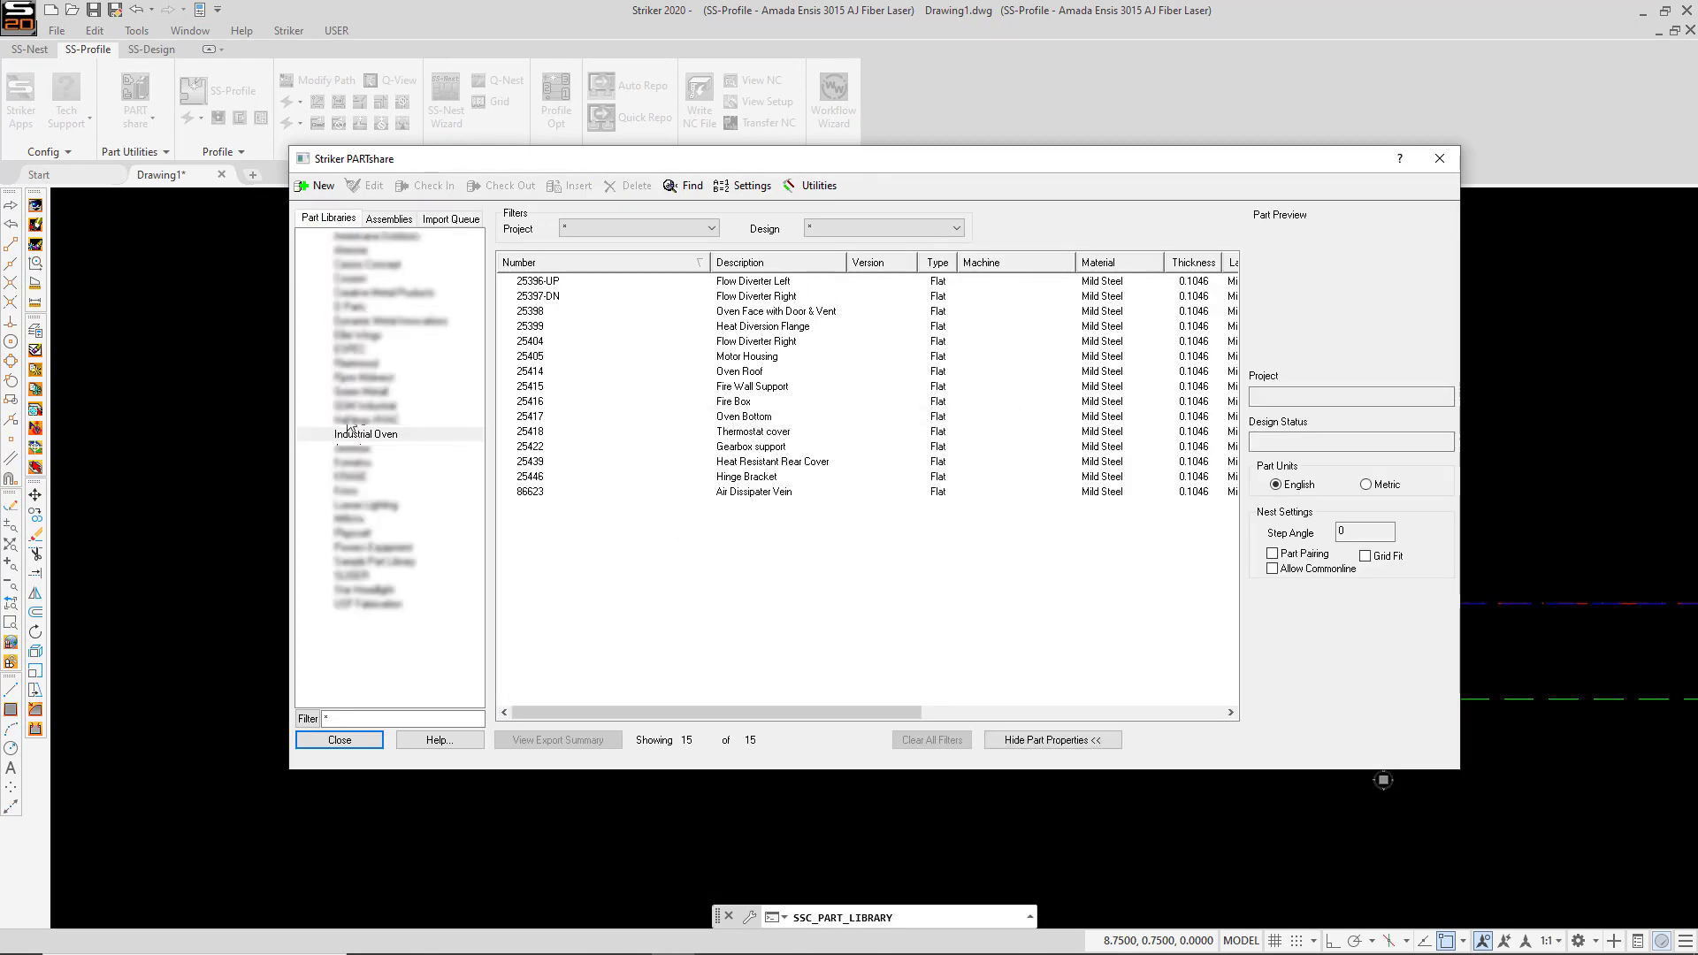
Step: Review and accept part 25414 Oven Roof's information, then close PARTshare
left_click(365, 434)
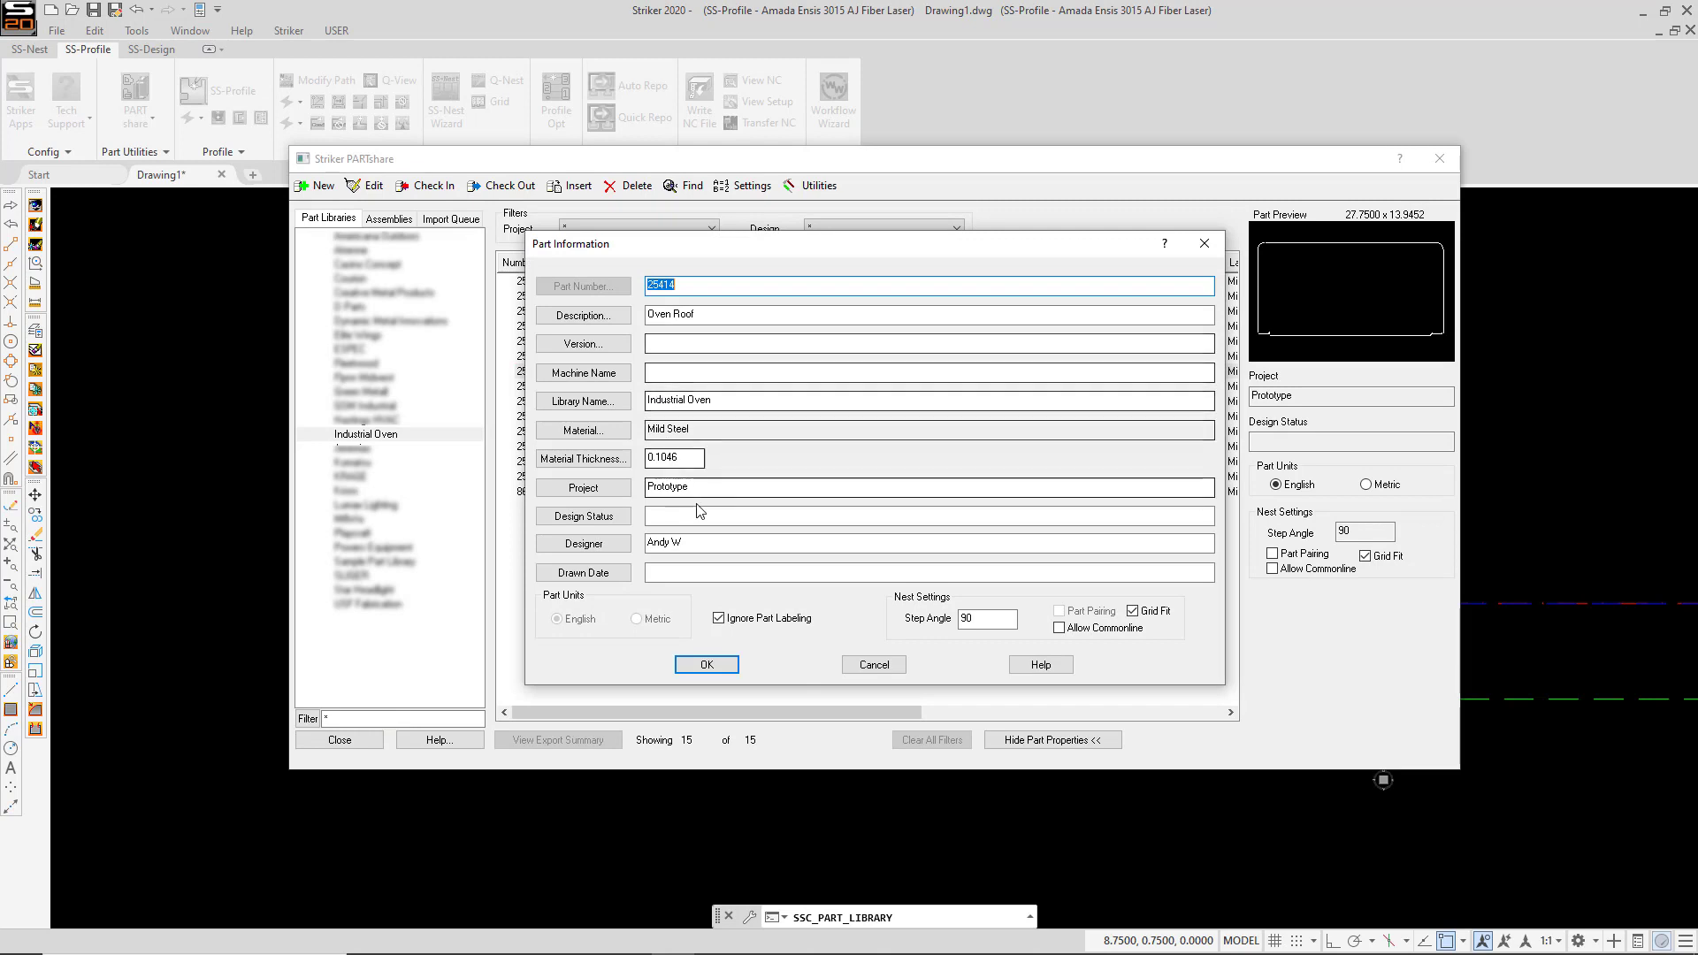
left_click(704, 664)
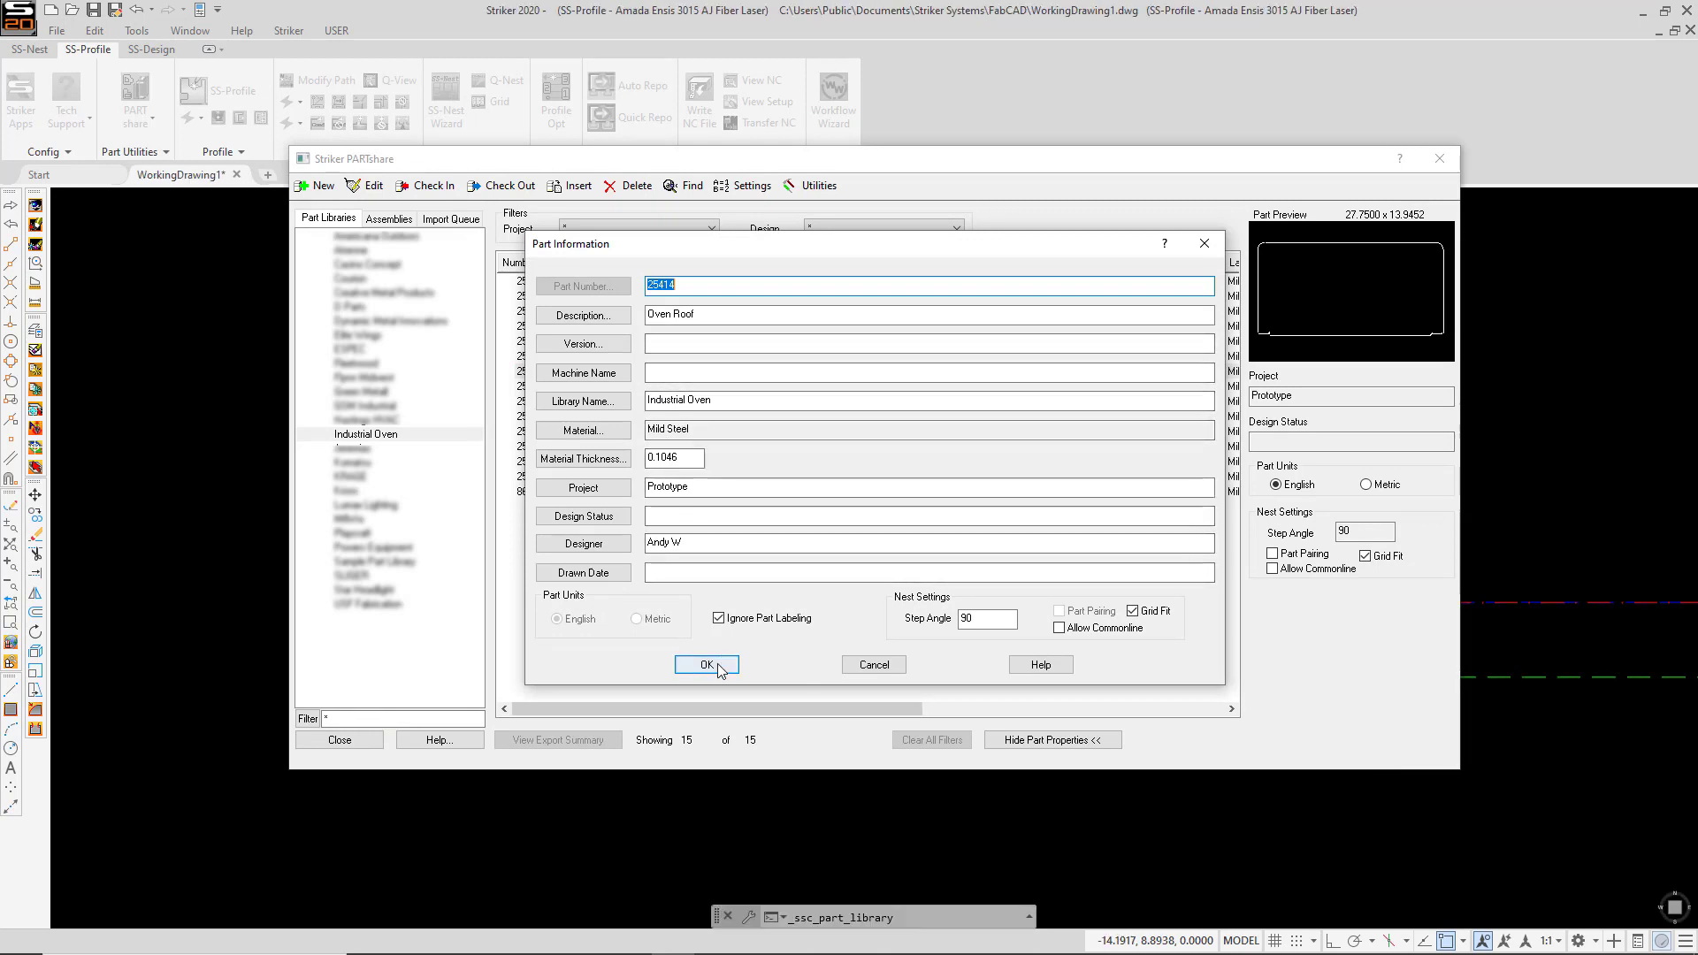
left_click(705, 664)
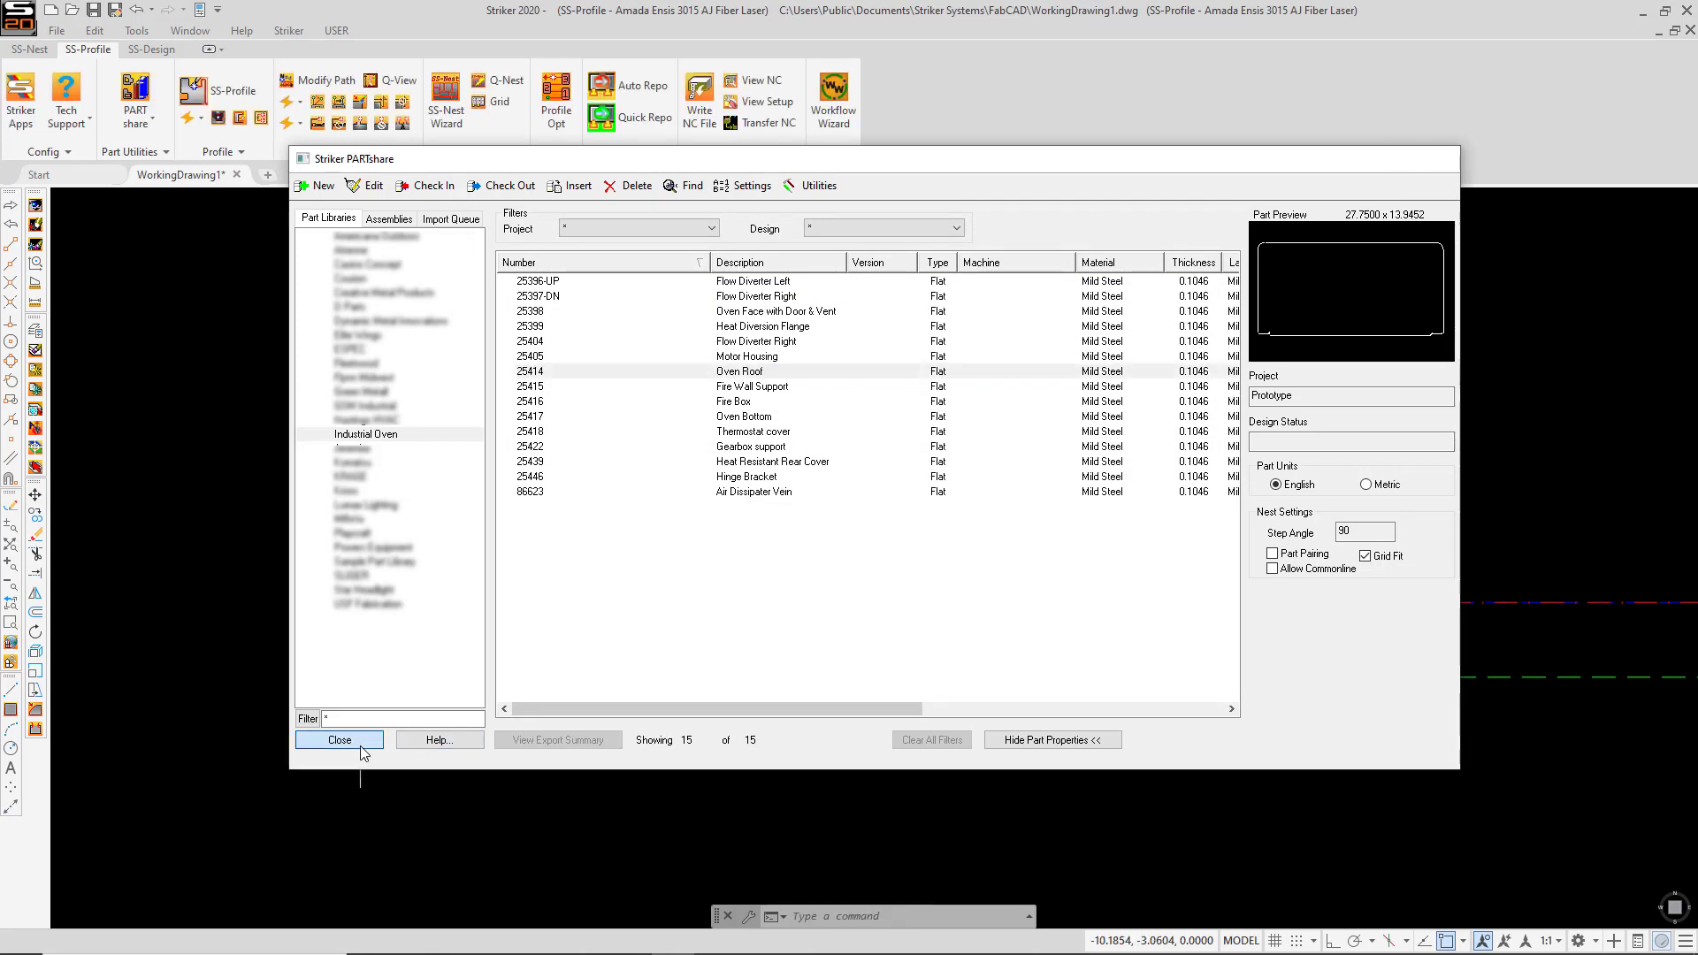
left_click(338, 740)
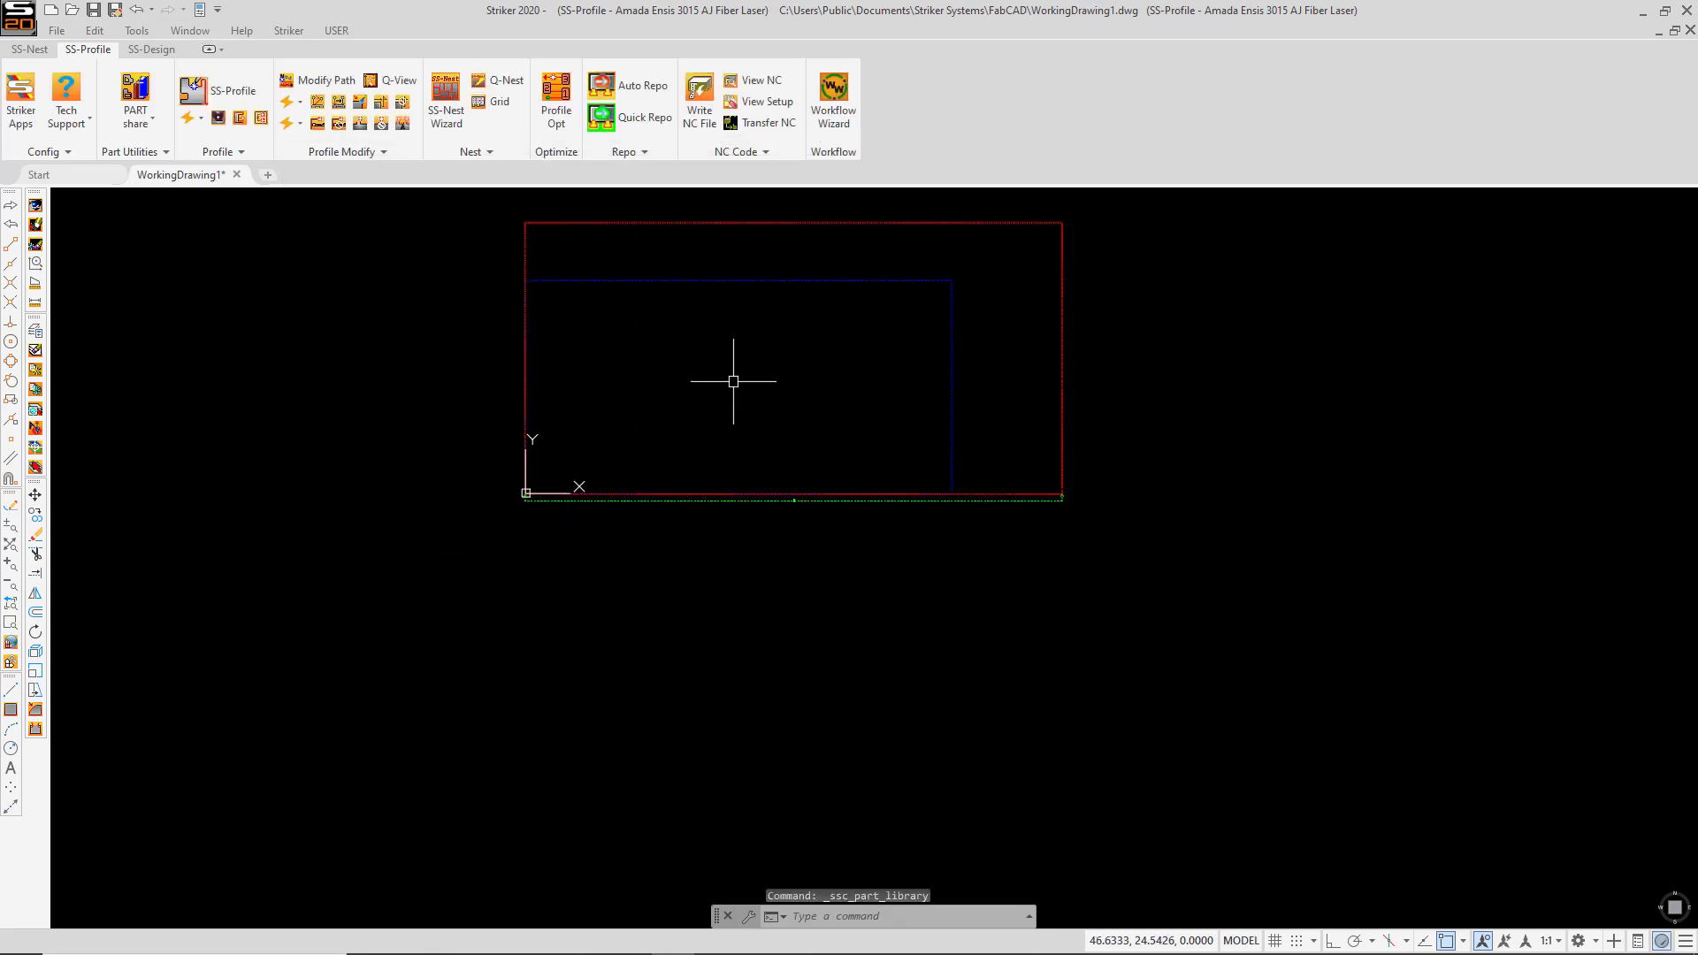
Step: Open the SS-Nest Wizard and create a new kit numbered 'Sample Nest'
left_click(445, 101)
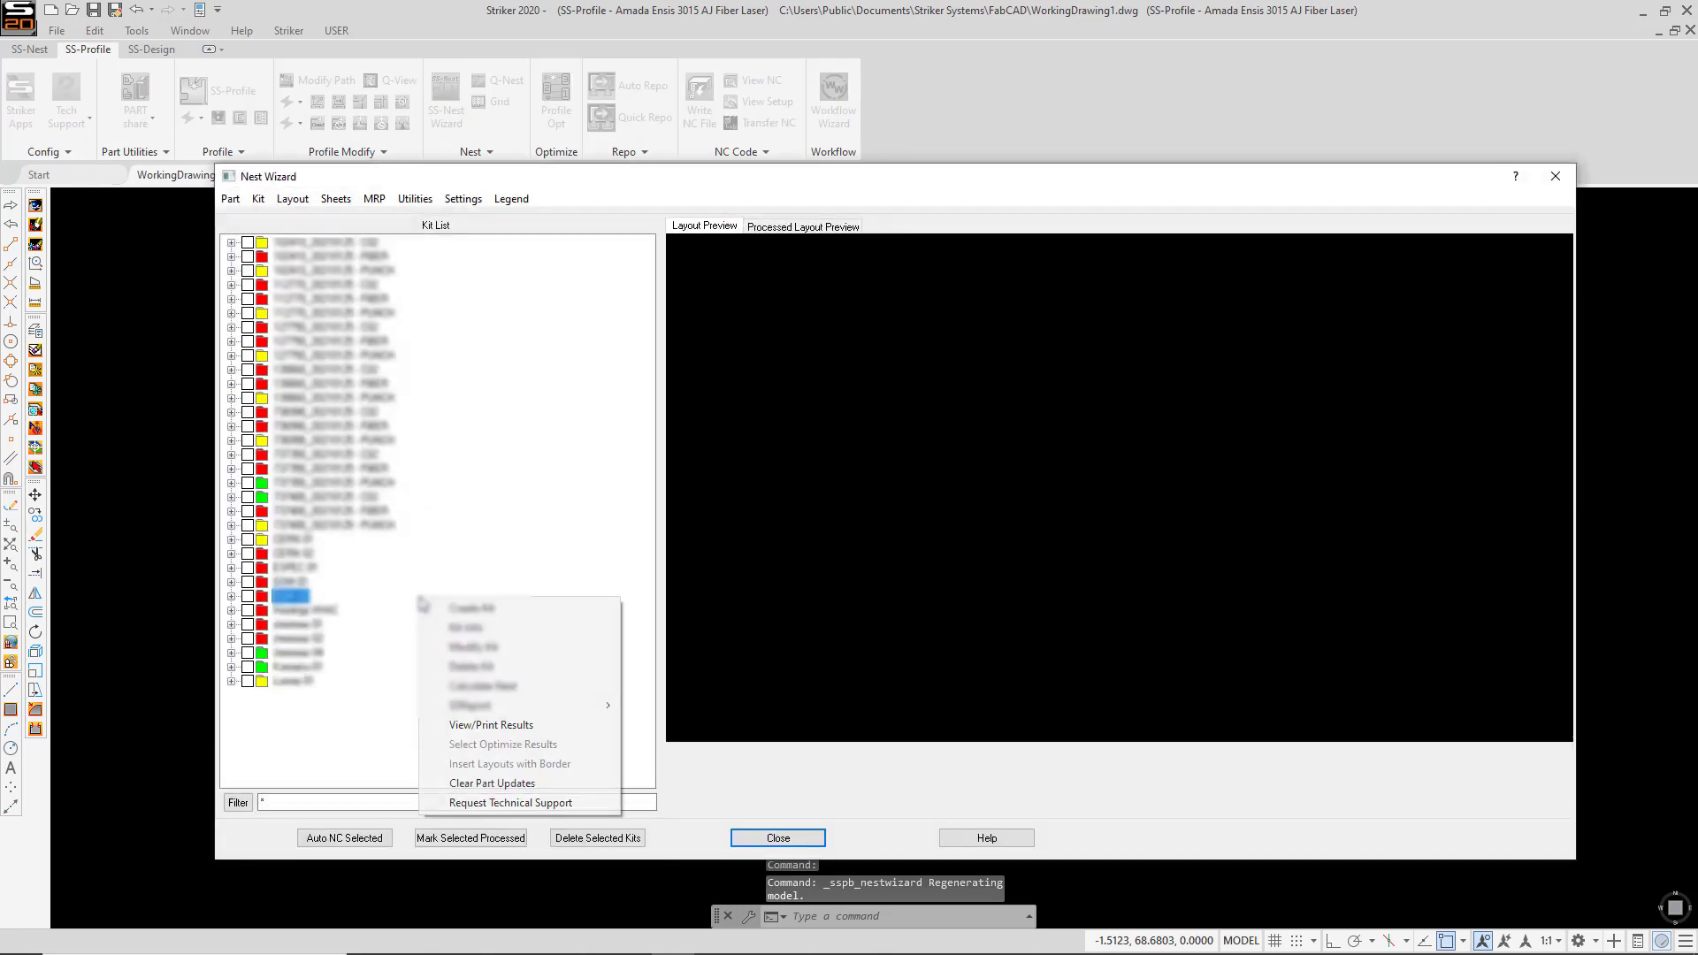
left_click(471, 606)
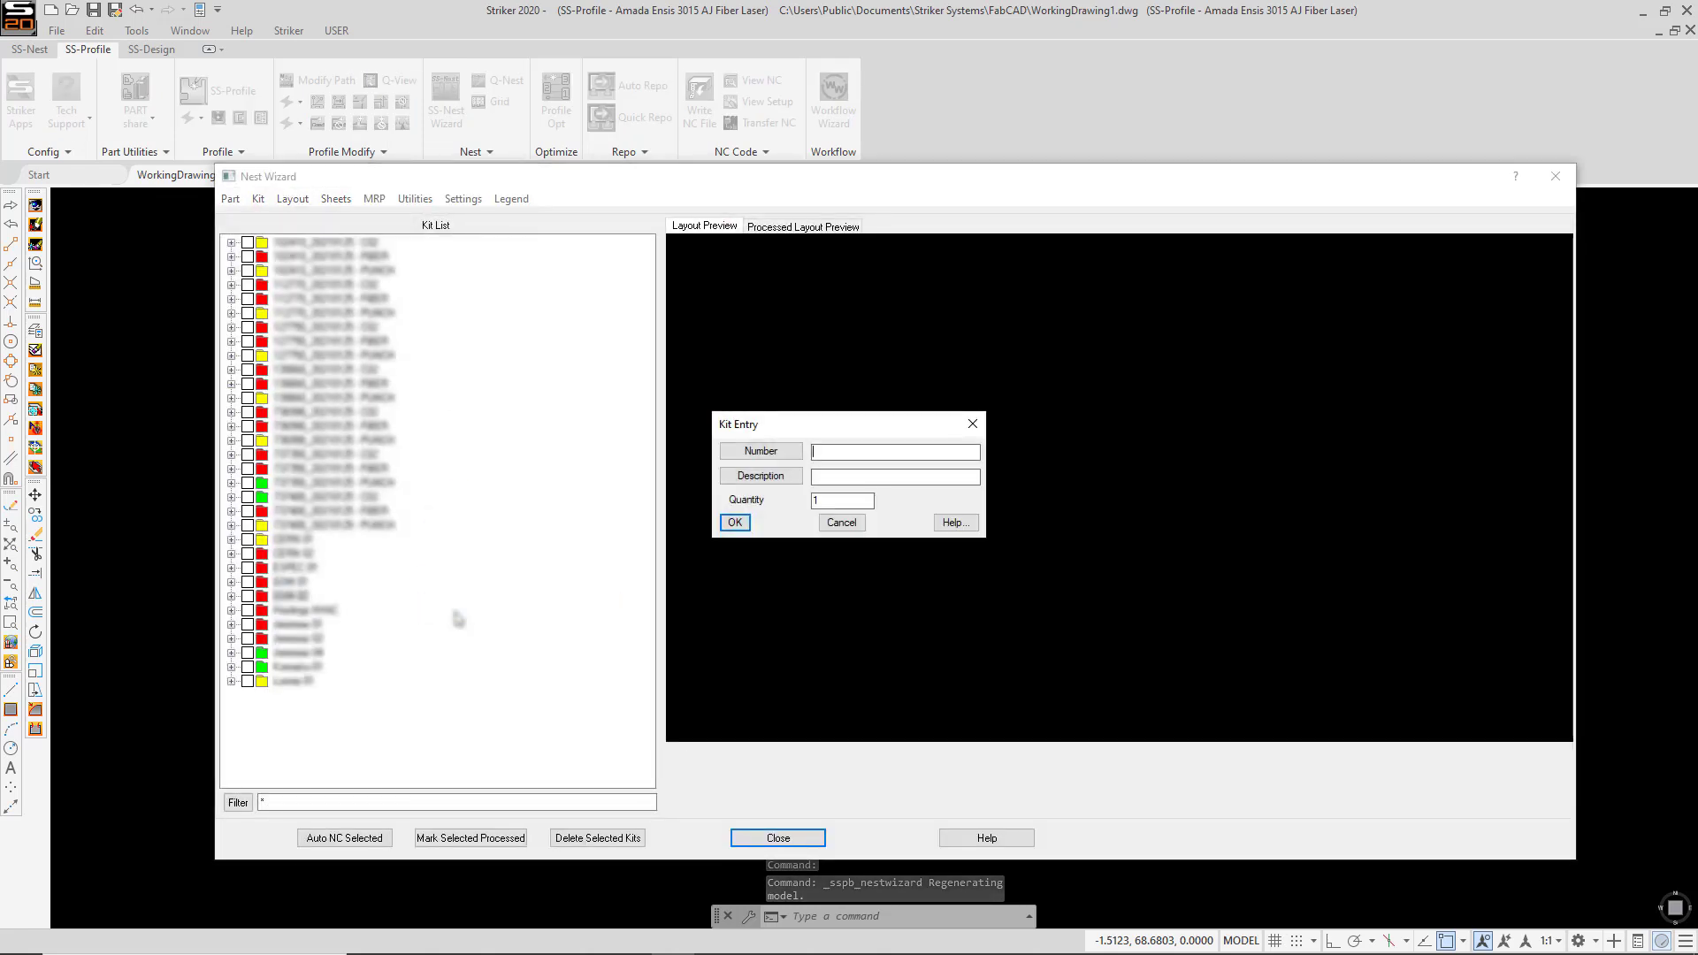
type("Sample Nest")
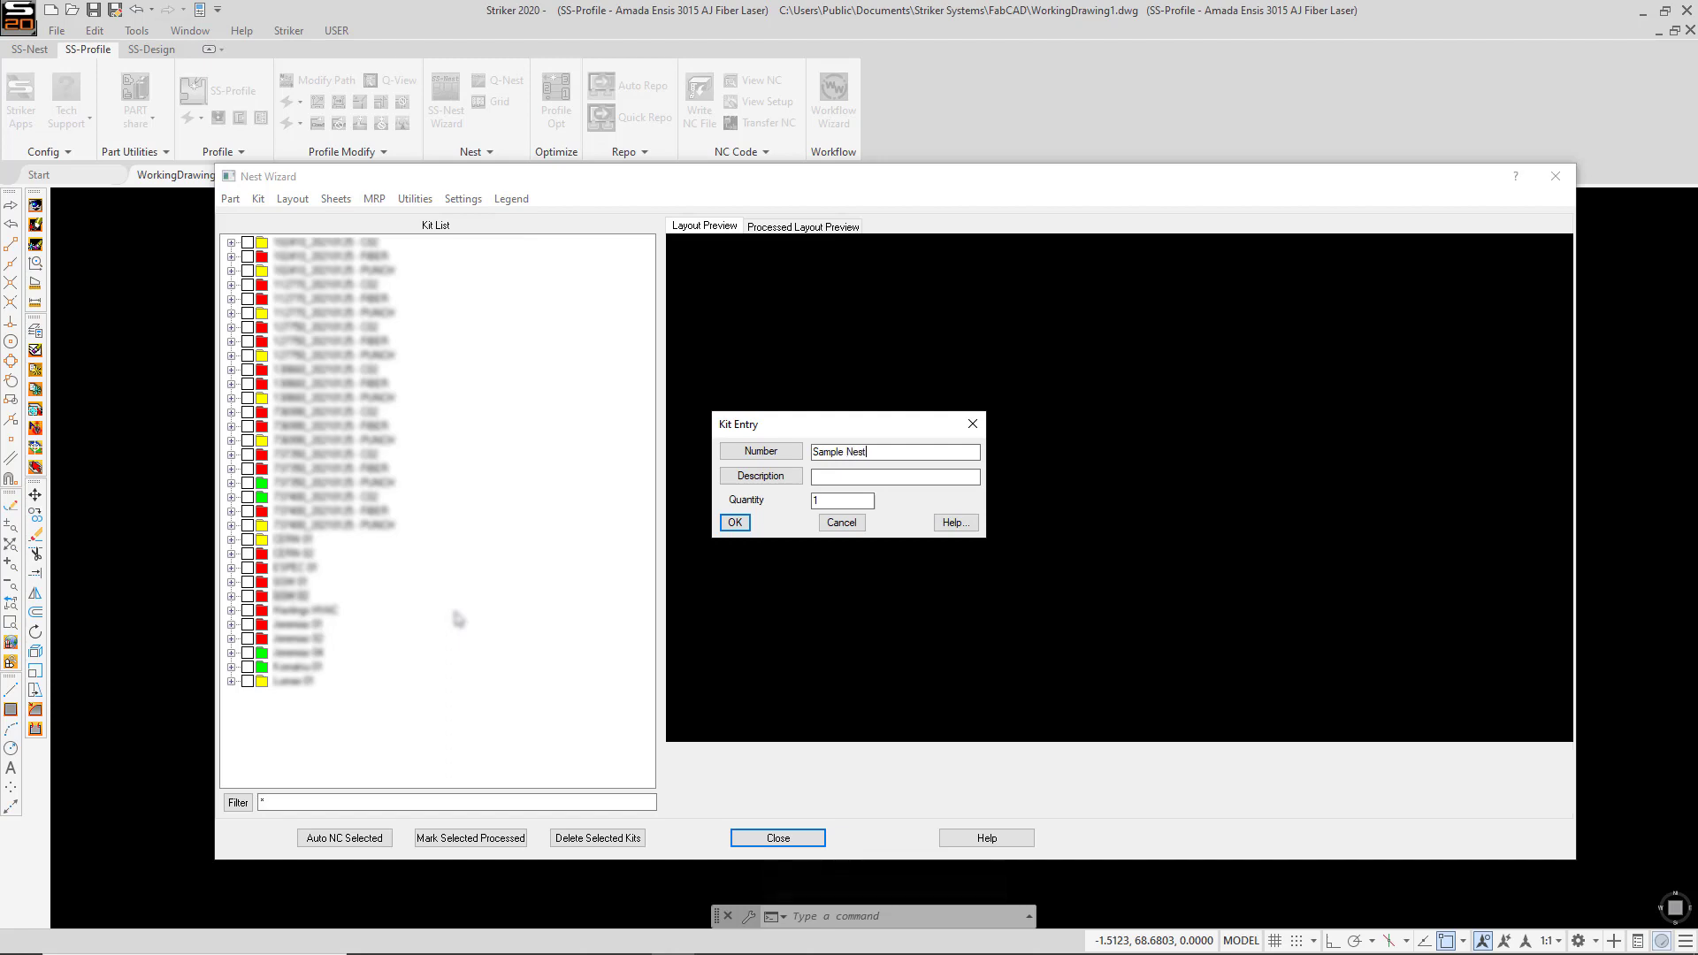
Step: Confirm the Sample Nest kit and add all fifteen Industrial Oven parts at quantity 10
left_click(734, 522)
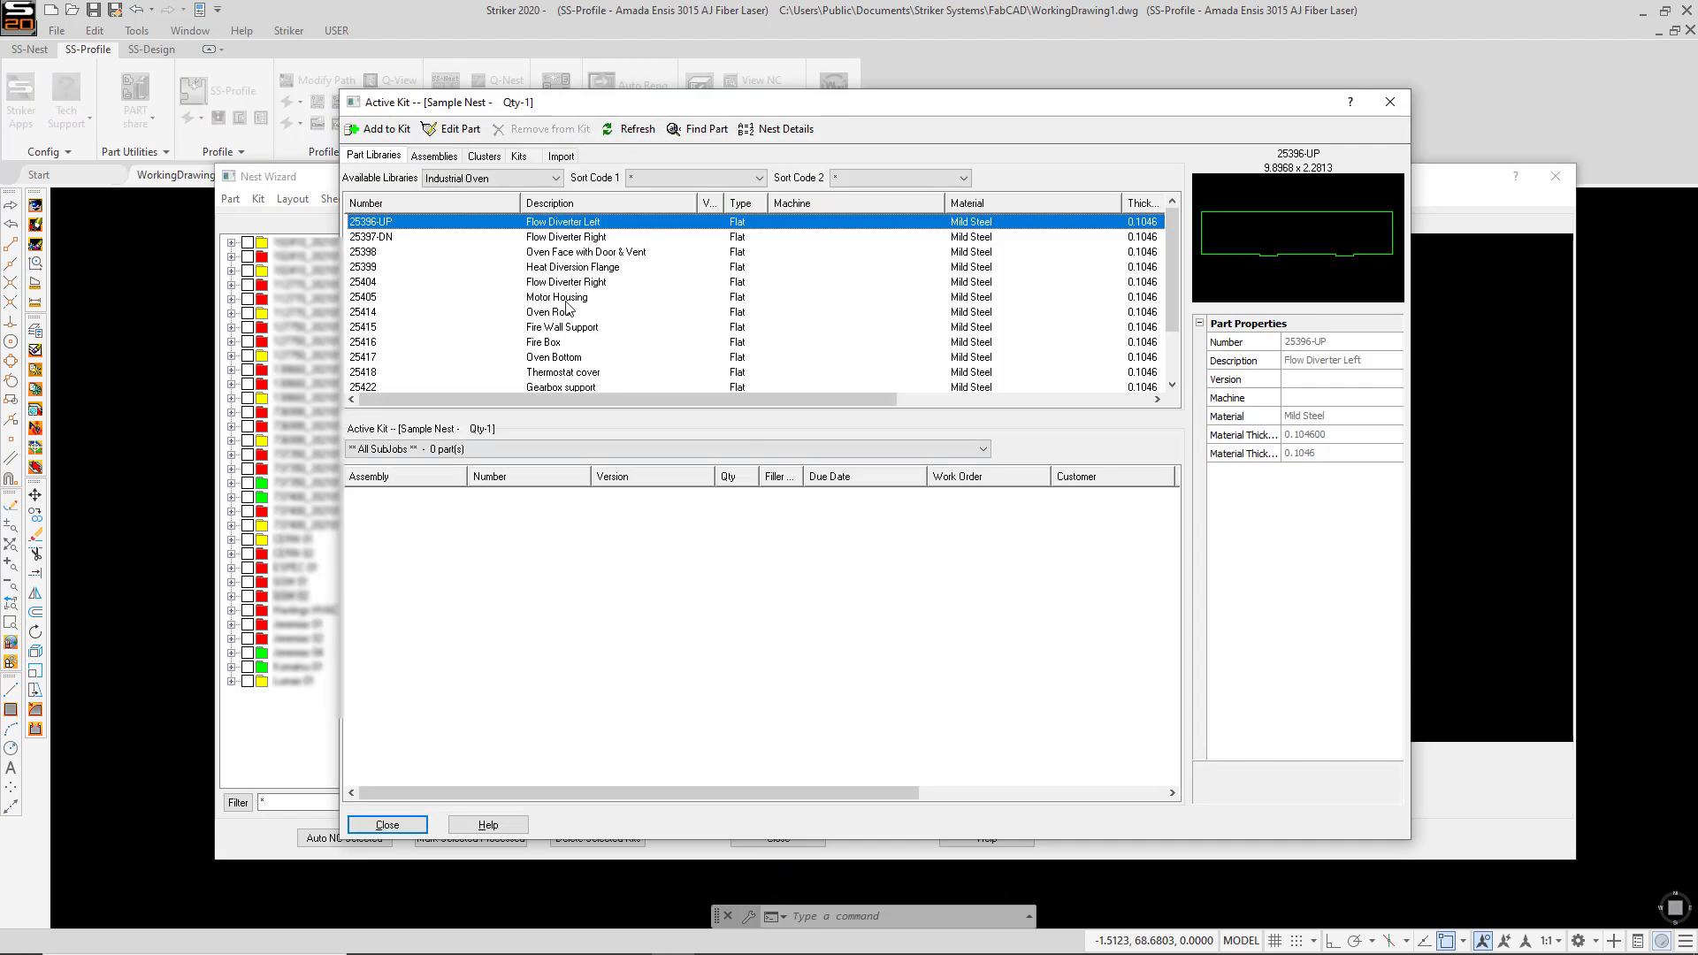
scroll("down", 3)
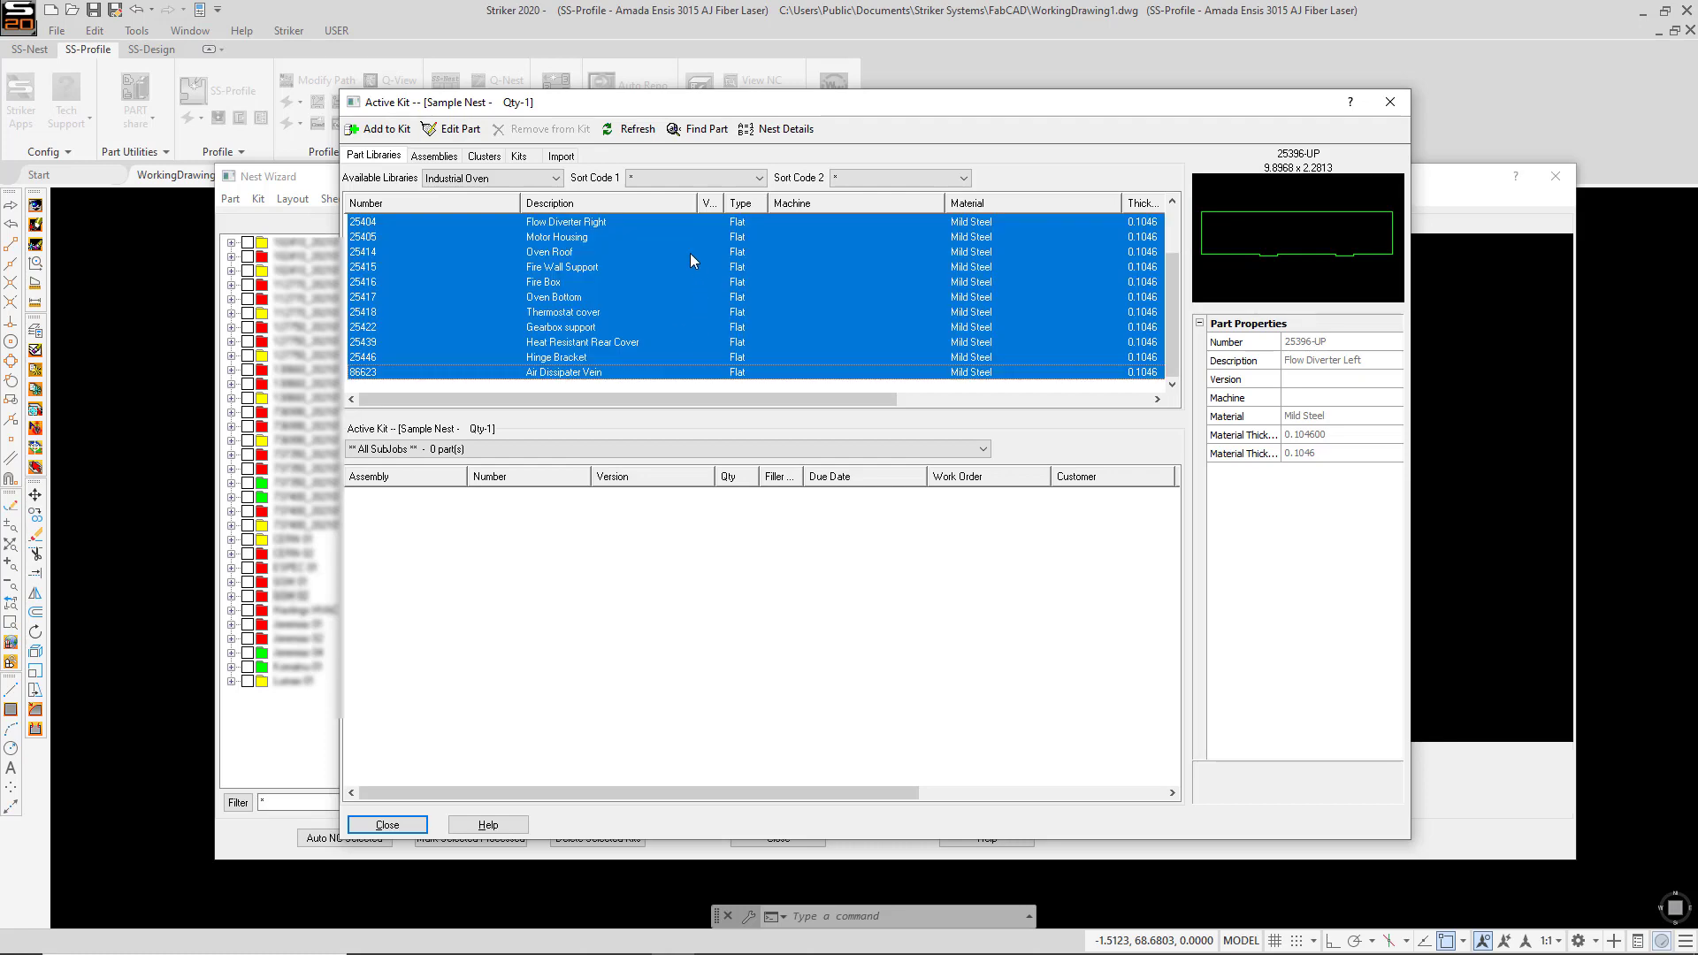
left_click(385, 129)
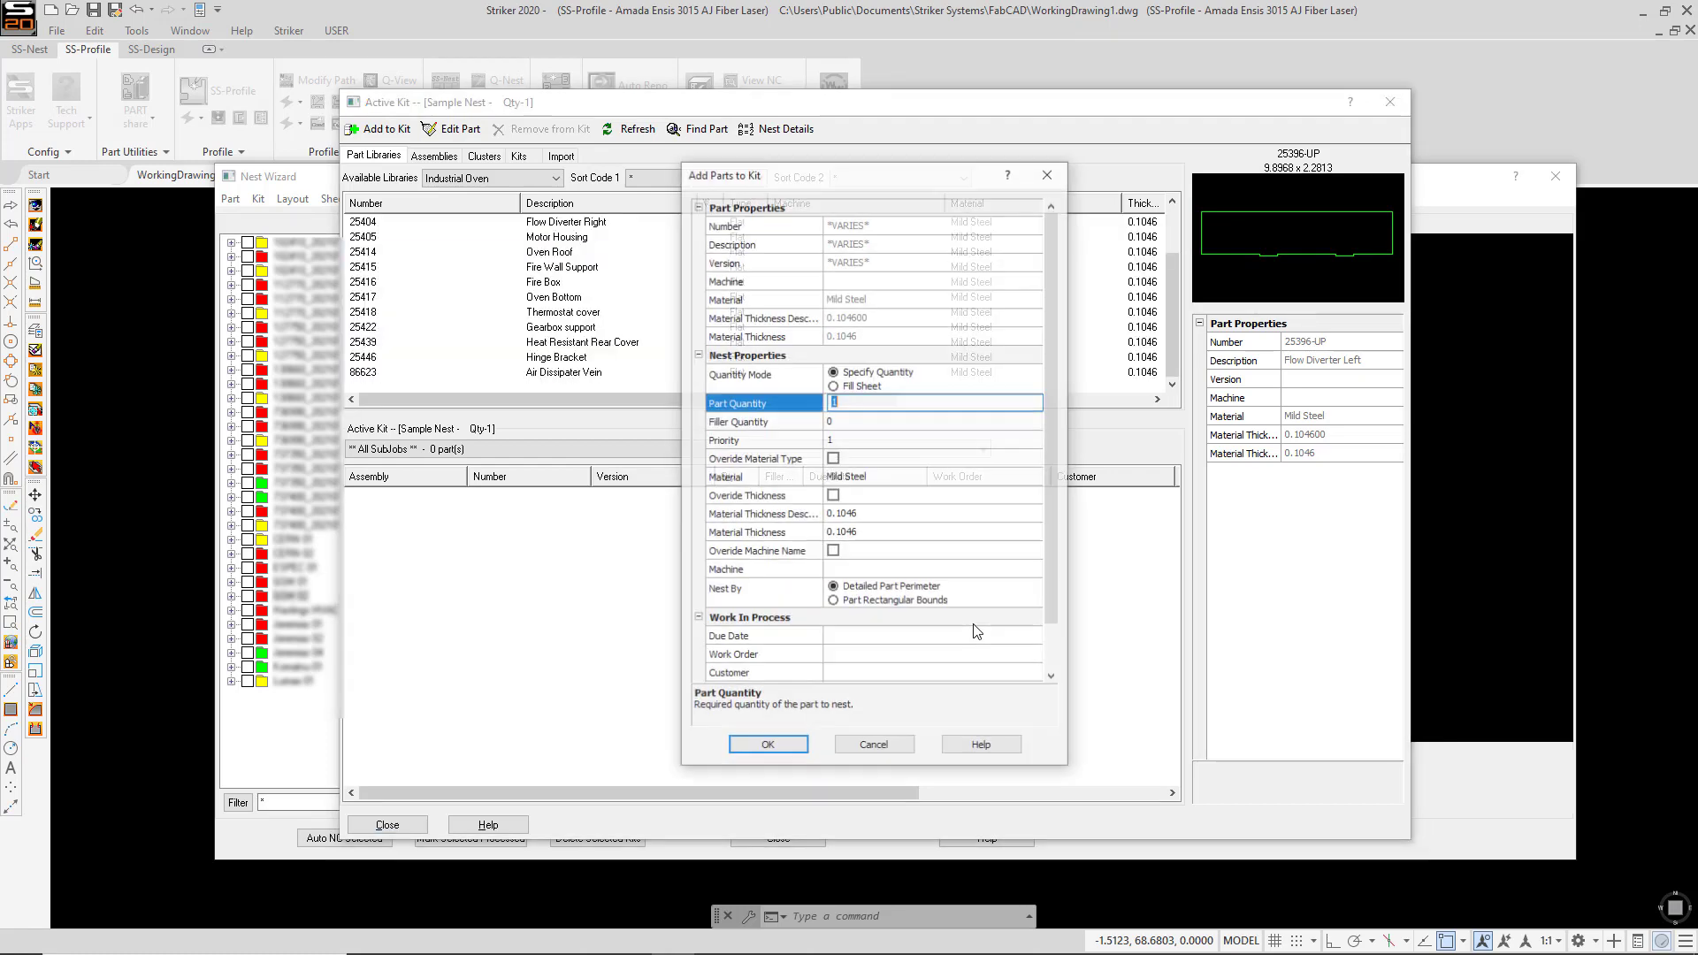
type("10")
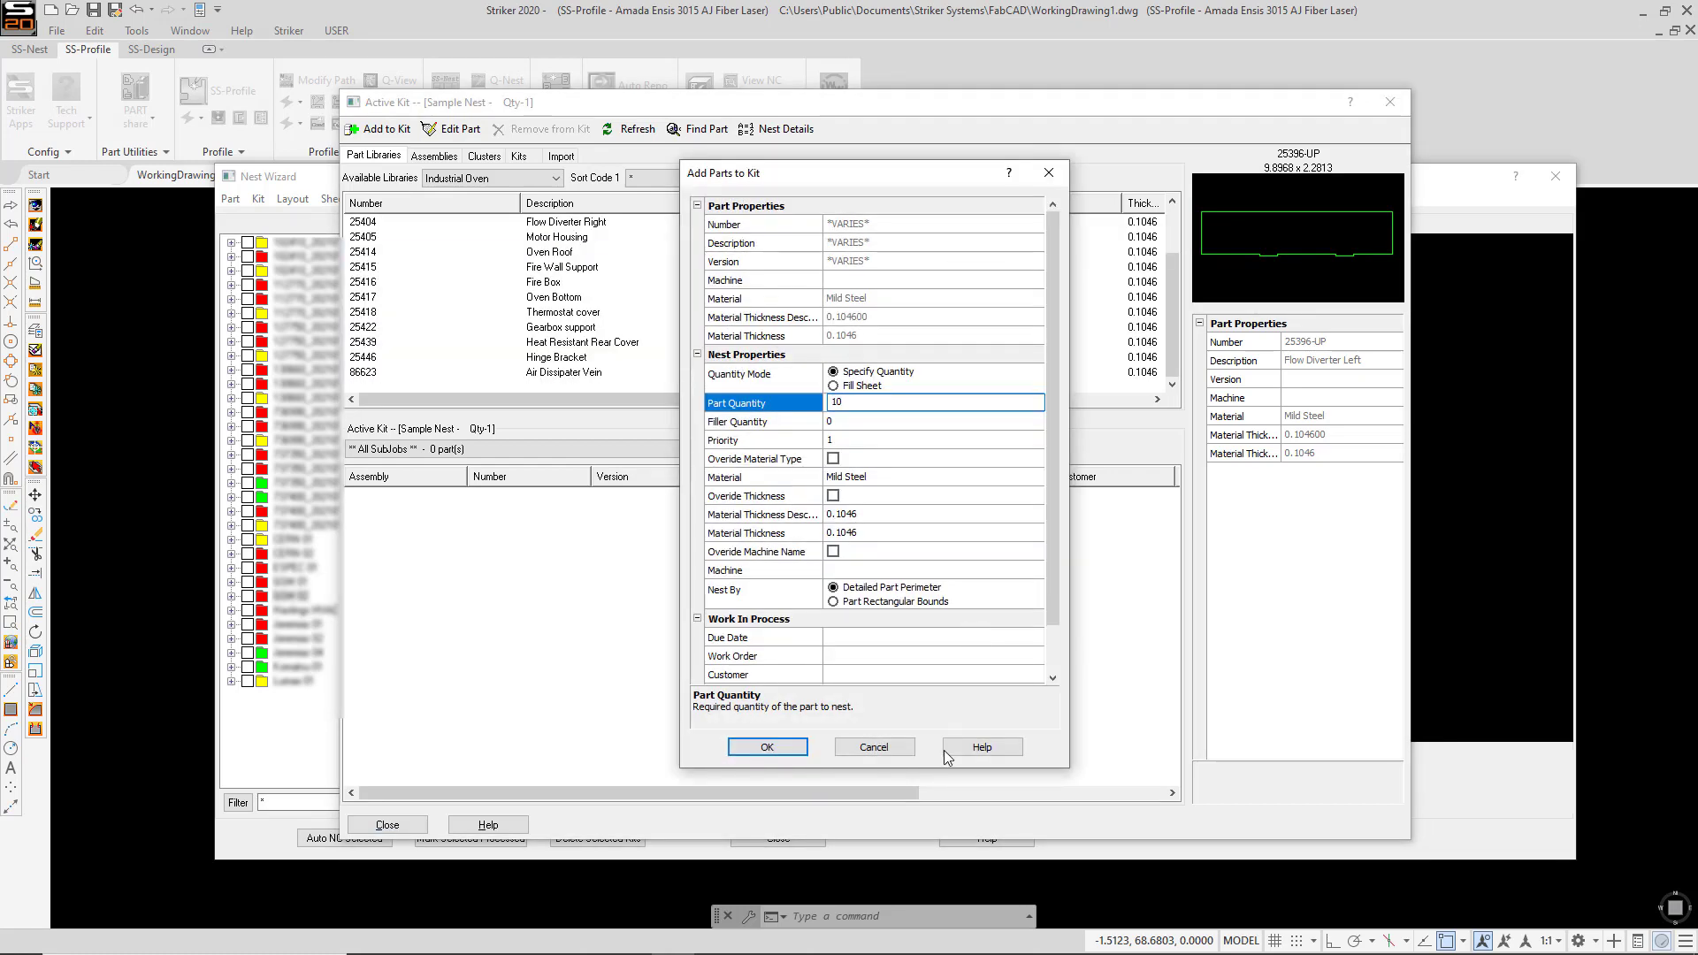
left_click(765, 747)
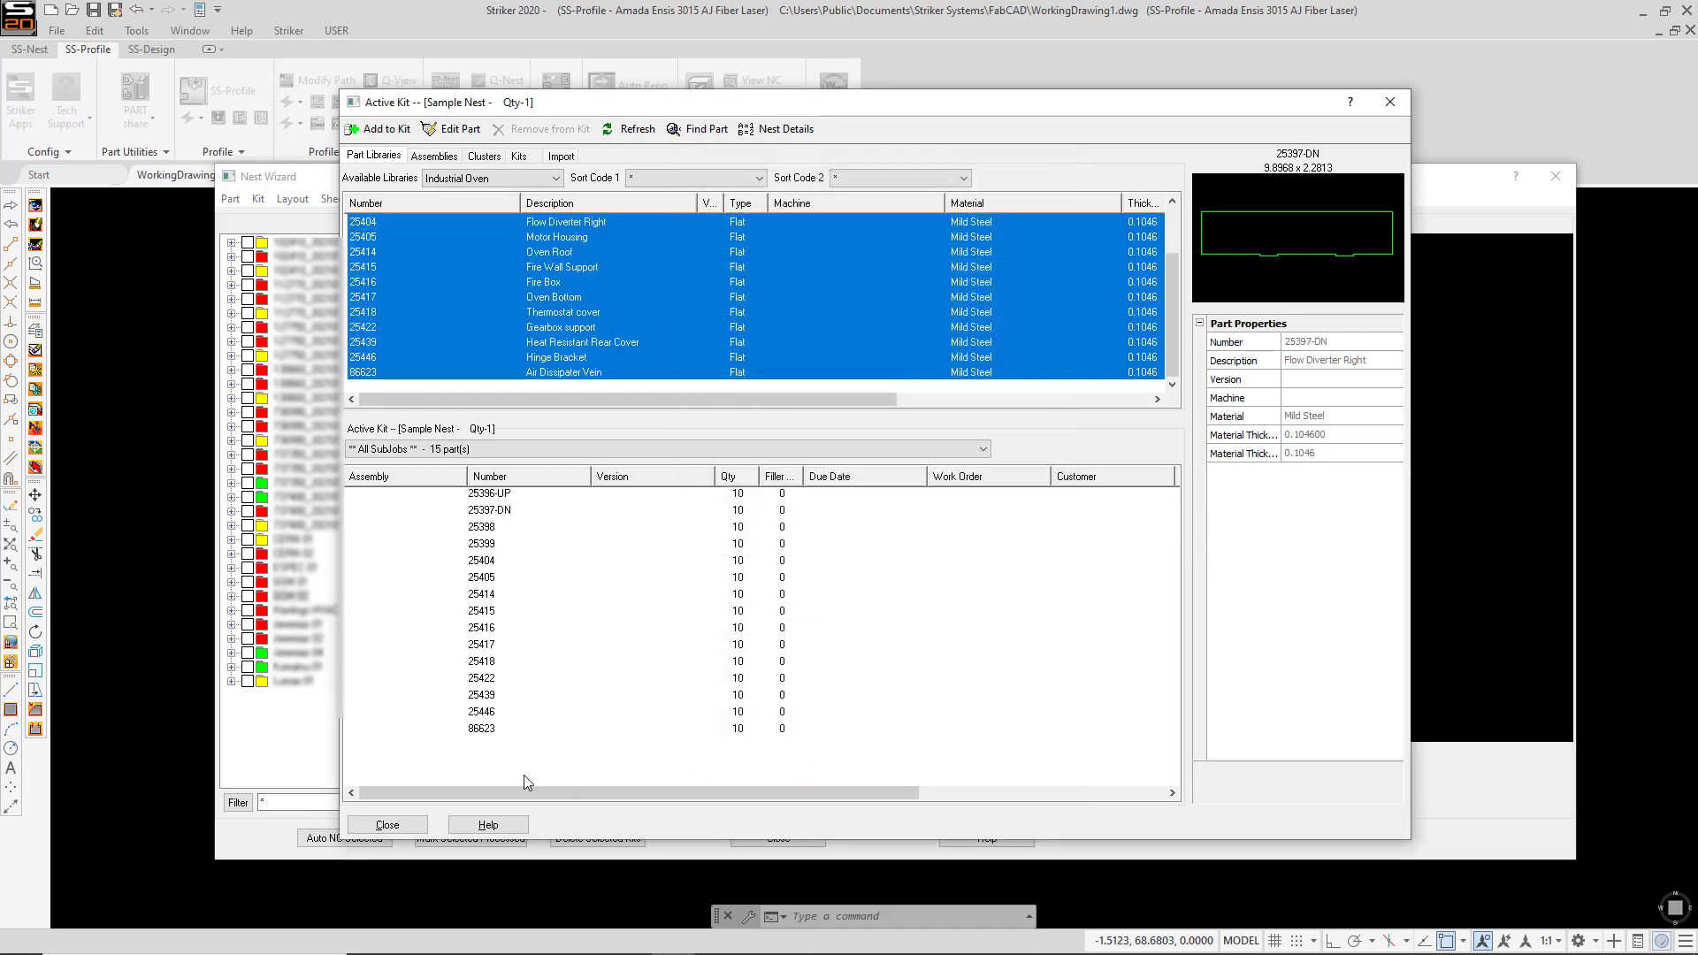
left_click(386, 824)
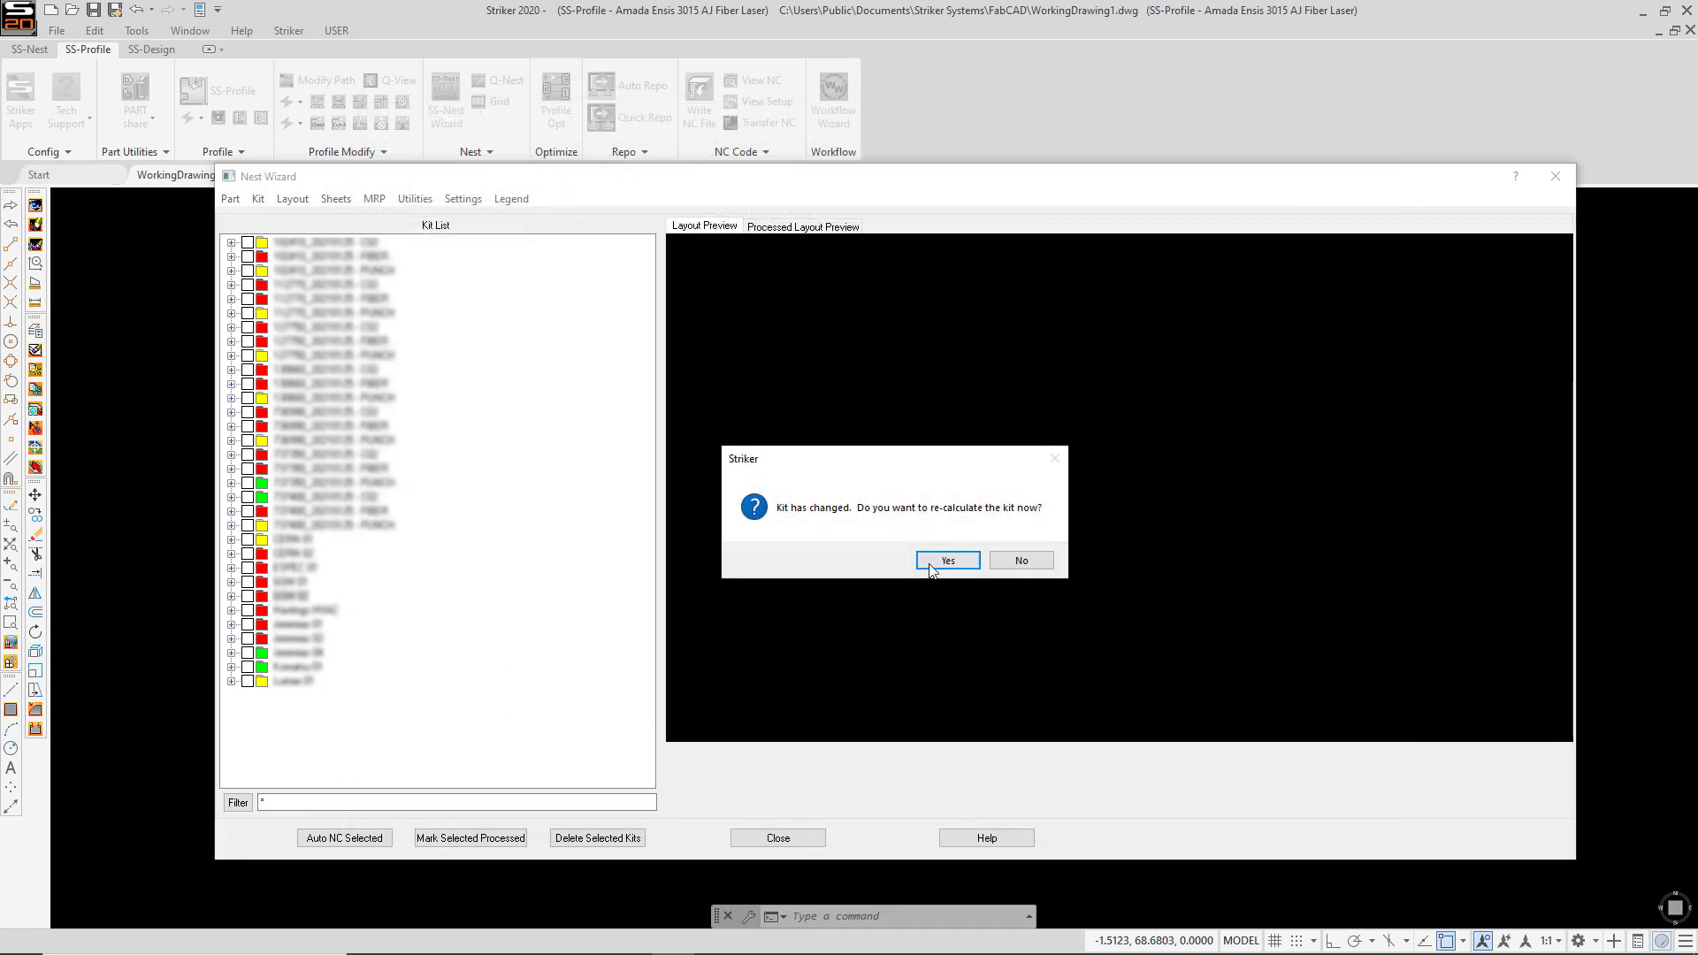
Step: Recalculate Sample Nest and preview Layout3-1's Layout_Summary_SetupSheet_Portrait report
left_click(945, 560)
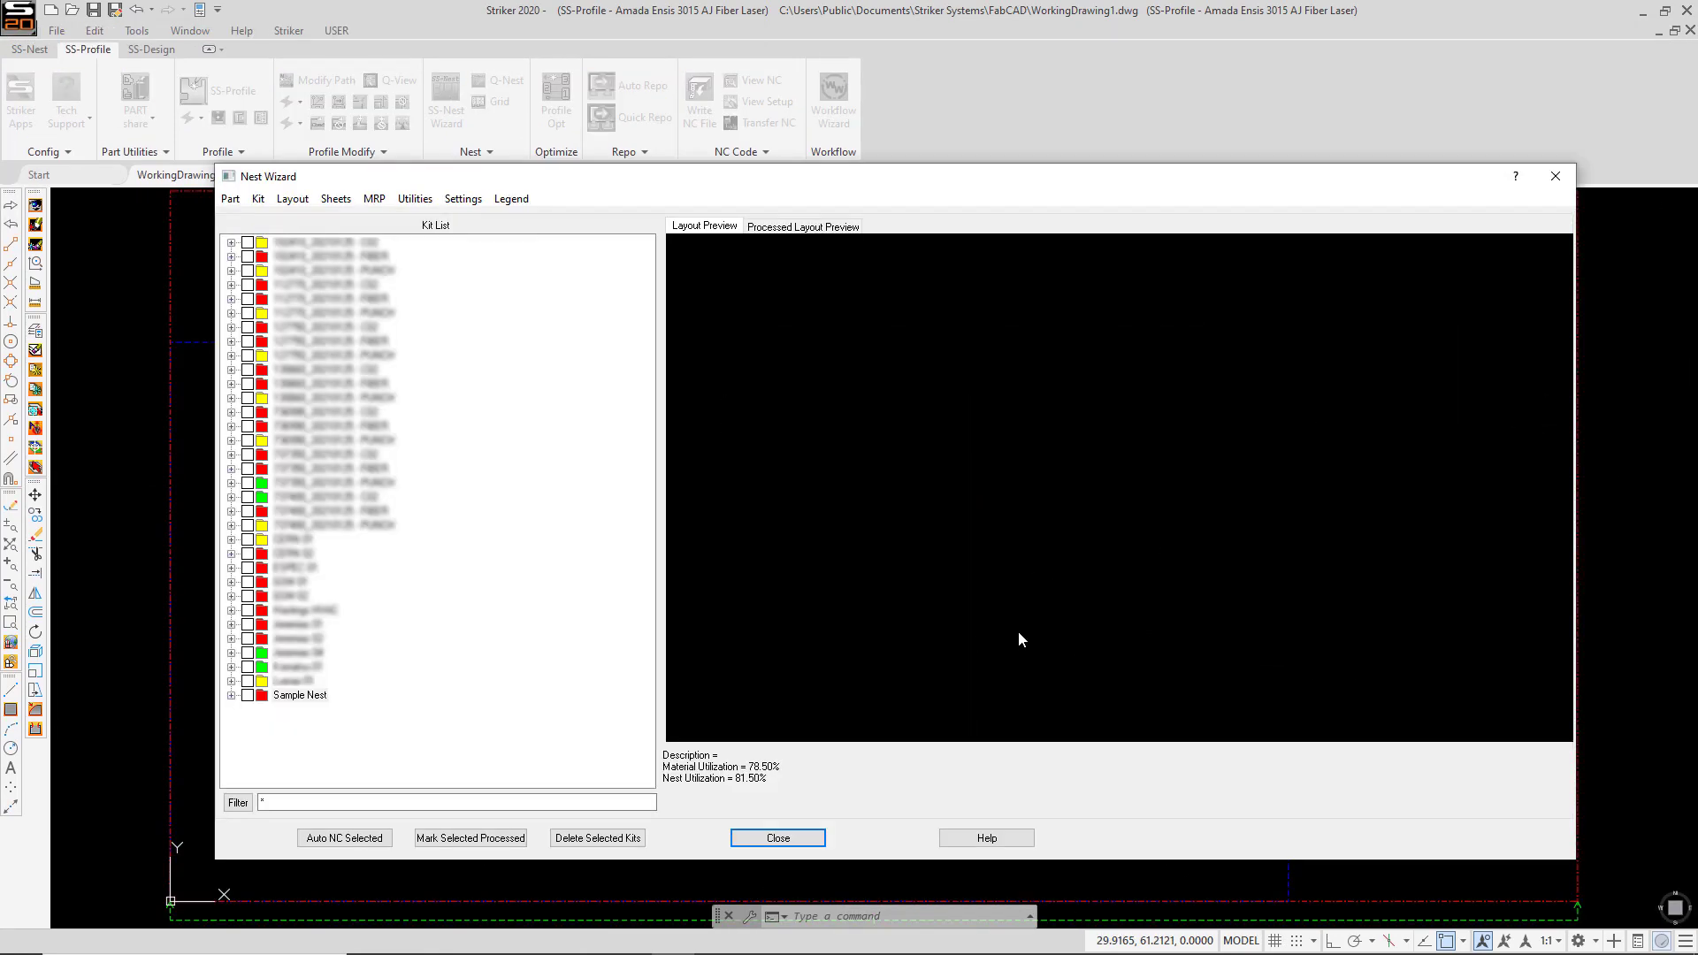
left_click(231, 694)
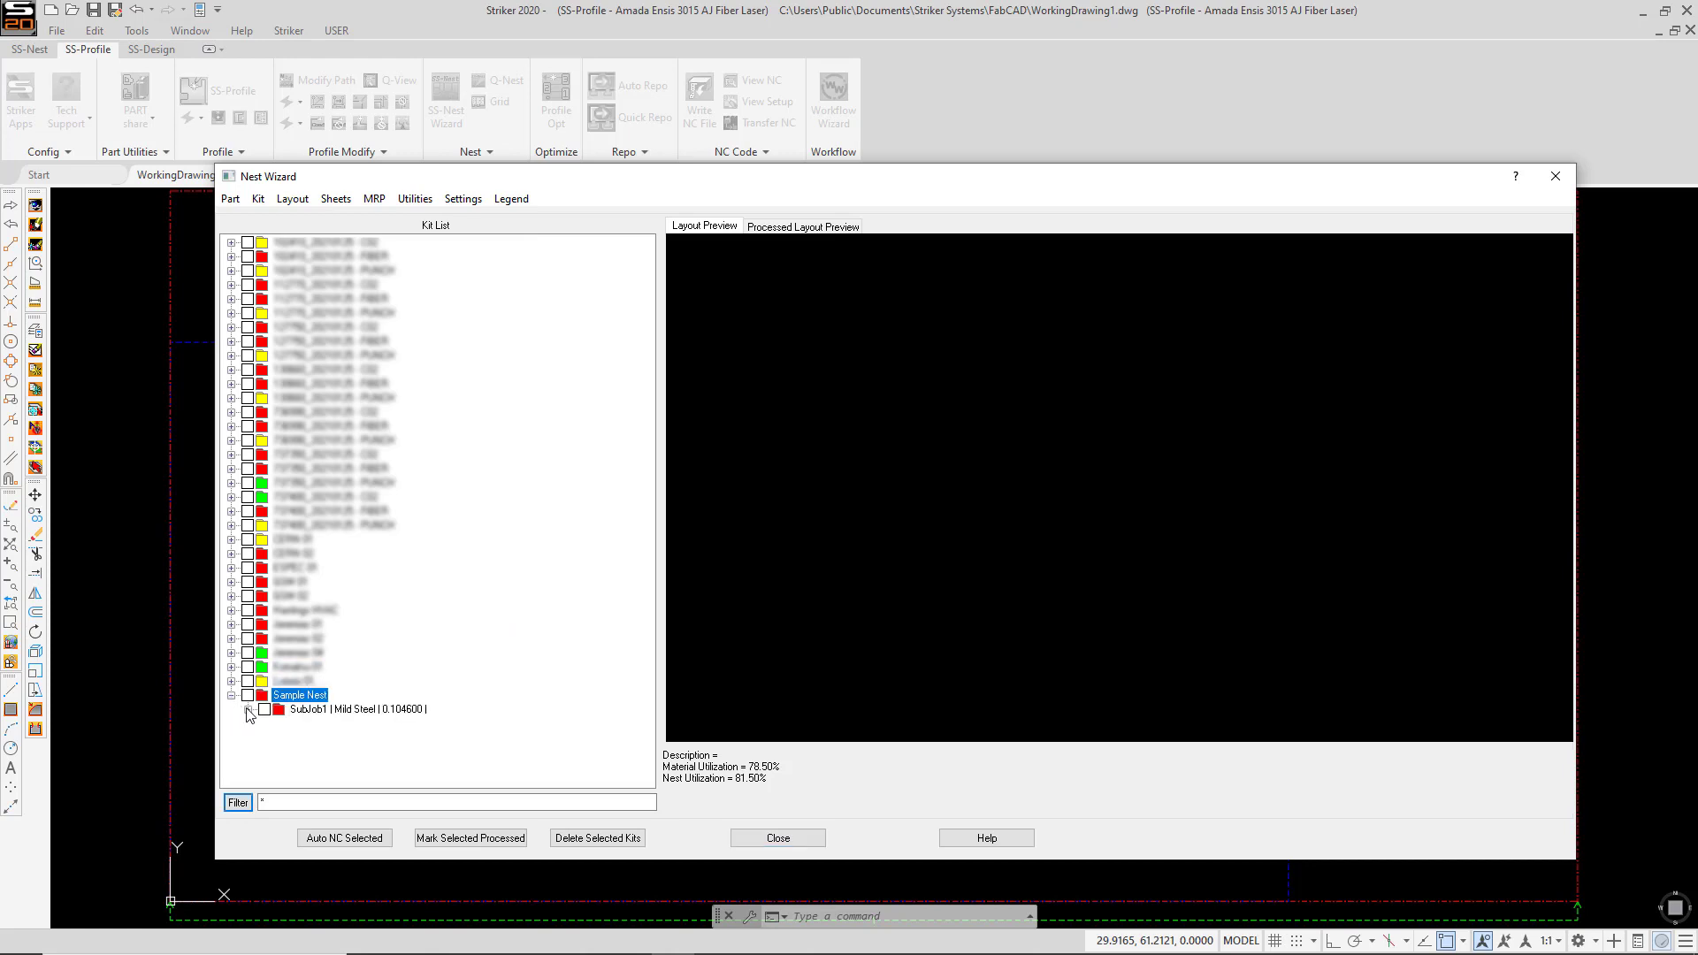
left_click(247, 712)
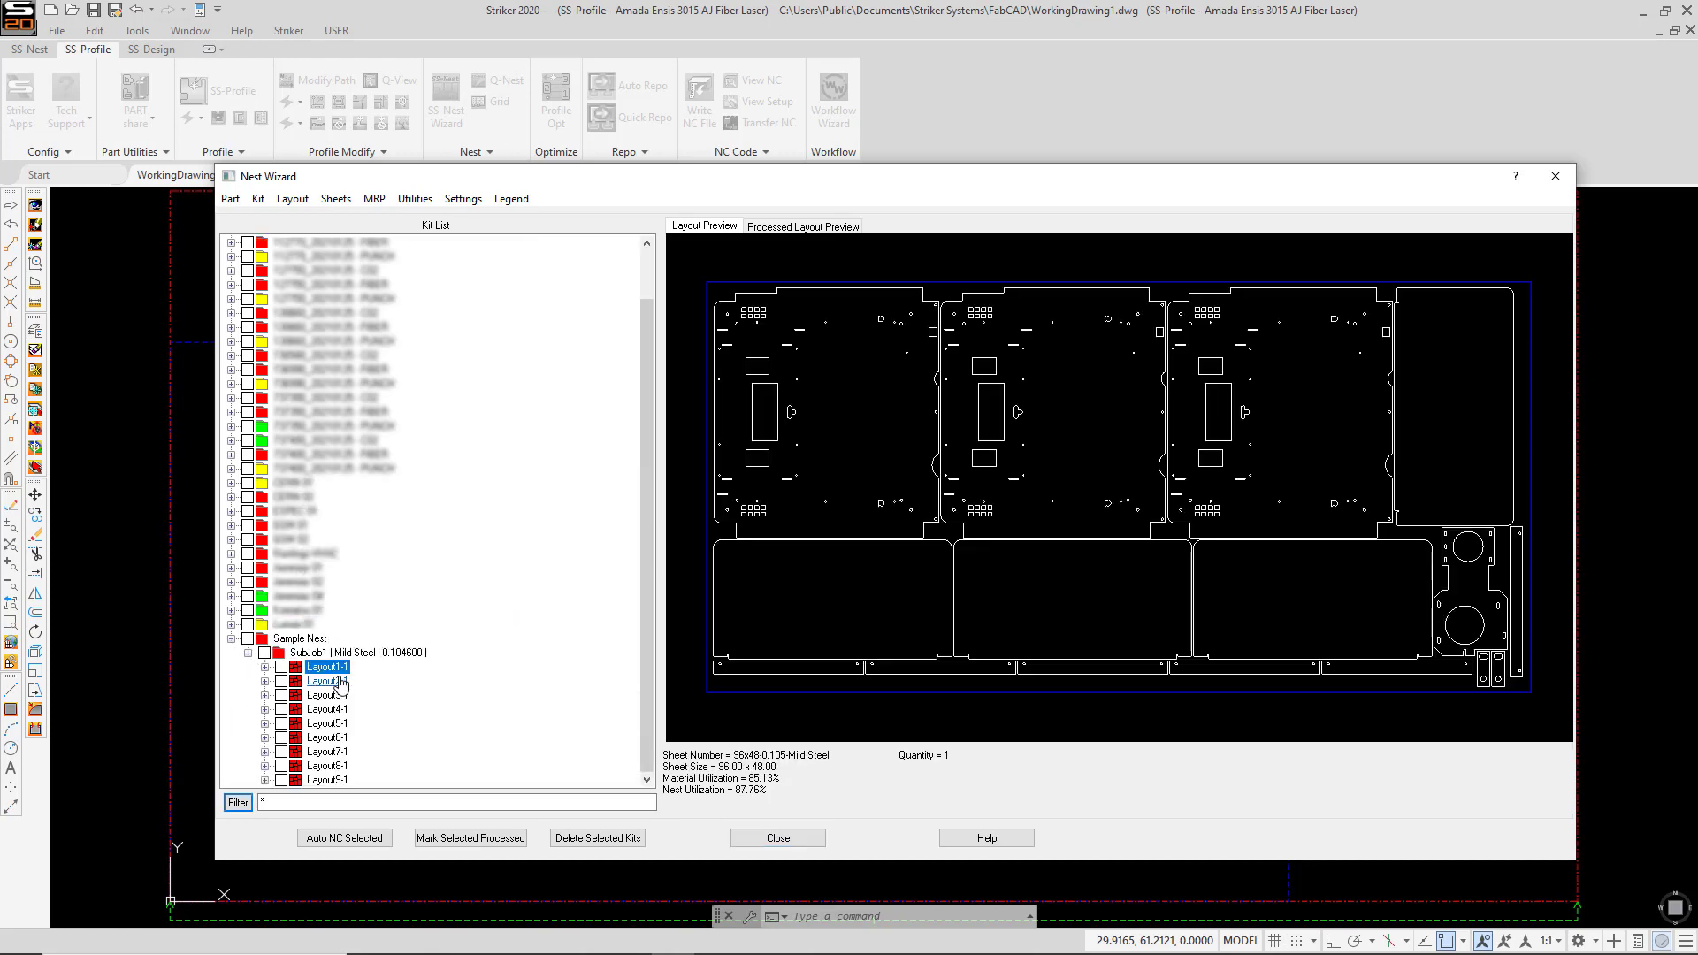
left_click(324, 695)
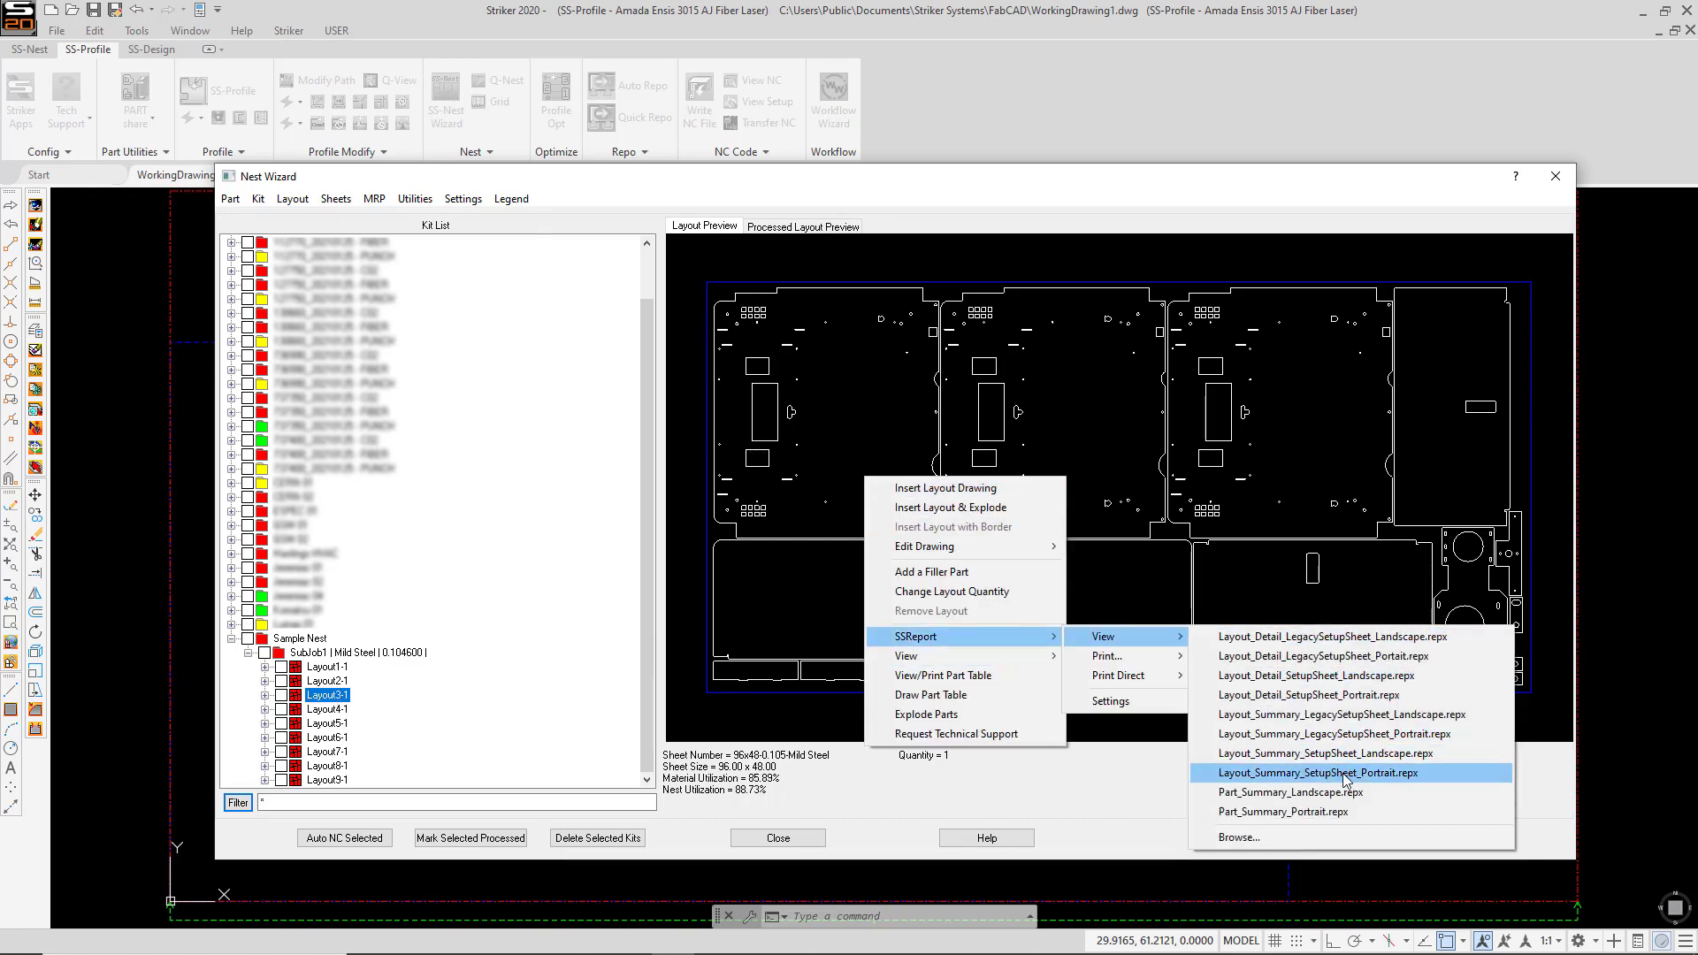
left_click(1342, 772)
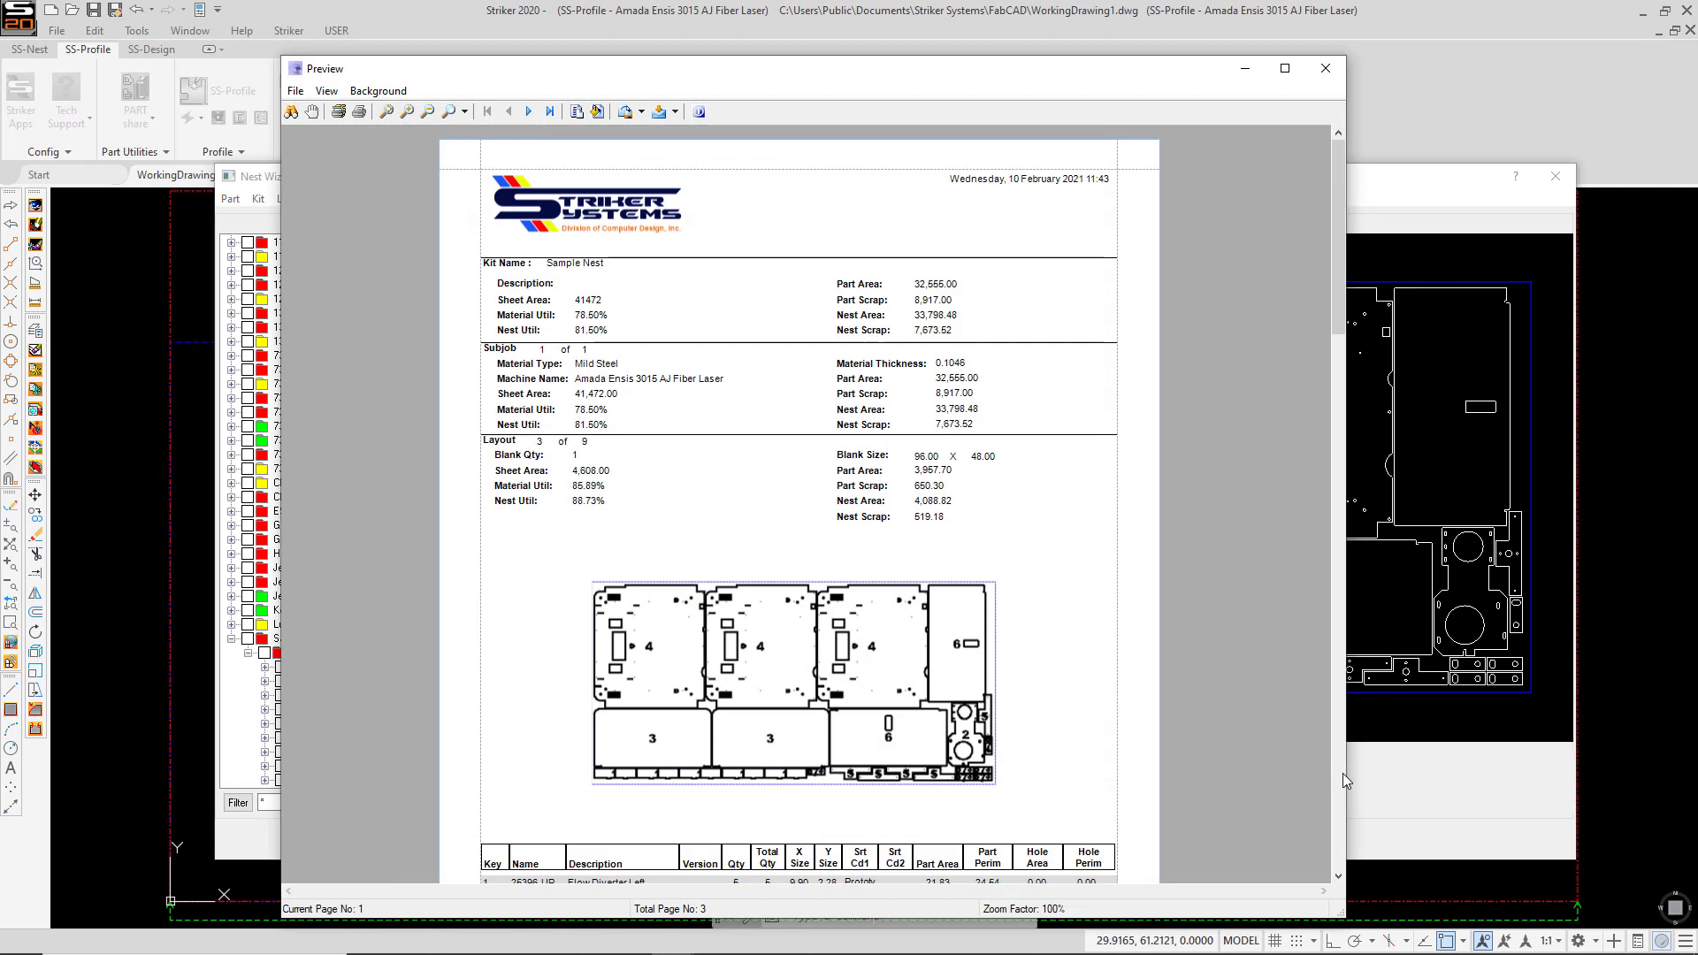